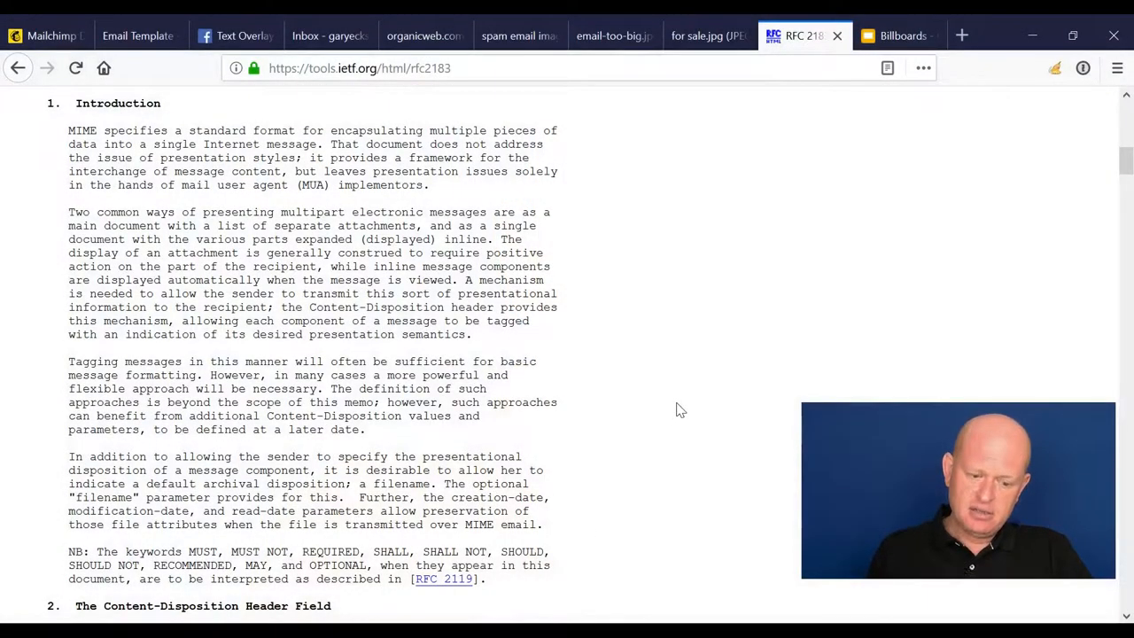
Highlight the Introduction phrase leaving presentation issues to mail user agent (MUA) implementors.
{"action": "scroll", "scroll_direction": "up", "scroll_amount": 3}
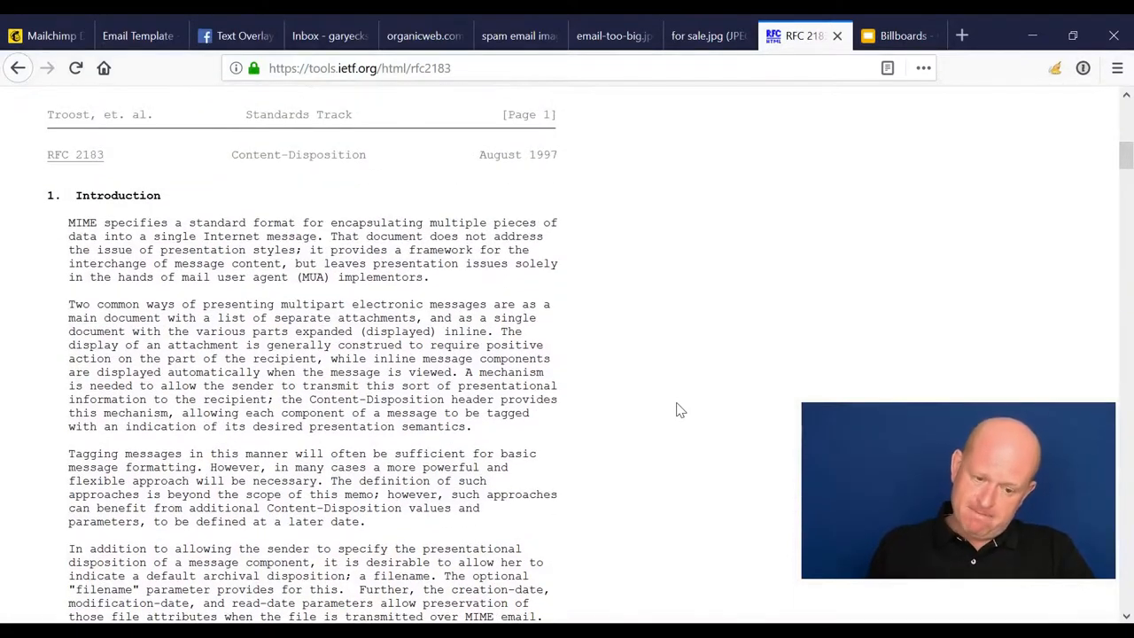
{"action": "double_click", "coordinate": [517, 154]}
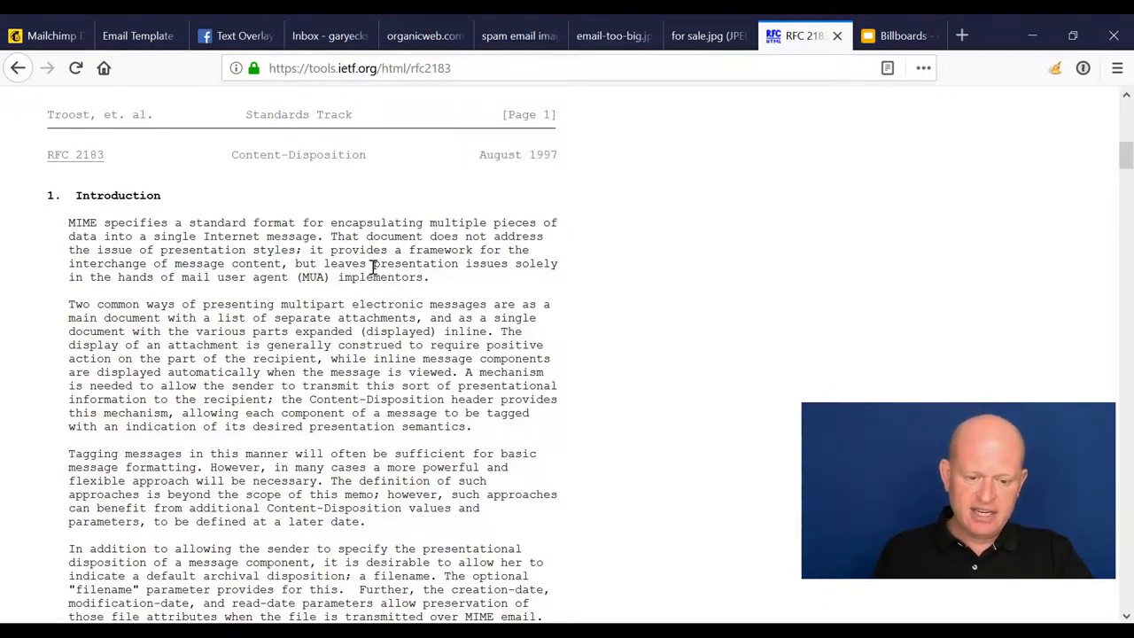
{"action": "left_click_drag", "start_coordinate": [373, 262], "coordinate": [425, 276]}
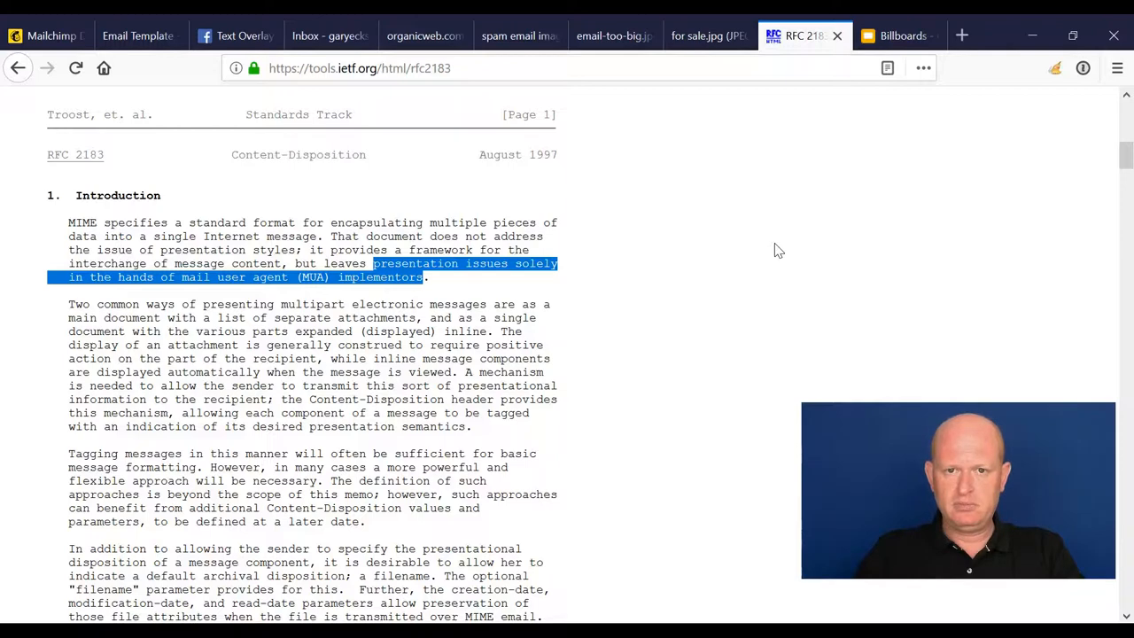
Show the car insurance and $2 burger billboard slides in the Billboards deck.
{"action": "left_click", "coordinate": [897, 36]}
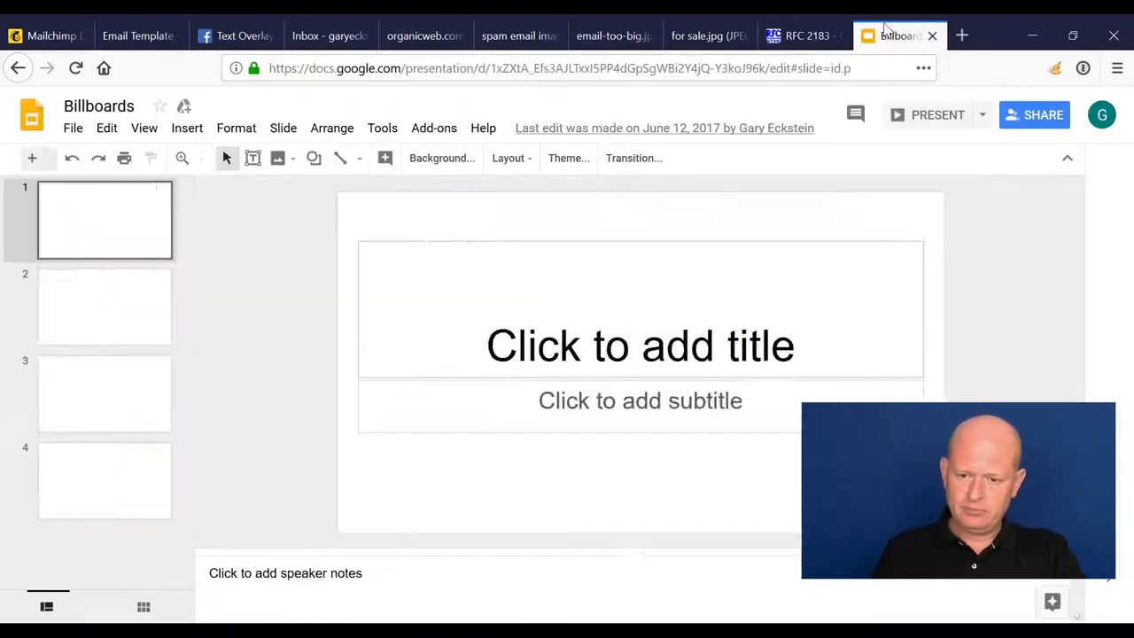
{"action": "left_click", "coordinate": [104, 307]}
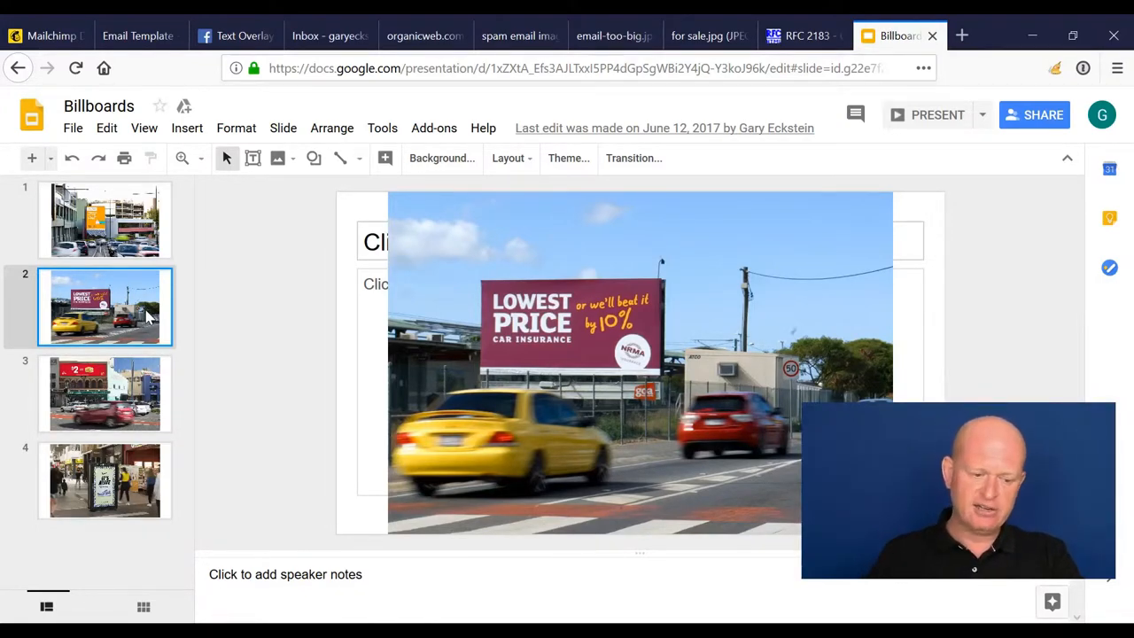
{"action": "left_click", "coordinate": [104, 394]}
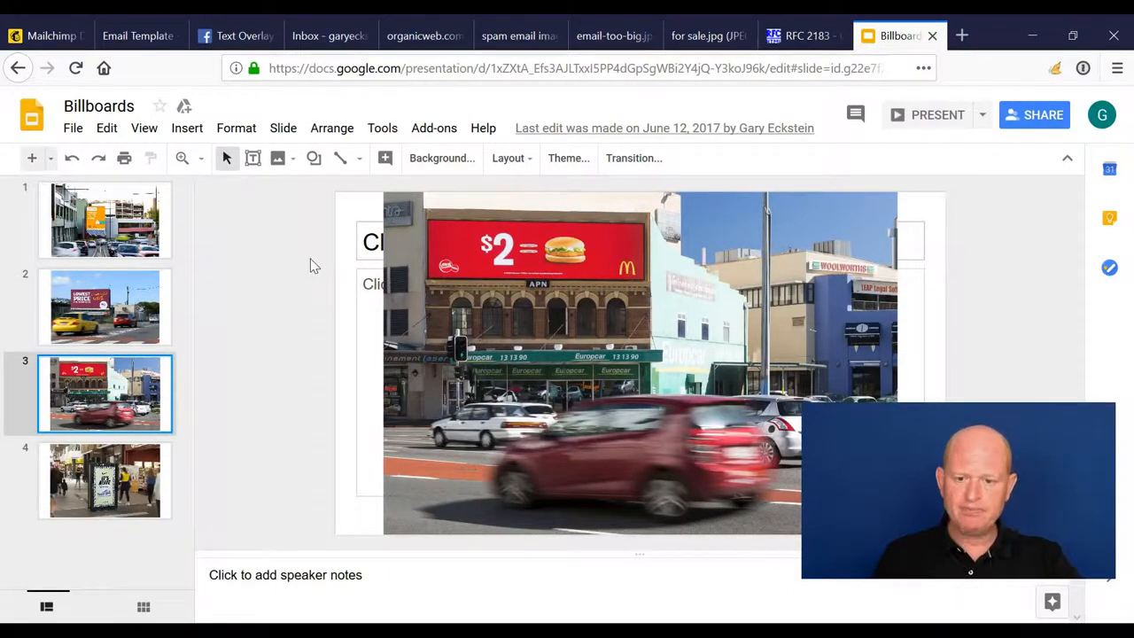
{"action": "mouse_move", "coordinate": [138, 35]}
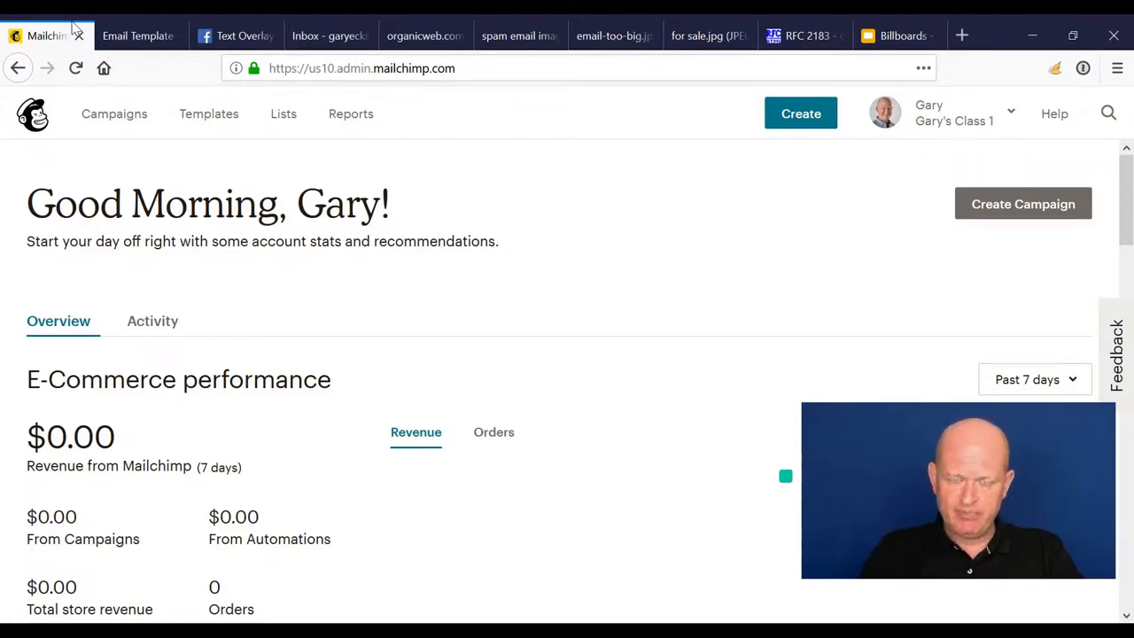
Show the February 2017 library e-news template from its top header.
{"action": "left_click", "coordinate": [138, 35]}
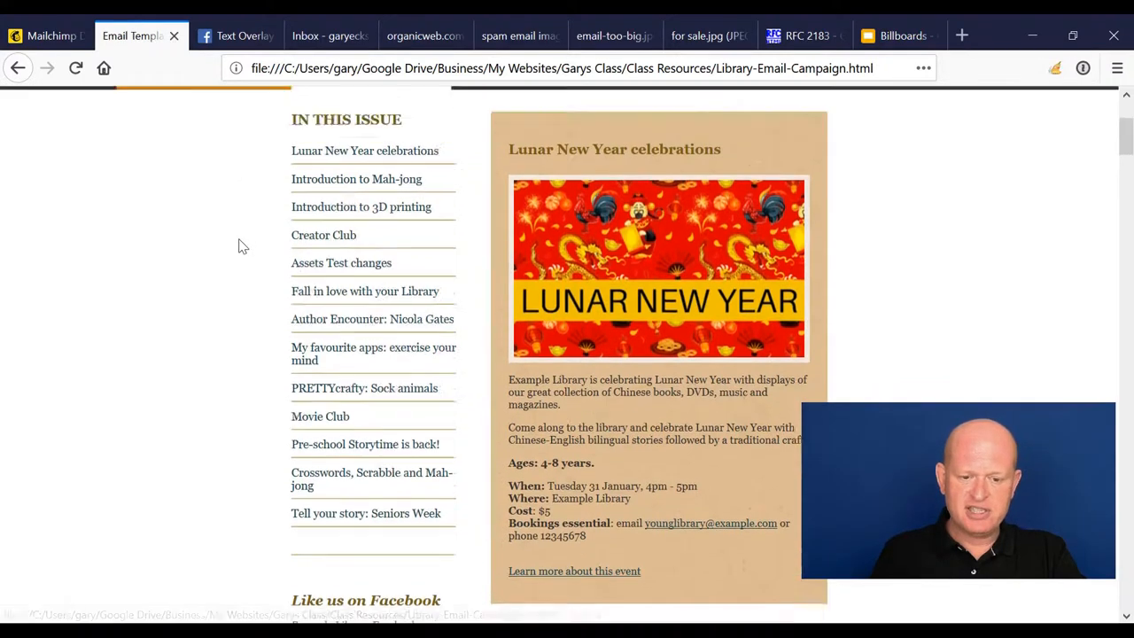
{"action": "scroll", "scroll_direction": "up", "scroll_amount": 3}
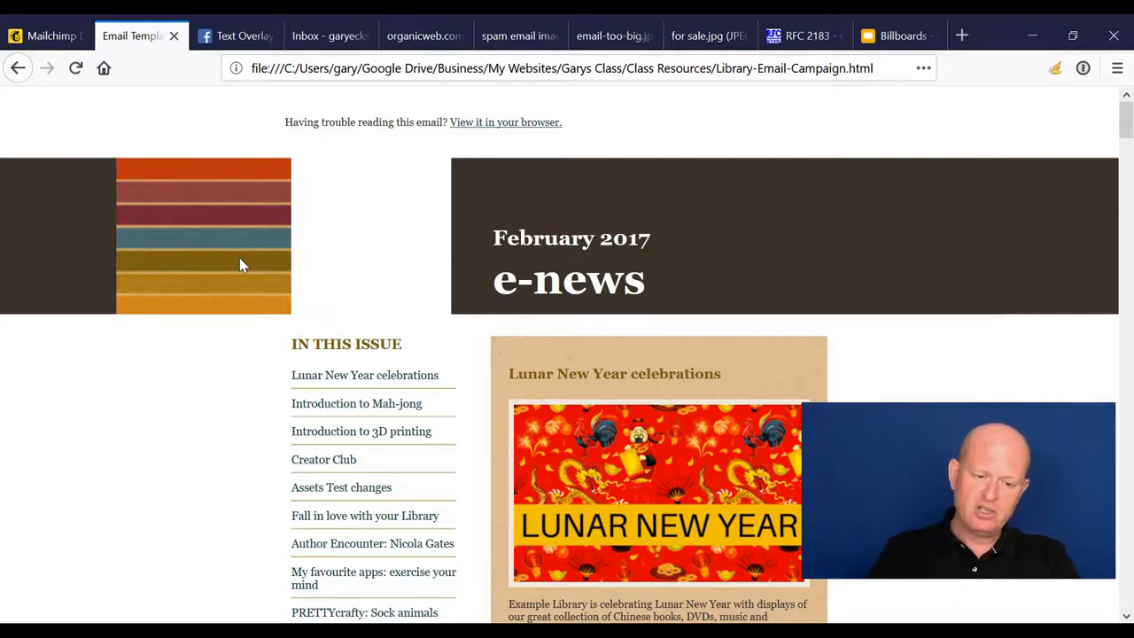
{"action": "mouse_move", "coordinate": [468, 309]}
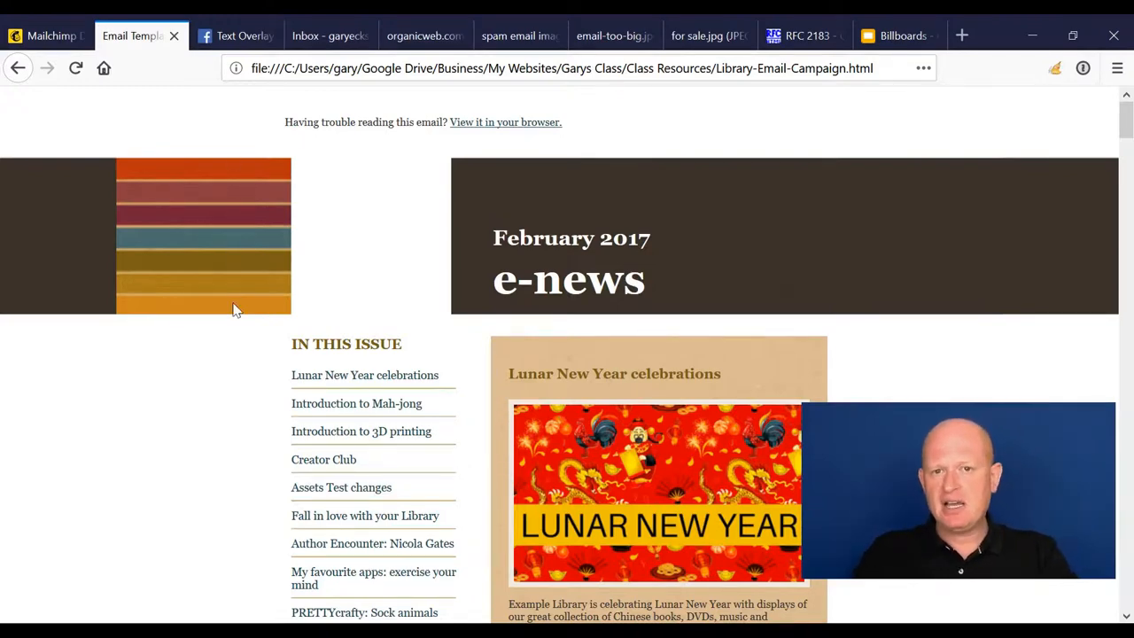
{"action": "mouse_move", "coordinate": [245, 288]}
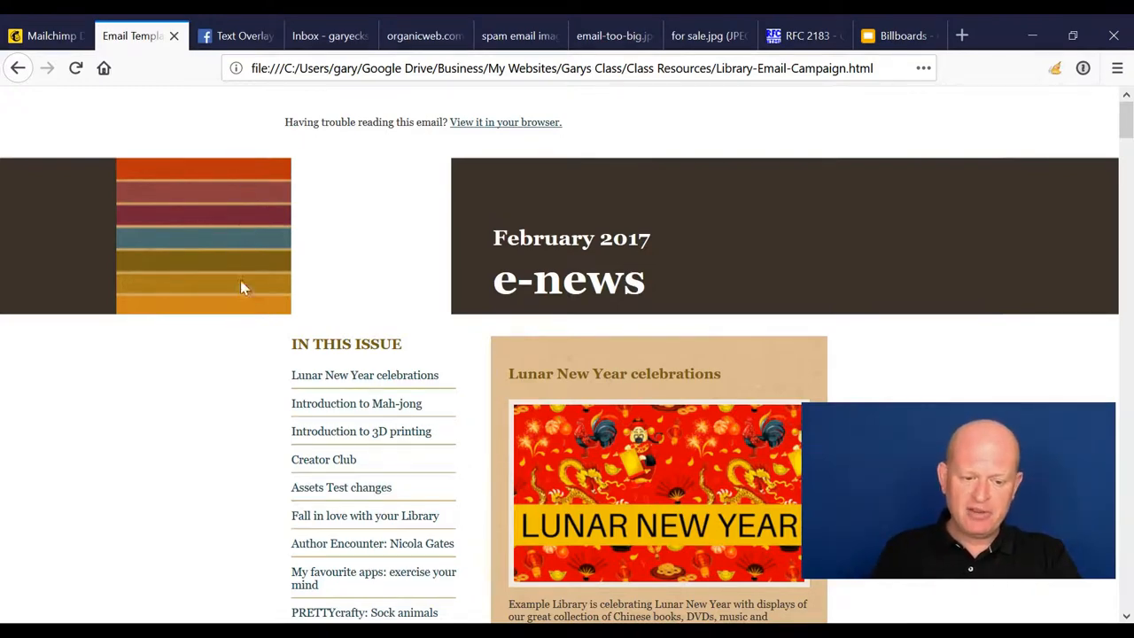
{"action": "mouse_move", "coordinate": [251, 193]}
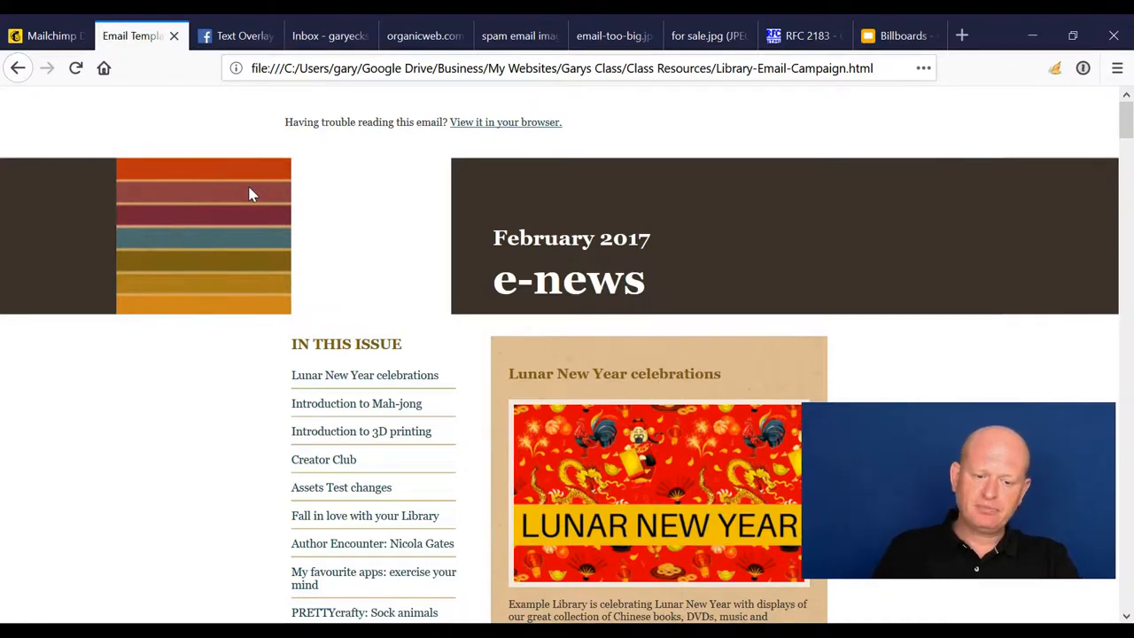
{"action": "scroll", "scroll_direction": "down", "scroll_amount": 3}
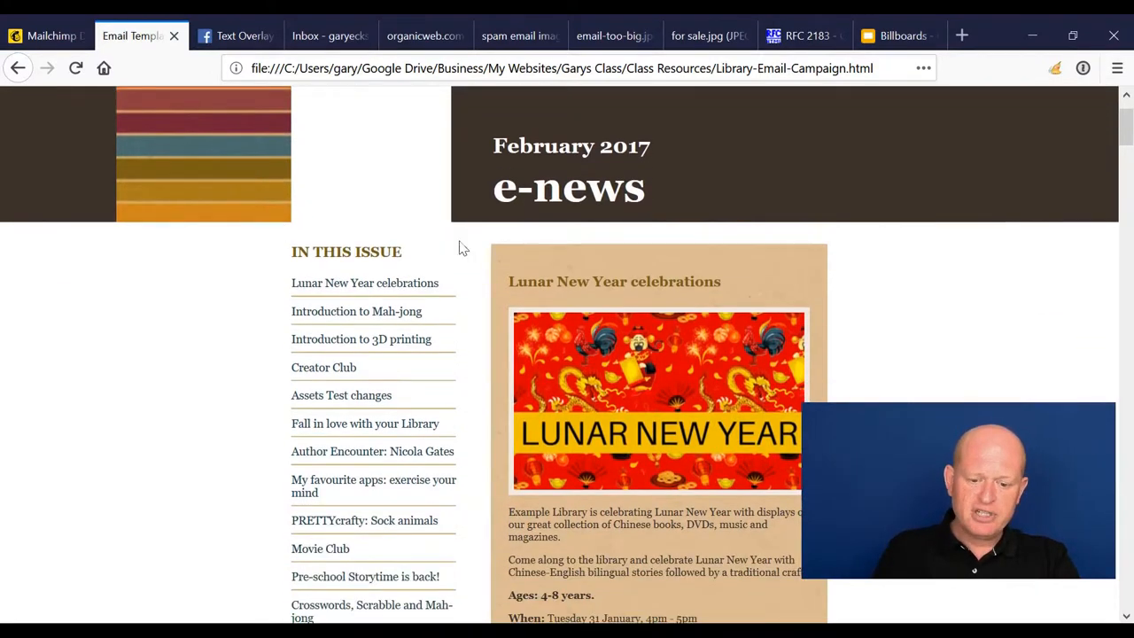
{"action": "mouse_move", "coordinate": [1053, 255]}
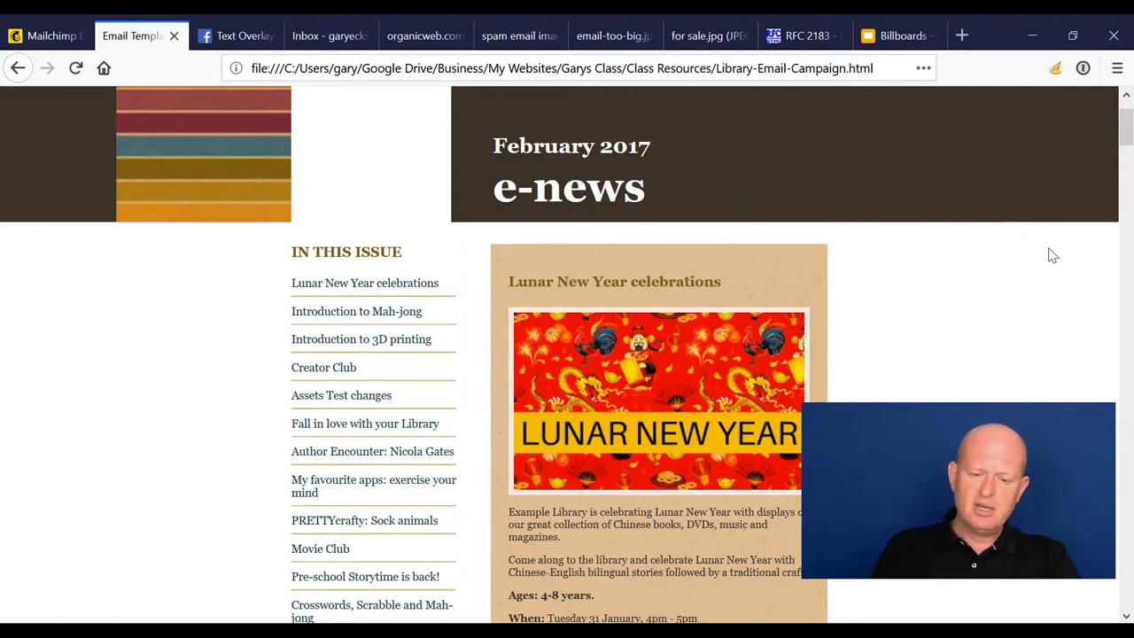
{"action": "mouse_move", "coordinate": [385, 332]}
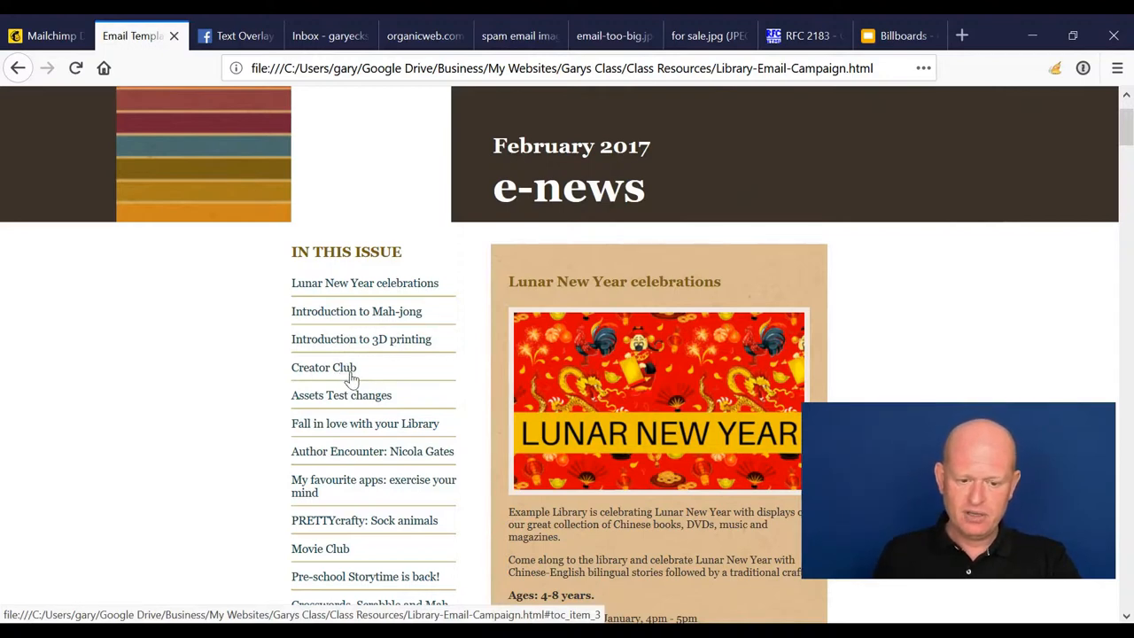
{"action": "mouse_move", "coordinate": [574, 234]}
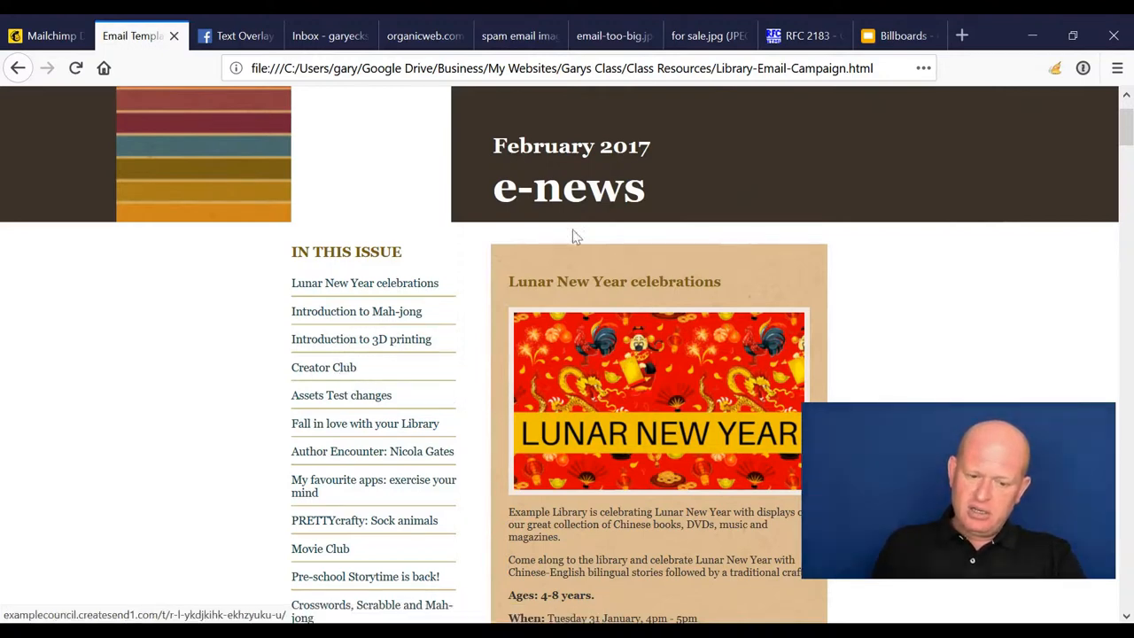
{"action": "mouse_move", "coordinate": [249, 464]}
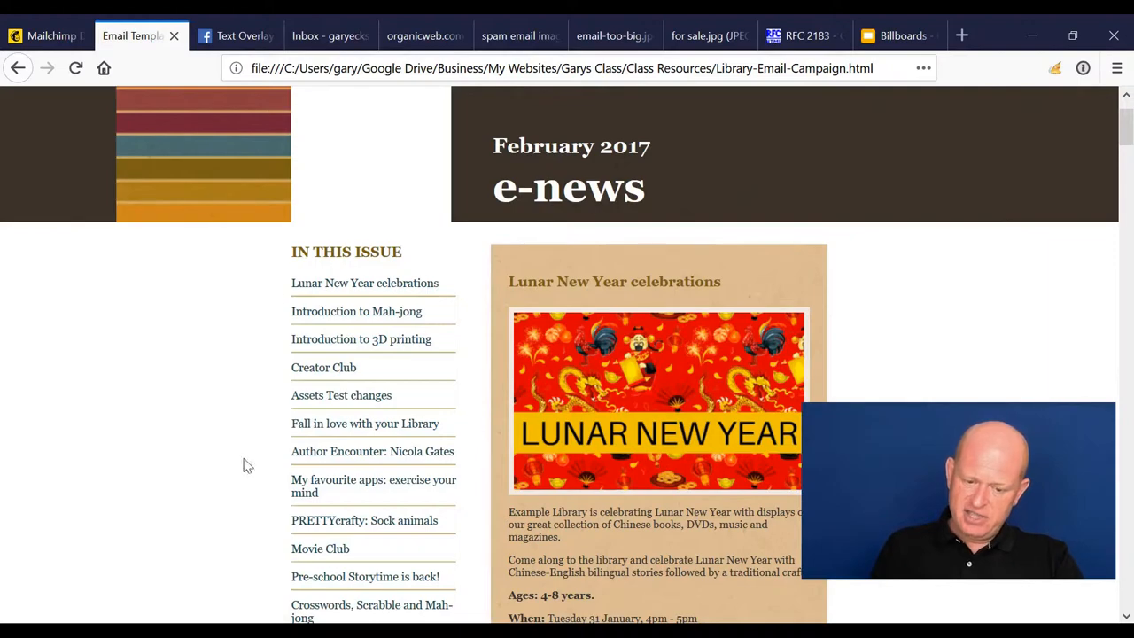
{"action": "mouse_move", "coordinate": [453, 356]}
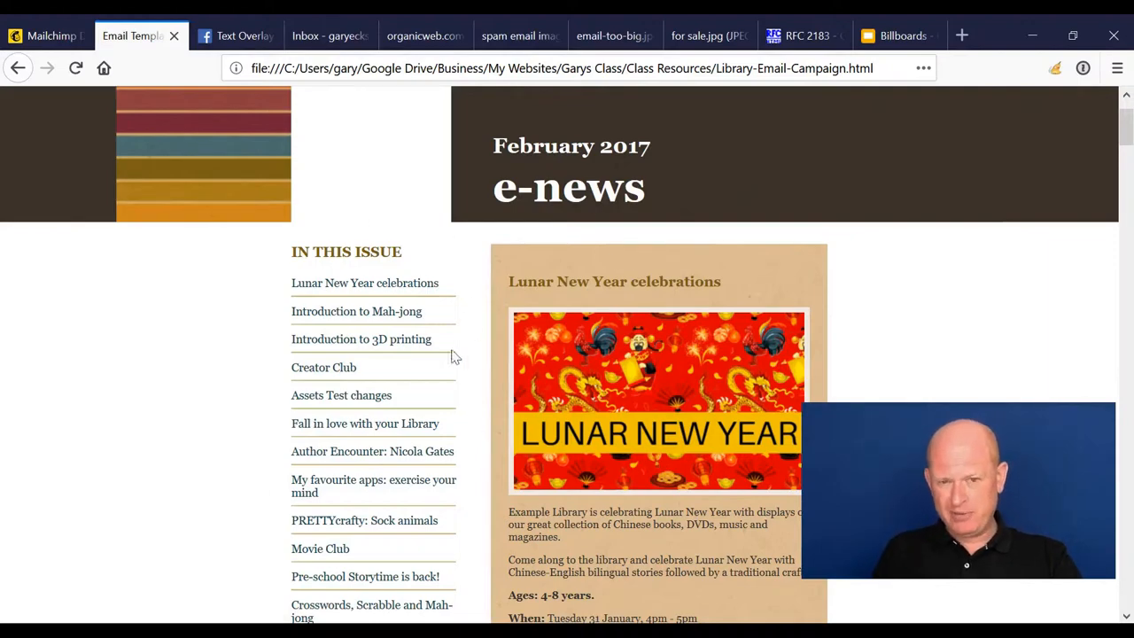
{"action": "scroll", "scroll_direction": "up", "scroll_amount": 3}
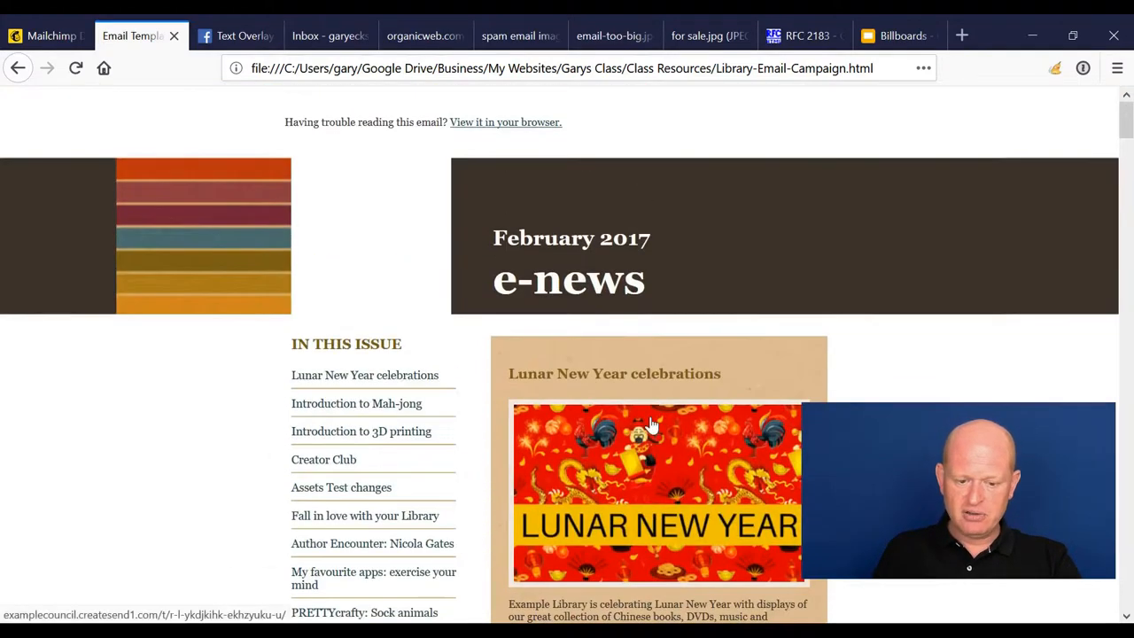
{"action": "scroll", "scroll_direction": "down", "scroll_amount": 3}
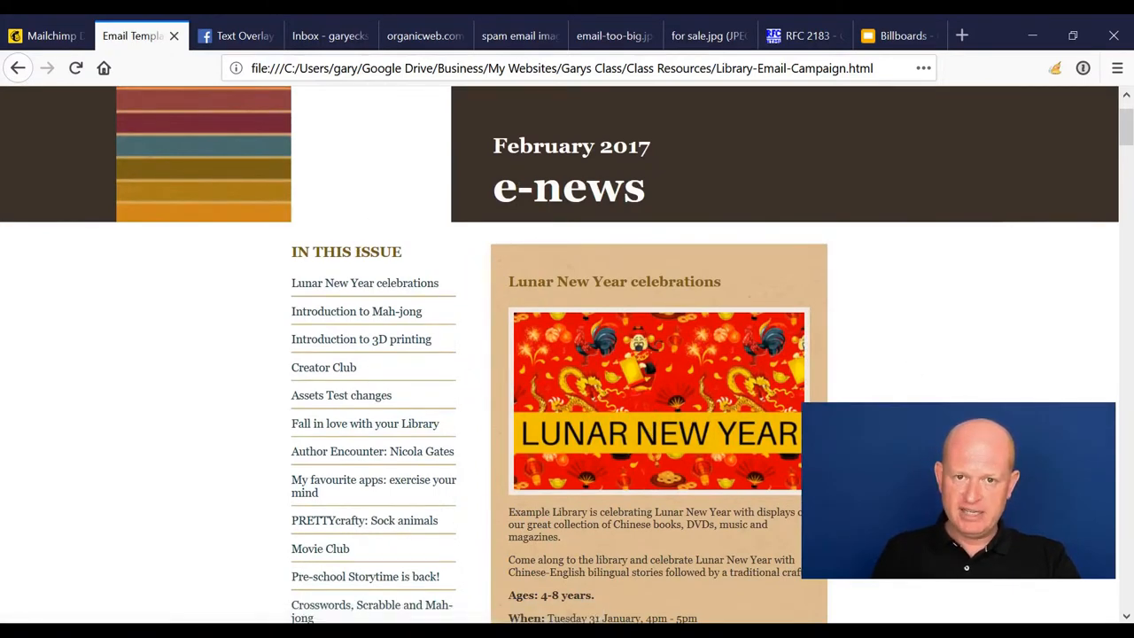
{"action": "mouse_move", "coordinate": [411, 610]}
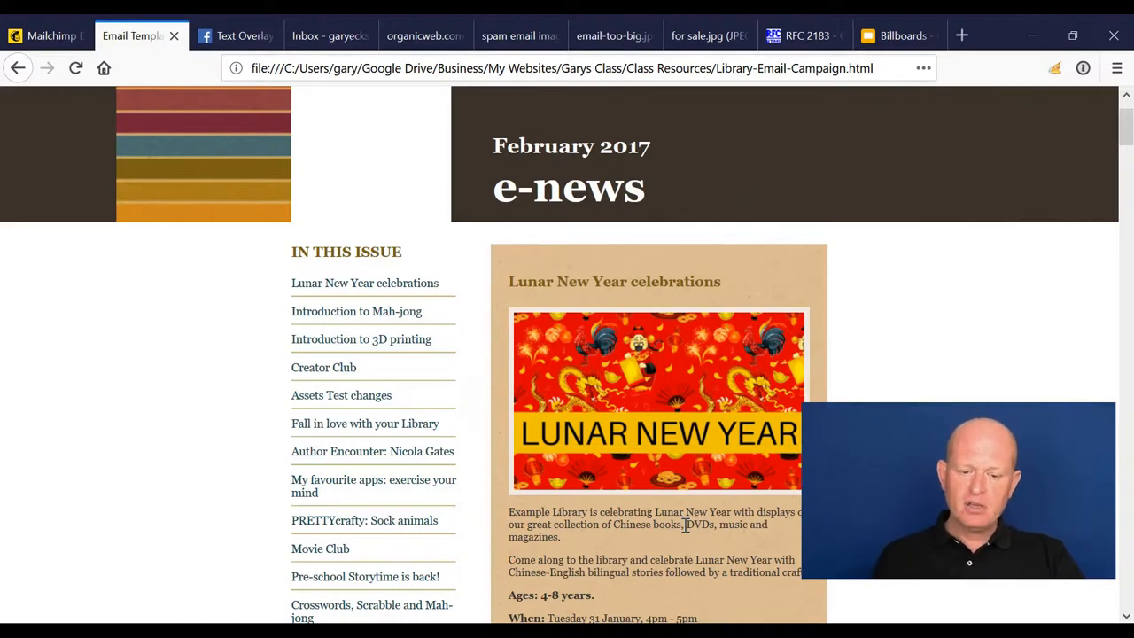
{"action": "mouse_move", "coordinate": [730, 292]}
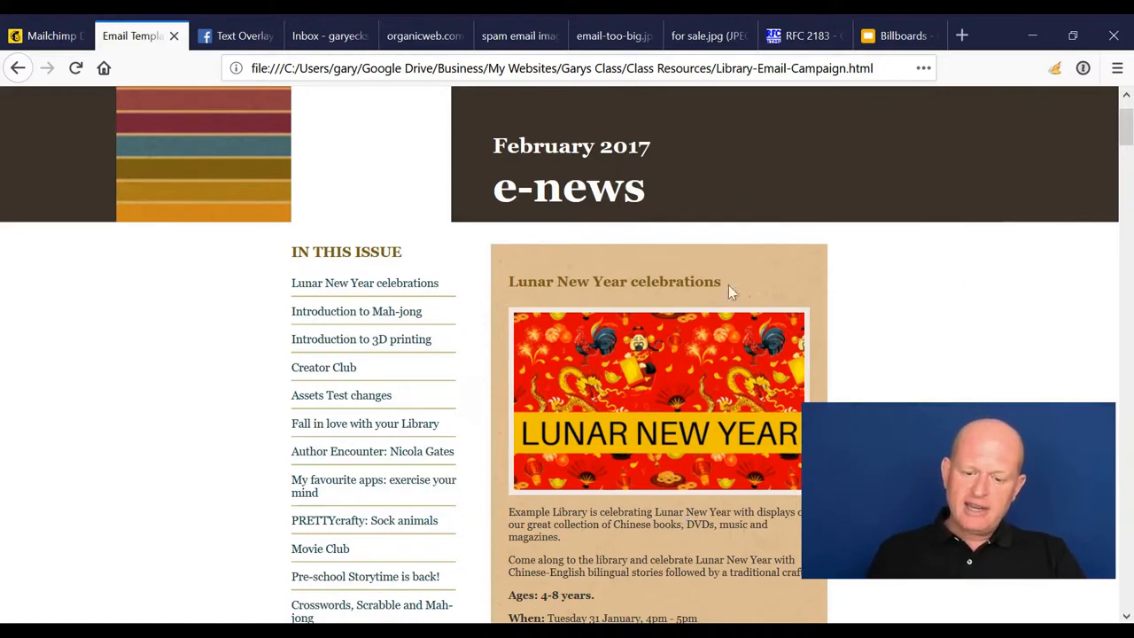
{"action": "mouse_move", "coordinate": [482, 379]}
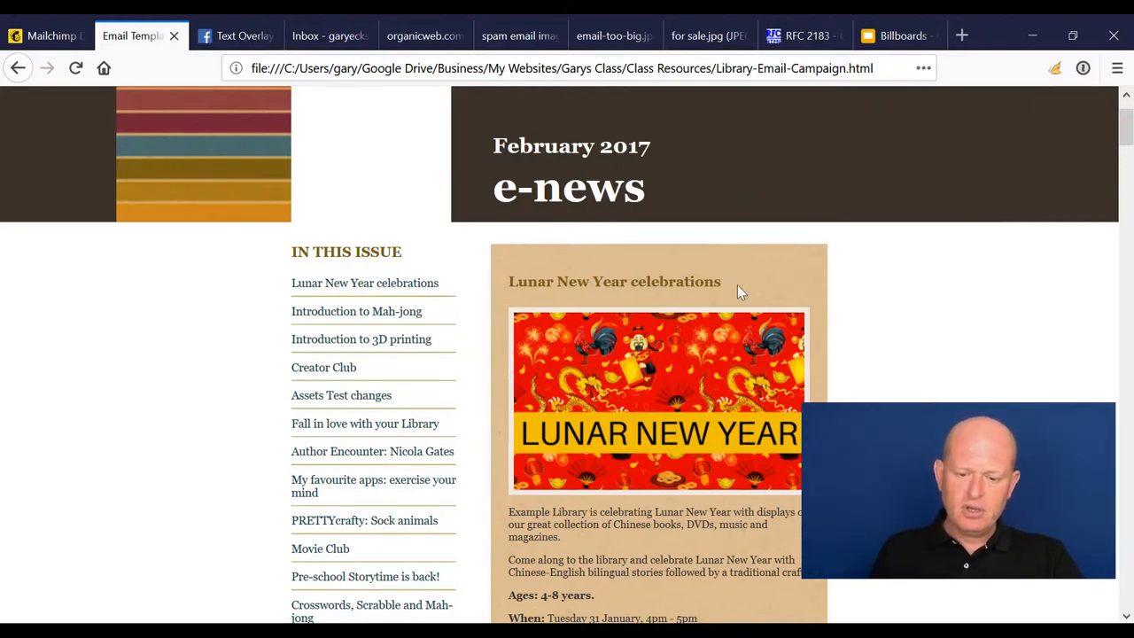
{"action": "scroll", "scroll_direction": "down", "scroll_amount": 3}
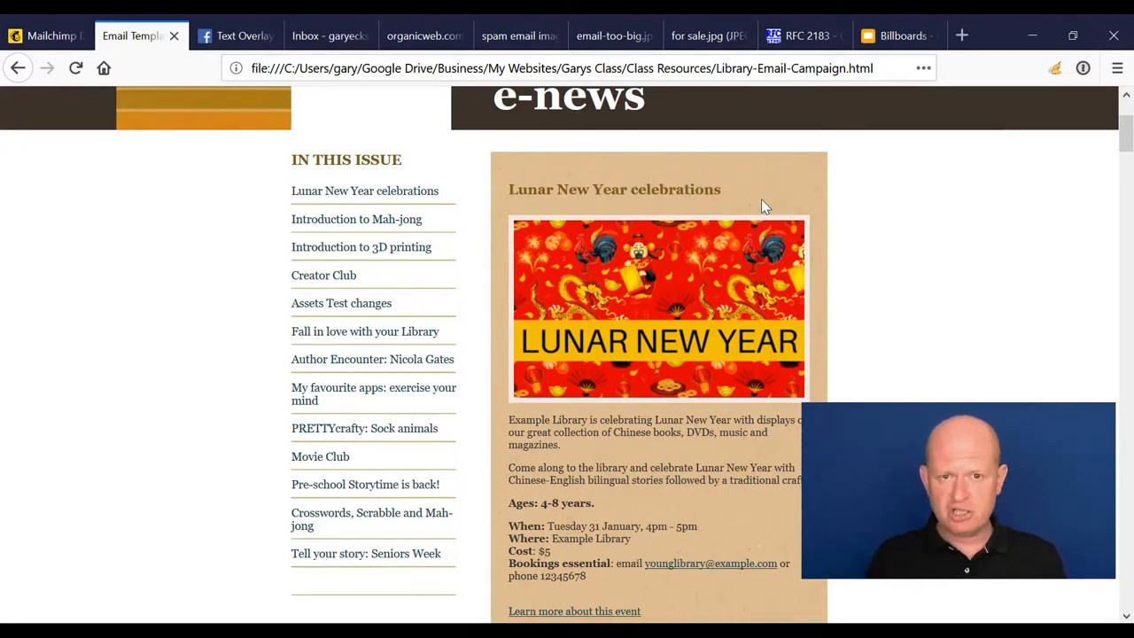
{"action": "mouse_move", "coordinate": [726, 192]}
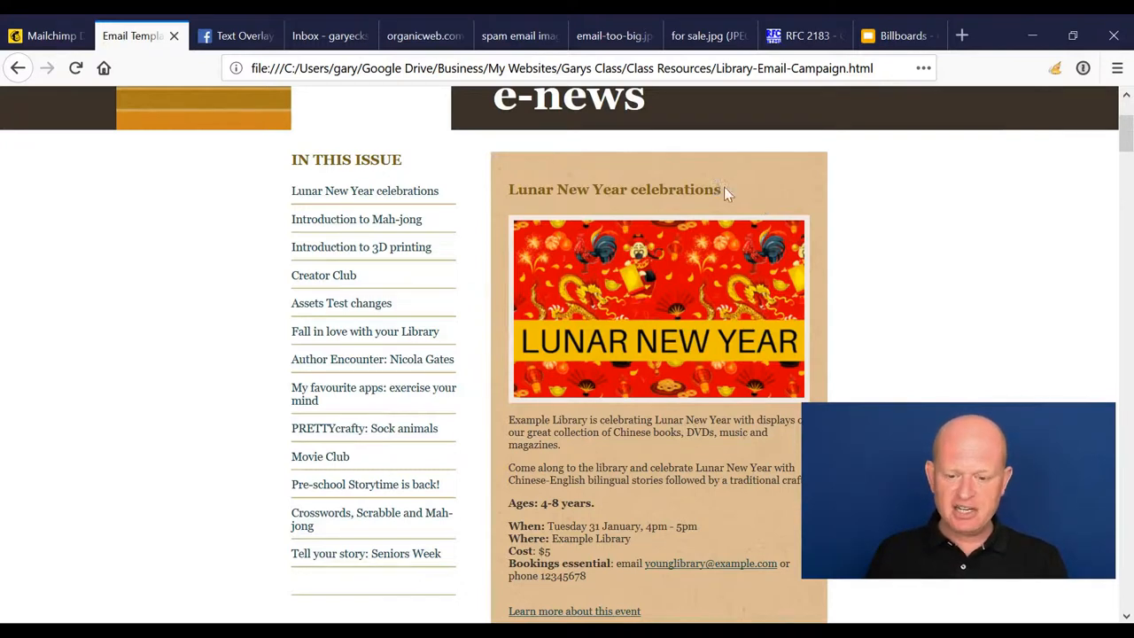
{"action": "mouse_move", "coordinate": [716, 179]}
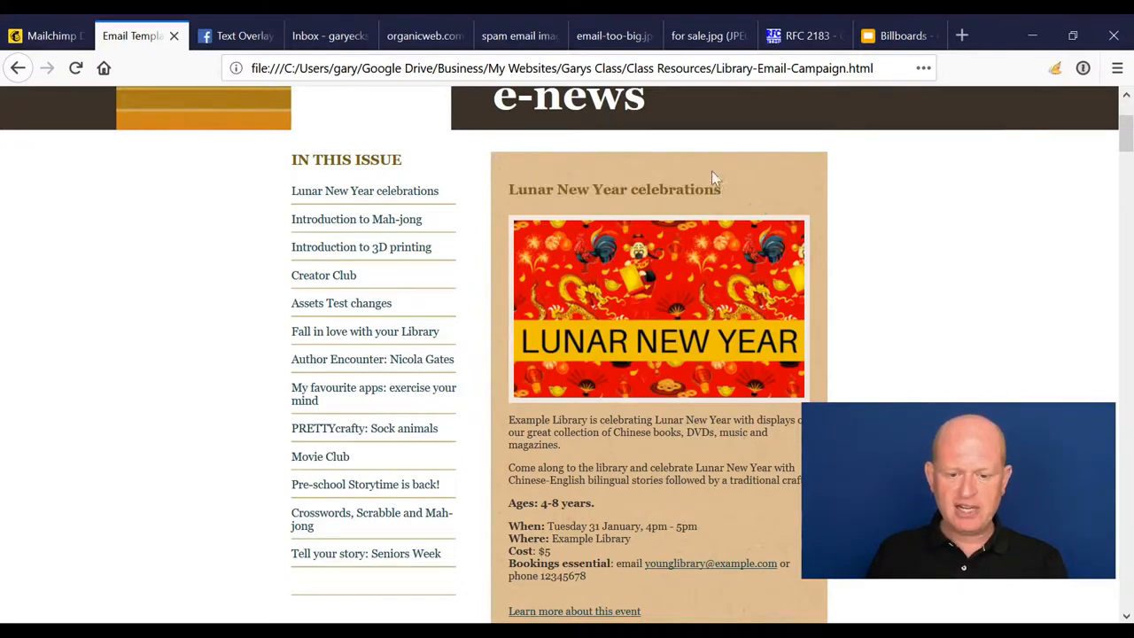
Highlight the Lunar New Year event description and browse the later event listings down to Introduction to 3D printing.
{"action": "double_click", "coordinate": [679, 188]}
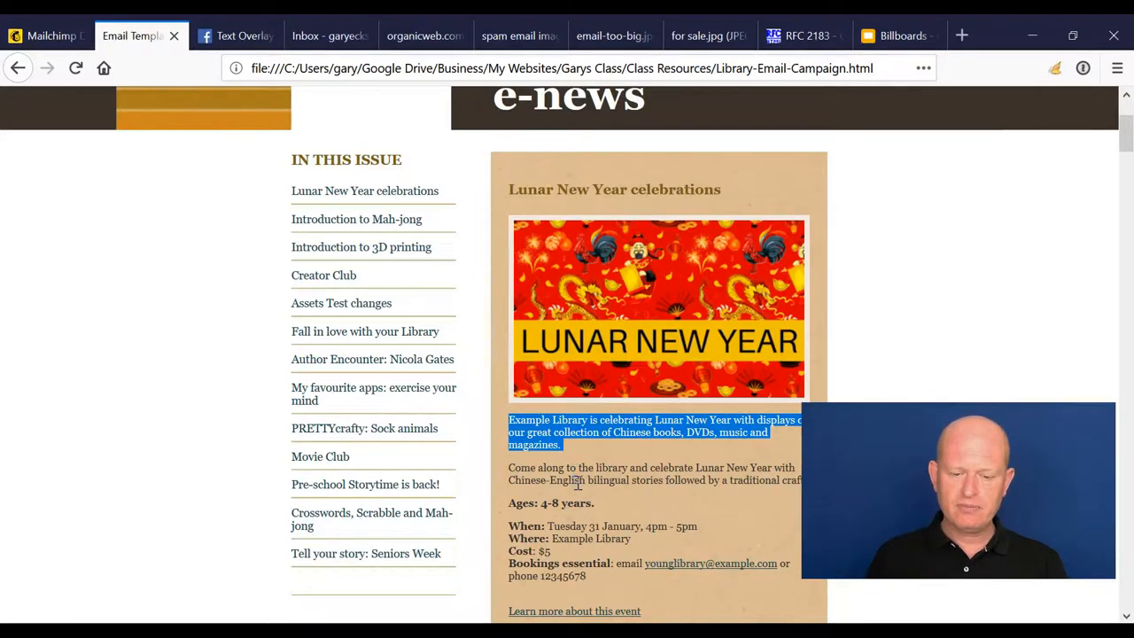
{"action": "scroll", "scroll_direction": "down", "scroll_amount": 3}
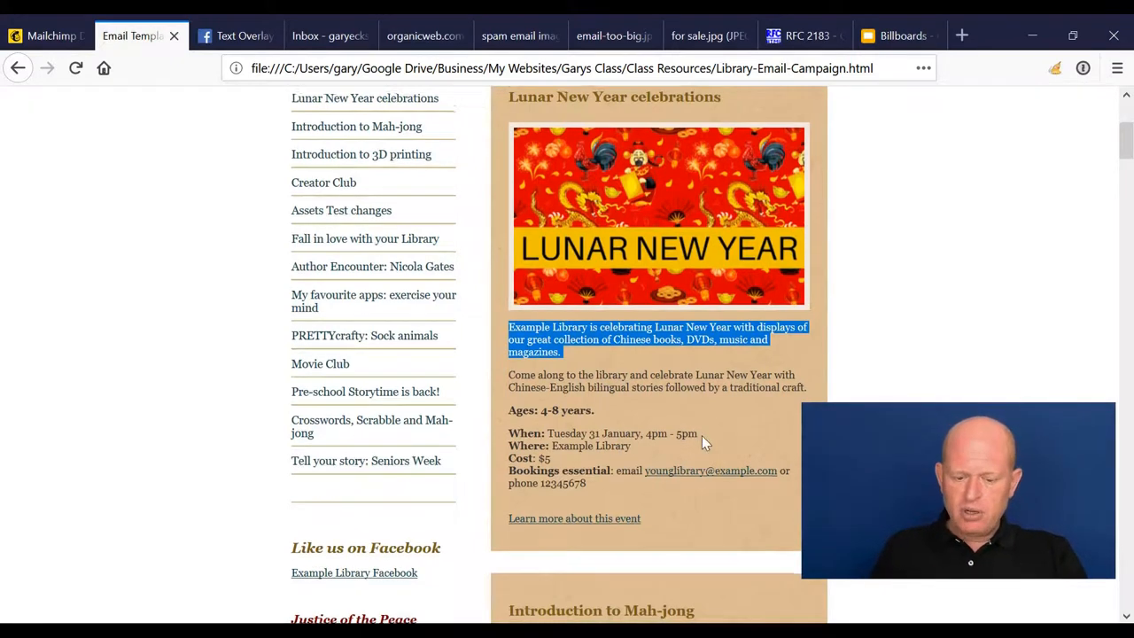
{"action": "scroll", "scroll_direction": "down", "scroll_amount": 3}
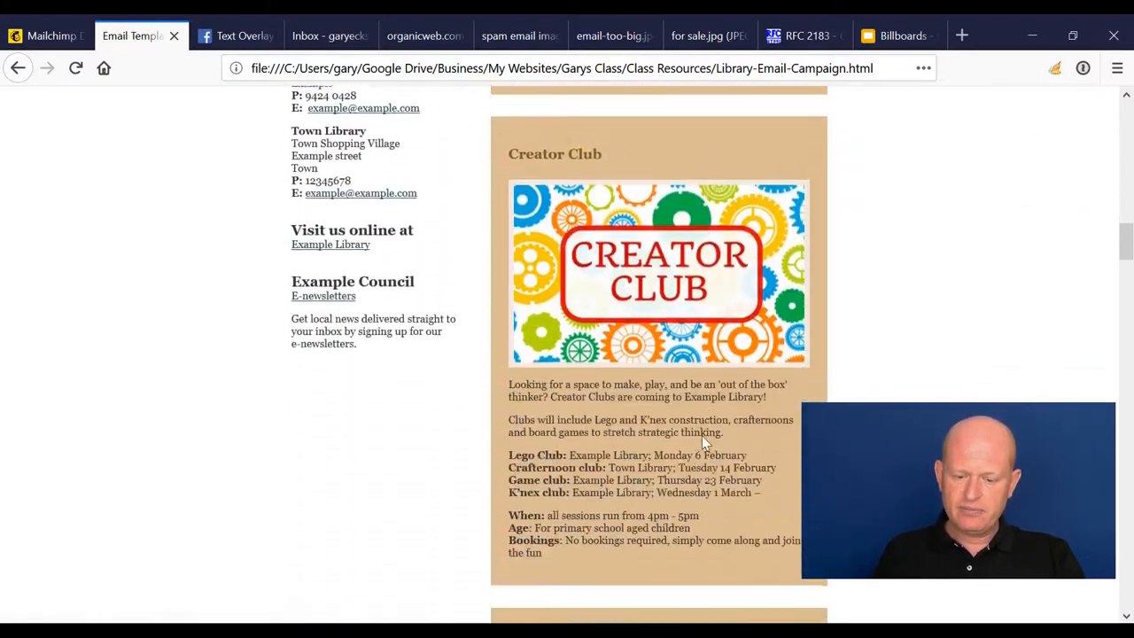
{"action": "scroll", "scroll_direction": "down", "scroll_amount": 3}
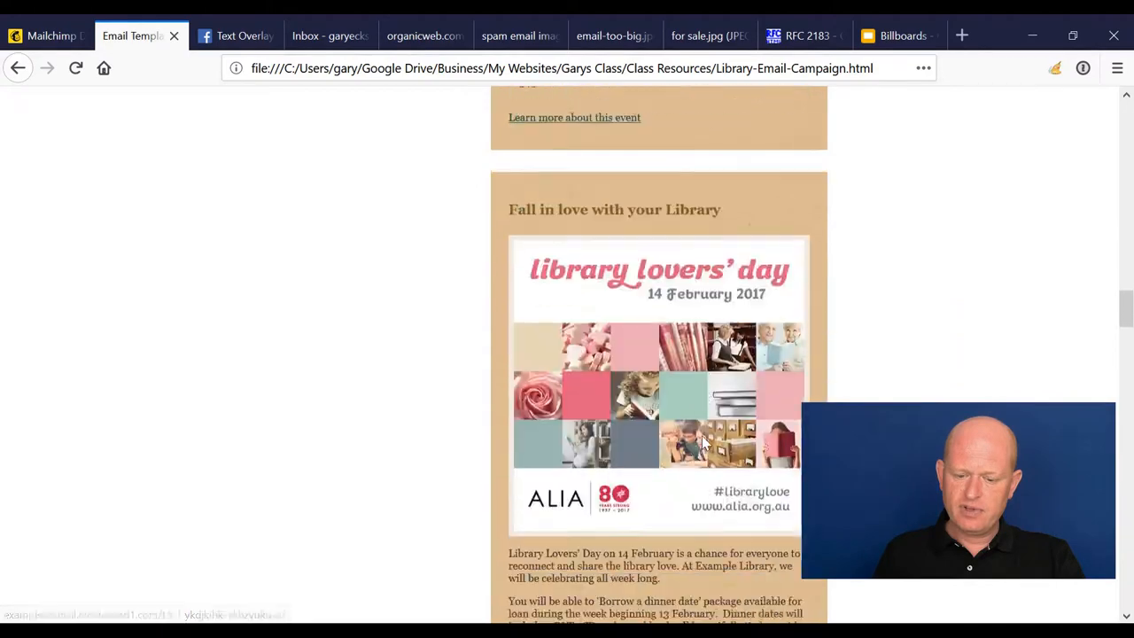
{"action": "scroll", "scroll_direction": "up", "scroll_amount": 3}
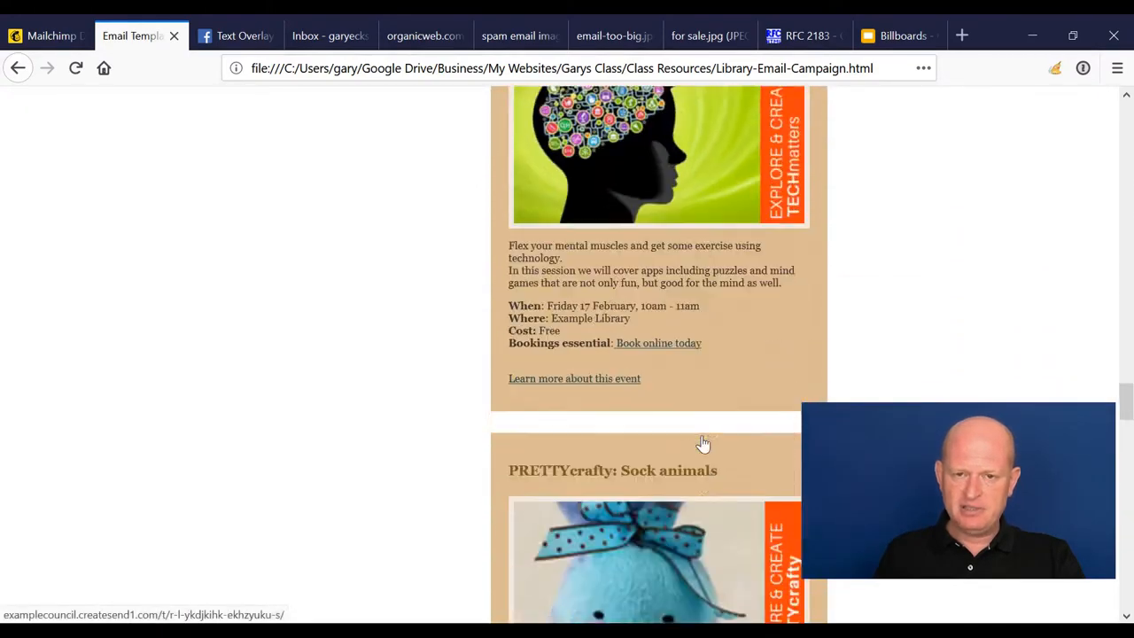
{"action": "scroll", "scroll_direction": "up", "scroll_amount": 3}
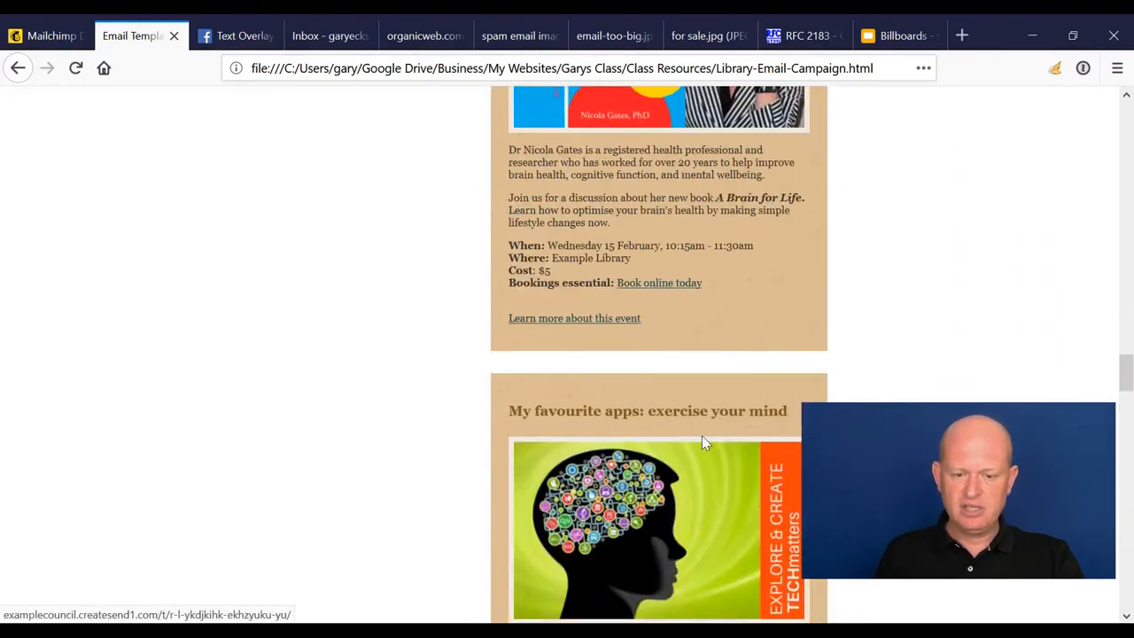
{"action": "scroll", "scroll_direction": "down", "scroll_amount": 3}
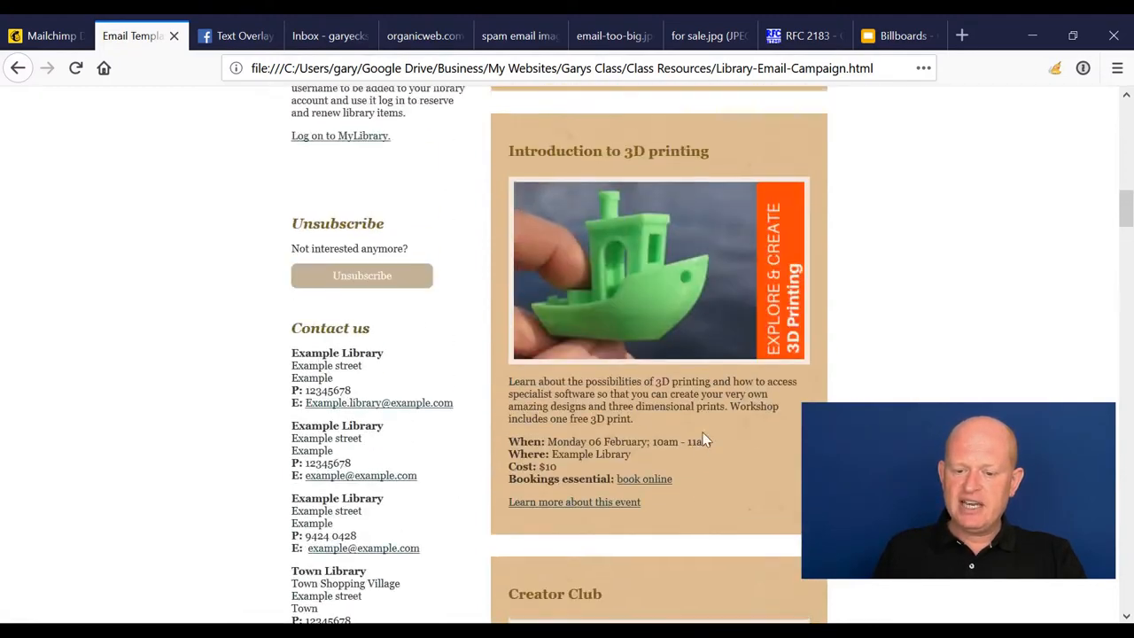
{"action": "scroll", "scroll_direction": "up", "scroll_amount": 3}
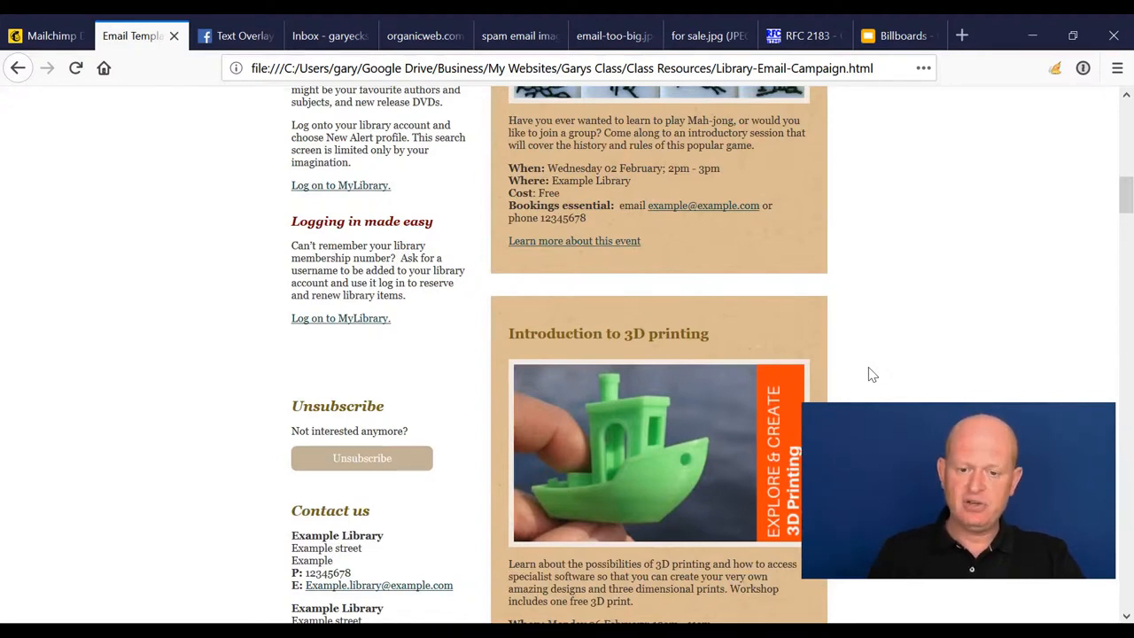
{"action": "mouse_move", "coordinate": [647, 89]}
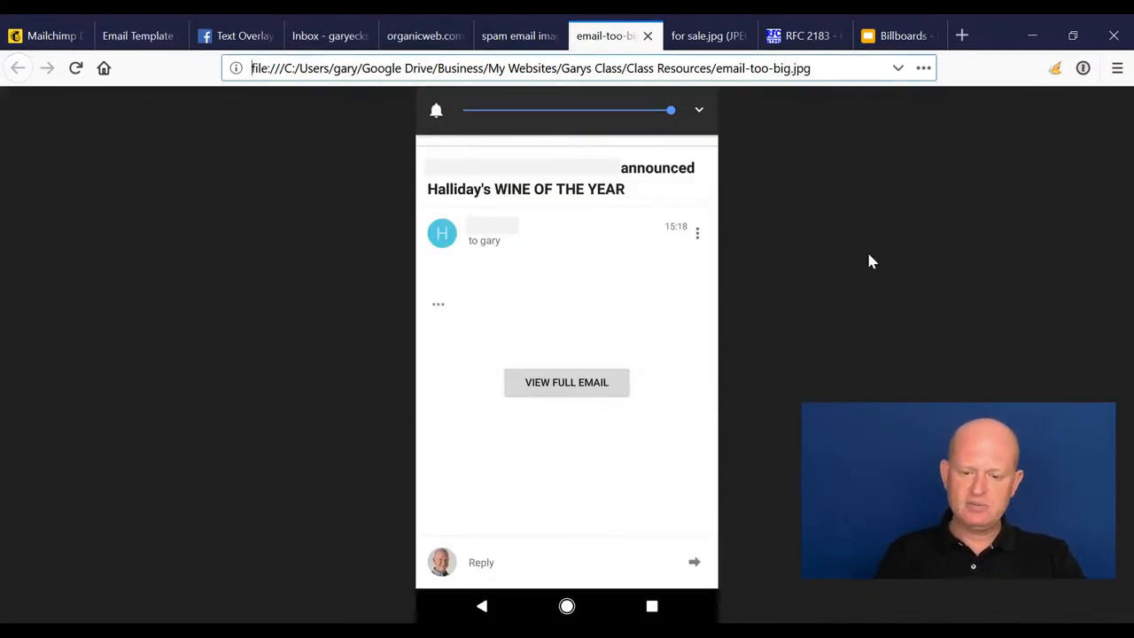
{"action": "mouse_move", "coordinate": [574, 402]}
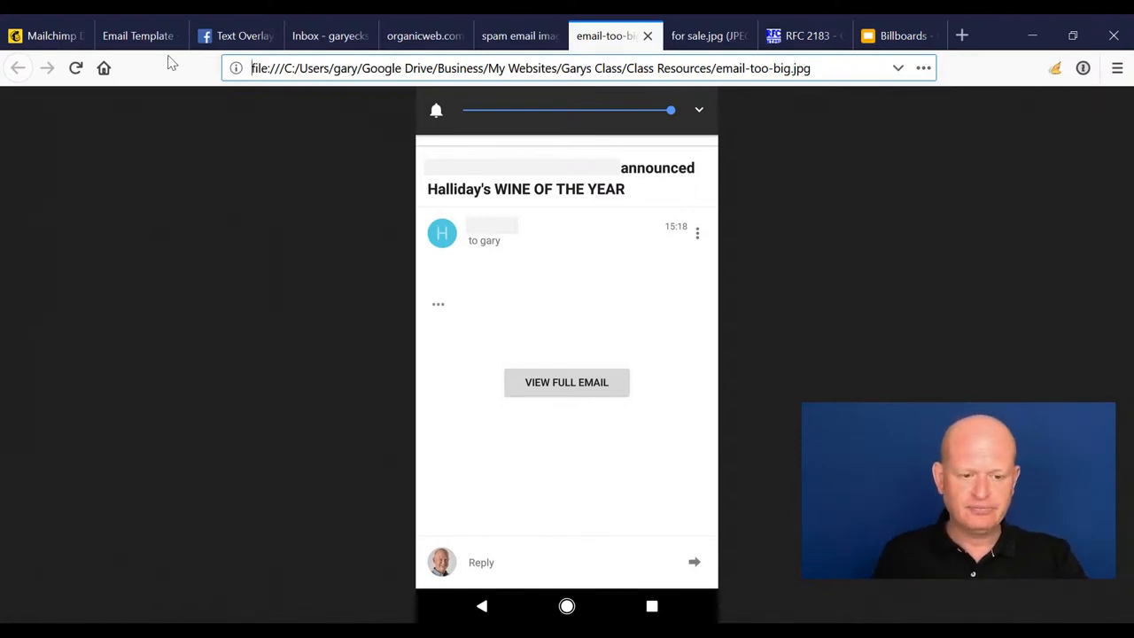
Revisit the library email's Lunar New Year section, then bring up Facebook's Image Text Check page.
{"action": "left_click", "coordinate": [133, 35]}
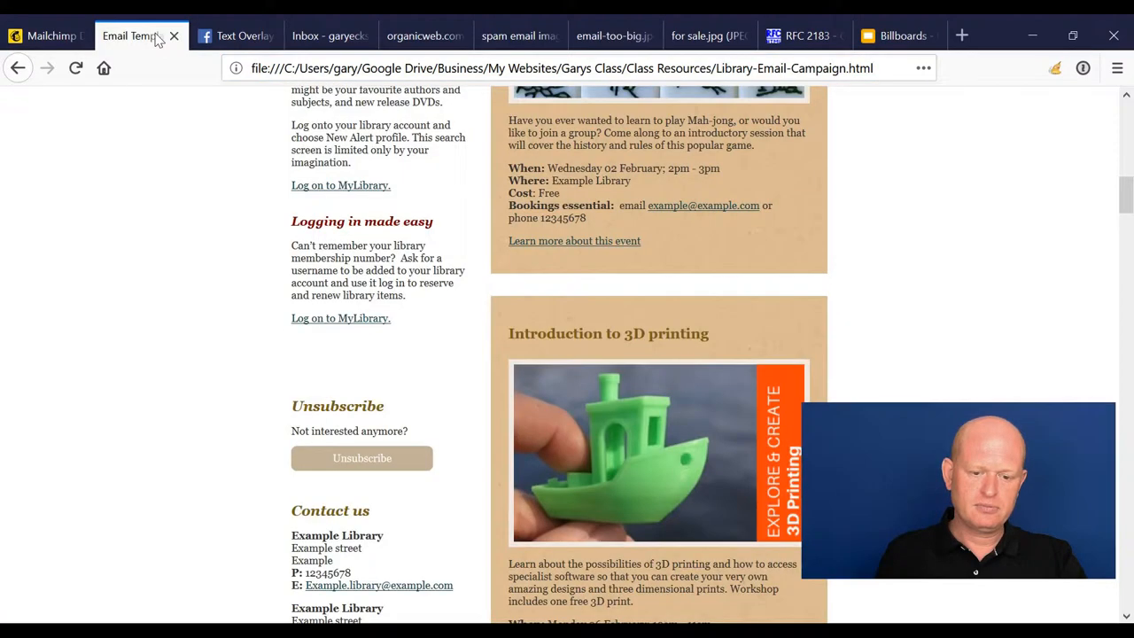
{"action": "scroll", "scroll_direction": "up", "scroll_amount": 3}
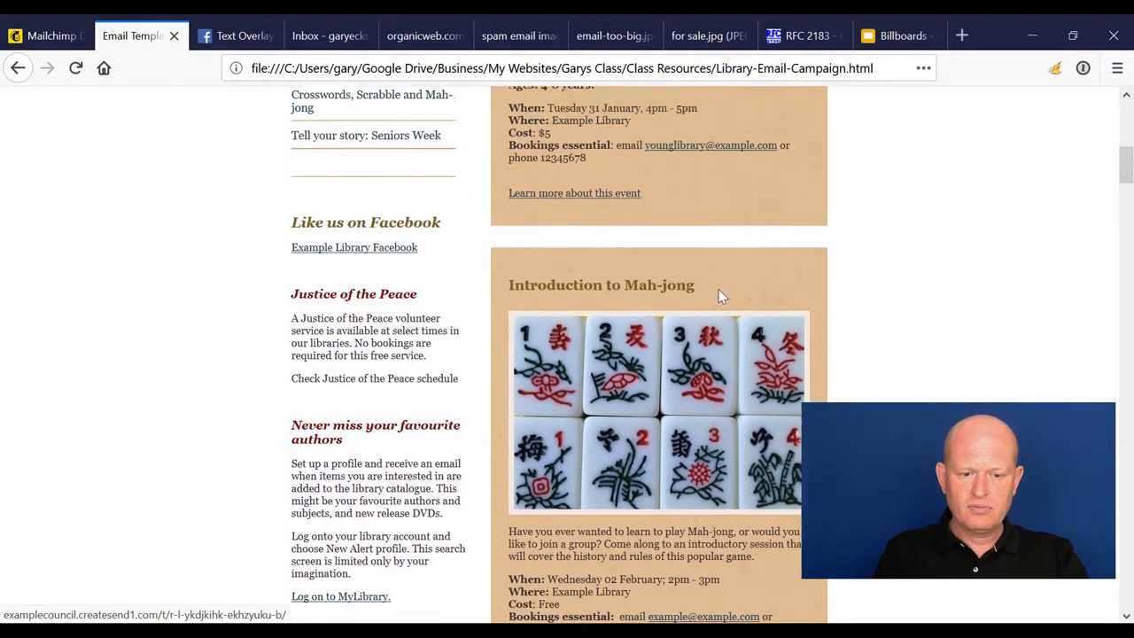
{"action": "scroll", "scroll_direction": "up", "scroll_amount": 3}
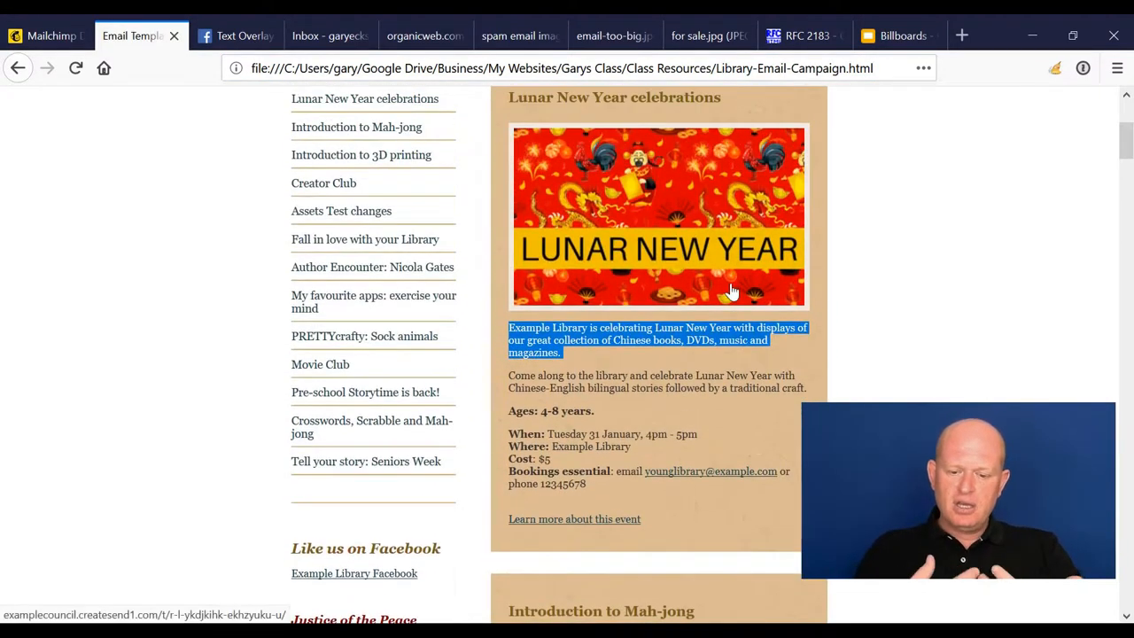
{"action": "mouse_move", "coordinate": [753, 379]}
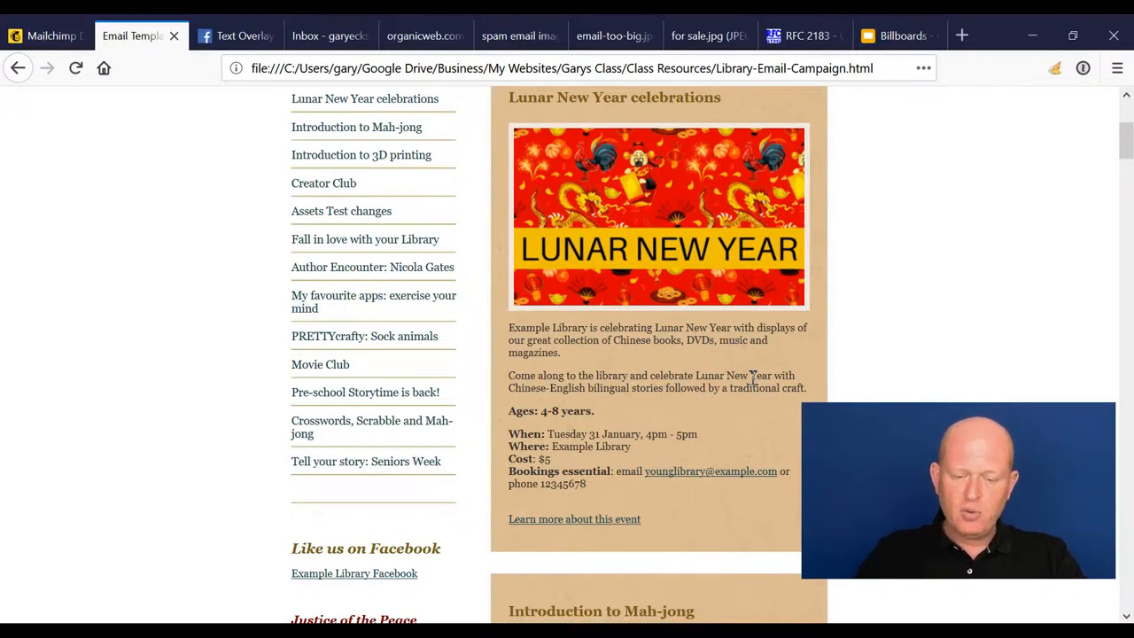
{"action": "mouse_move", "coordinate": [670, 214]}
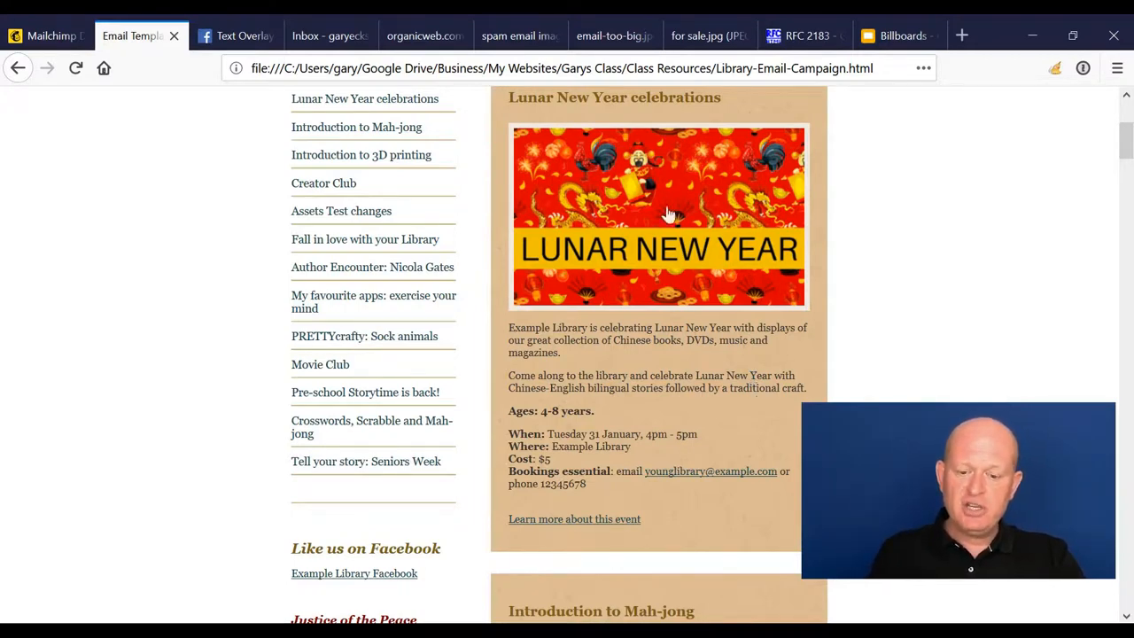
{"action": "mouse_move", "coordinate": [856, 220]}
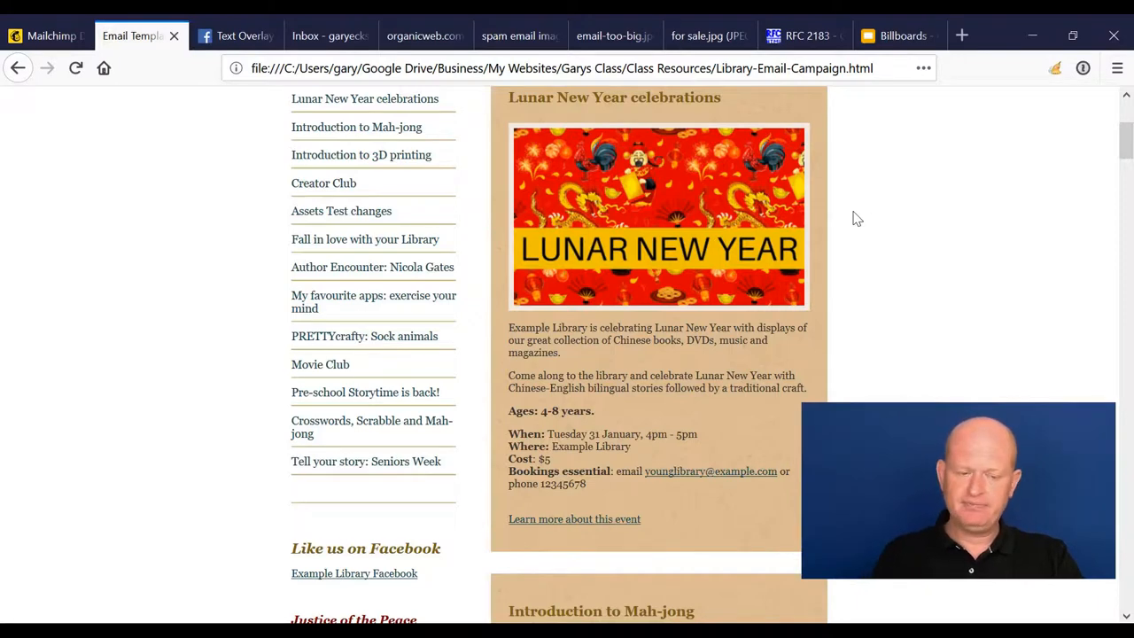
{"action": "mouse_move", "coordinate": [655, 232]}
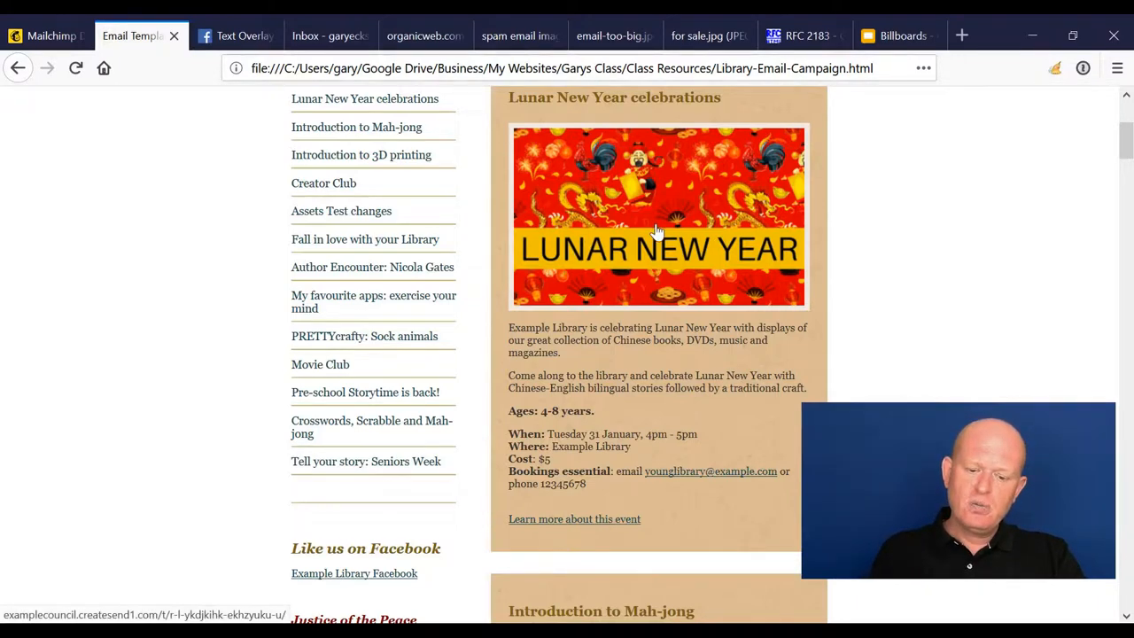
{"action": "mouse_move", "coordinate": [618, 257]}
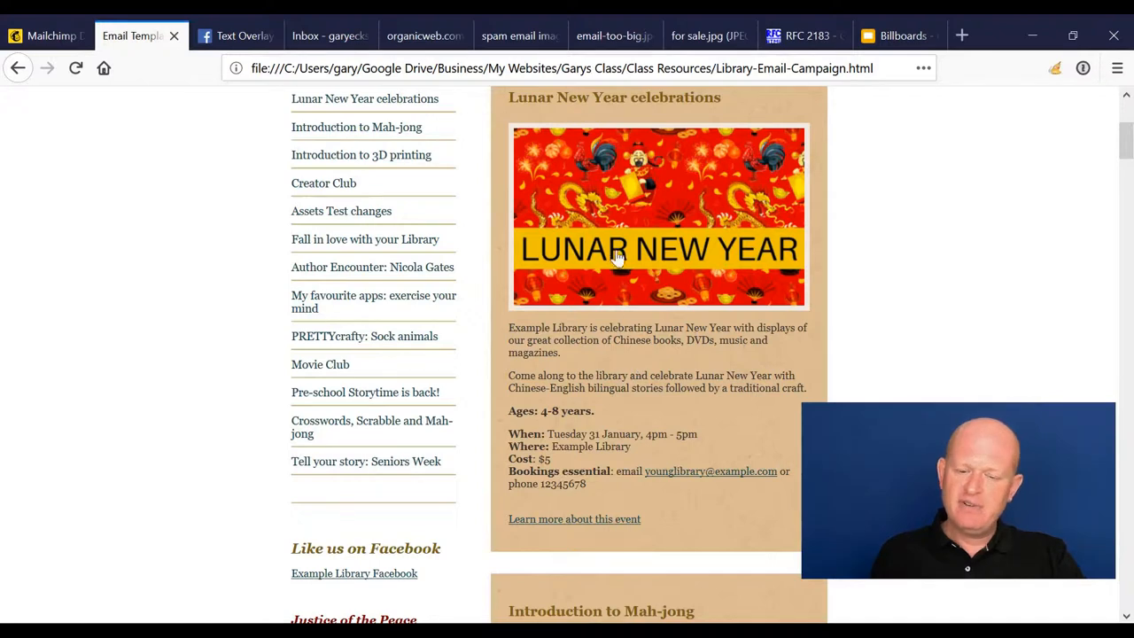
{"action": "left_click", "coordinate": [234, 35]}
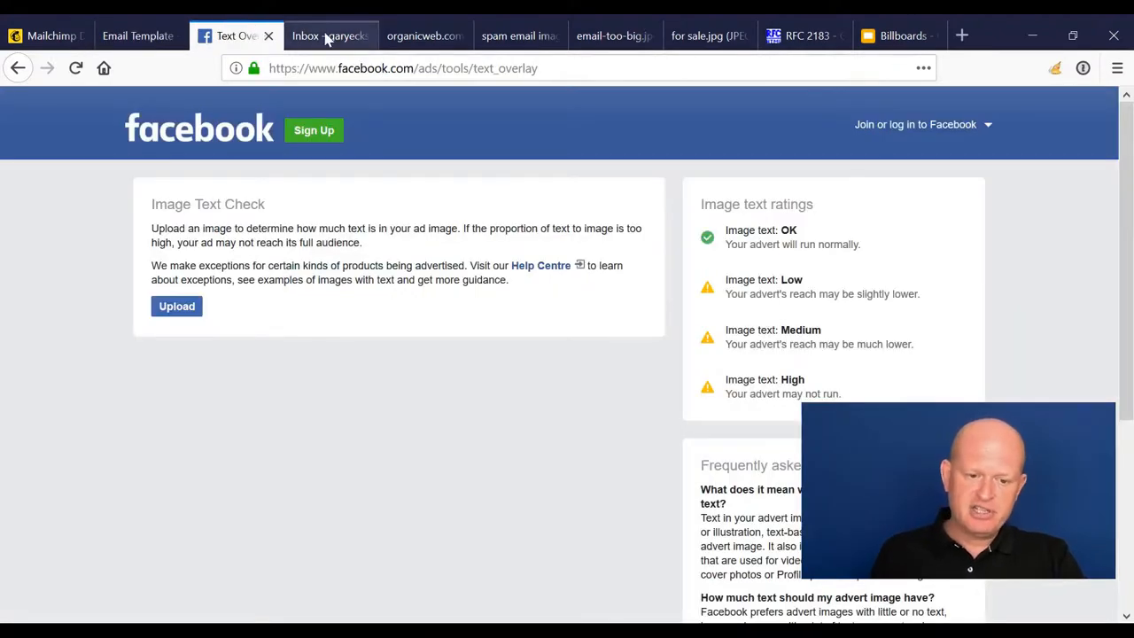
Show the retail promotional email in Telstra Webmail with its blank unloaded image placeholders.
{"action": "left_click", "coordinate": [319, 35]}
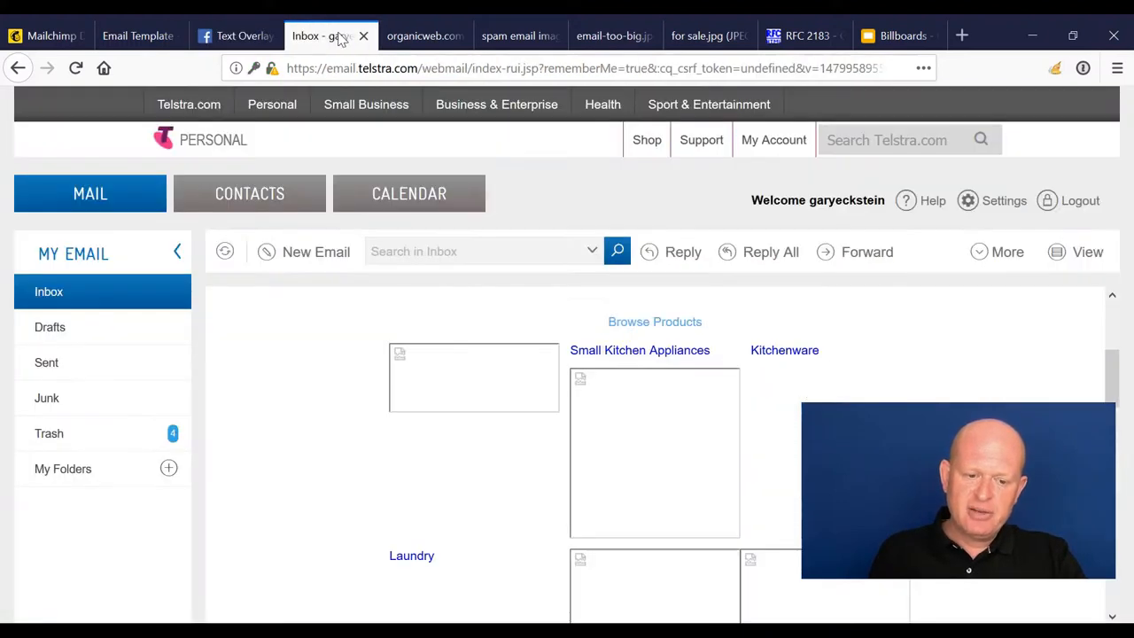
{"action": "scroll", "scroll_direction": "up", "scroll_amount": 3}
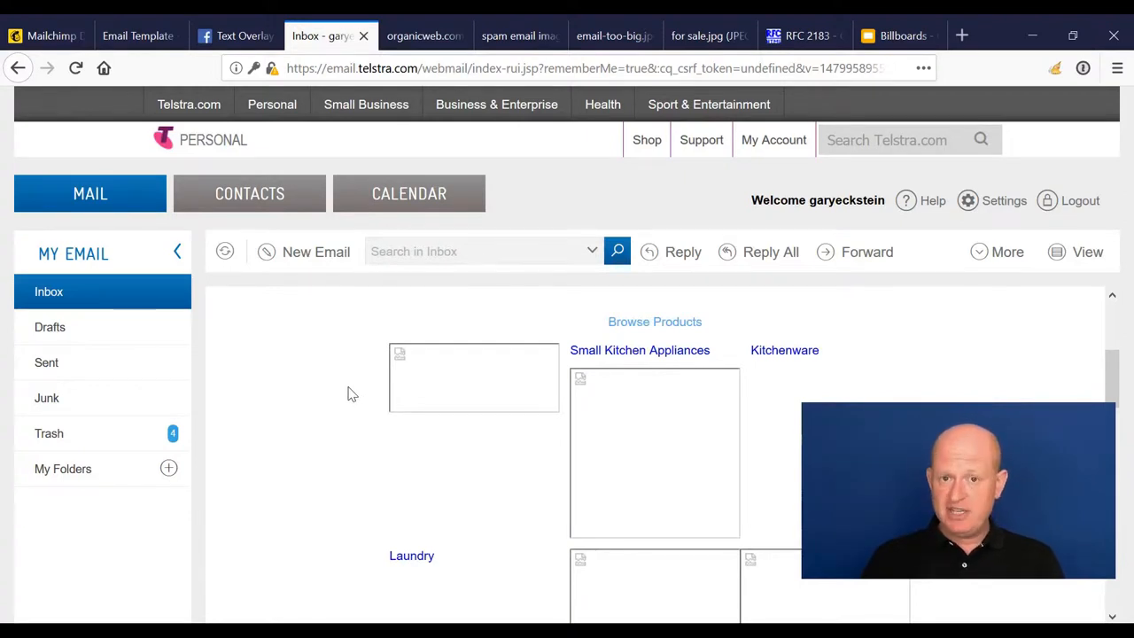
{"action": "mouse_move", "coordinate": [522, 418]}
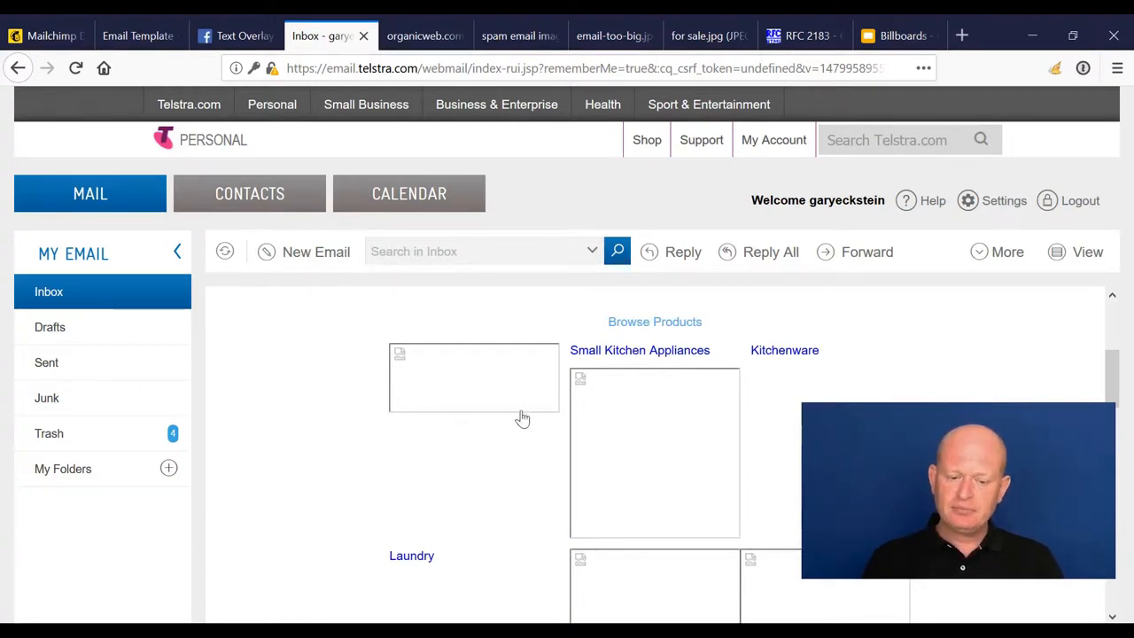
{"action": "mouse_move", "coordinate": [514, 371]}
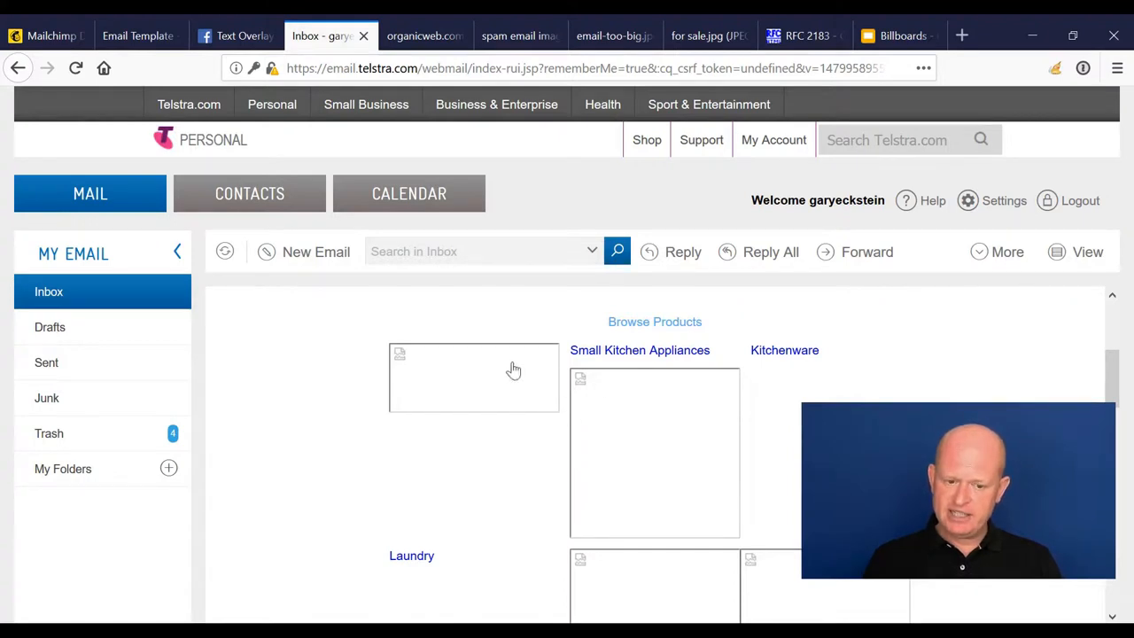
{"action": "scroll", "scroll_direction": "down", "scroll_amount": 3}
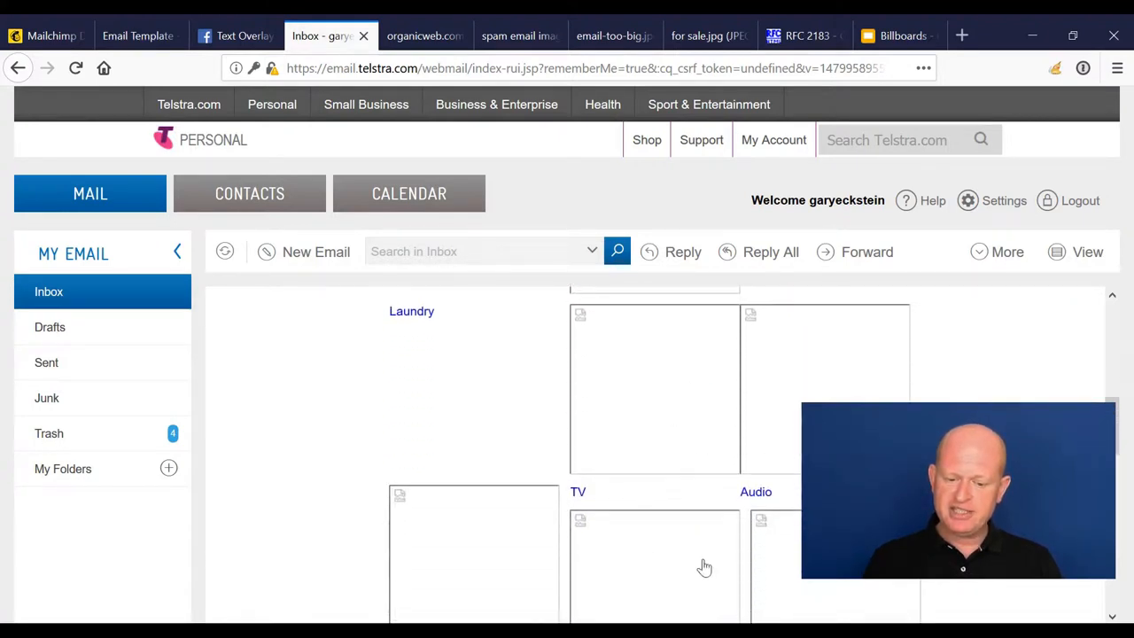
{"action": "scroll", "scroll_direction": "up", "scroll_amount": 3}
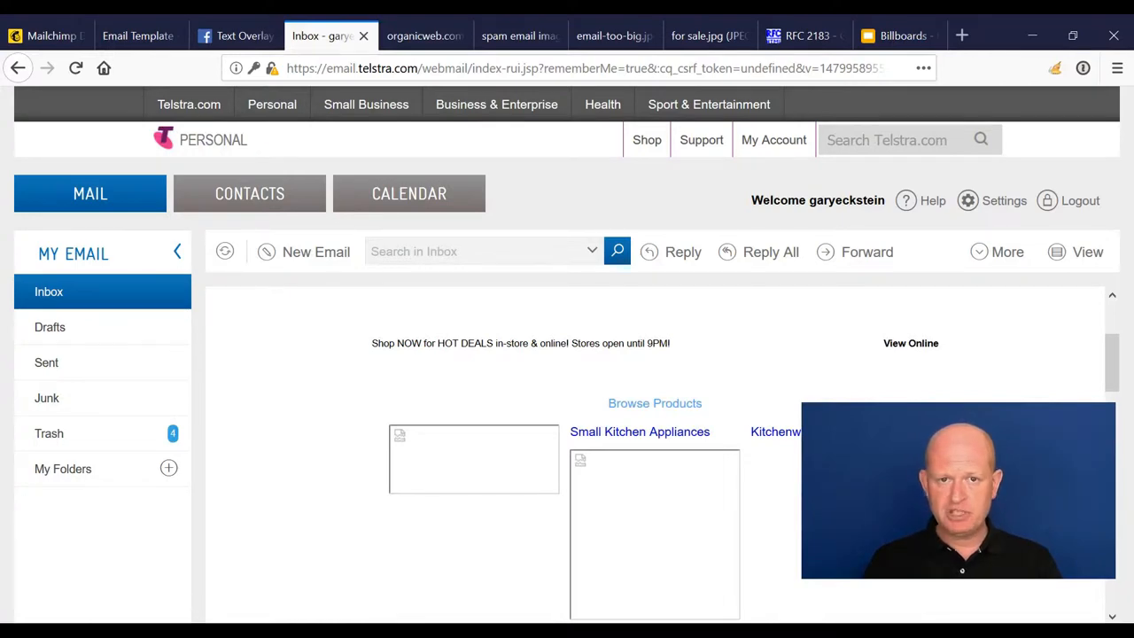
{"action": "mouse_move", "coordinate": [334, 347]}
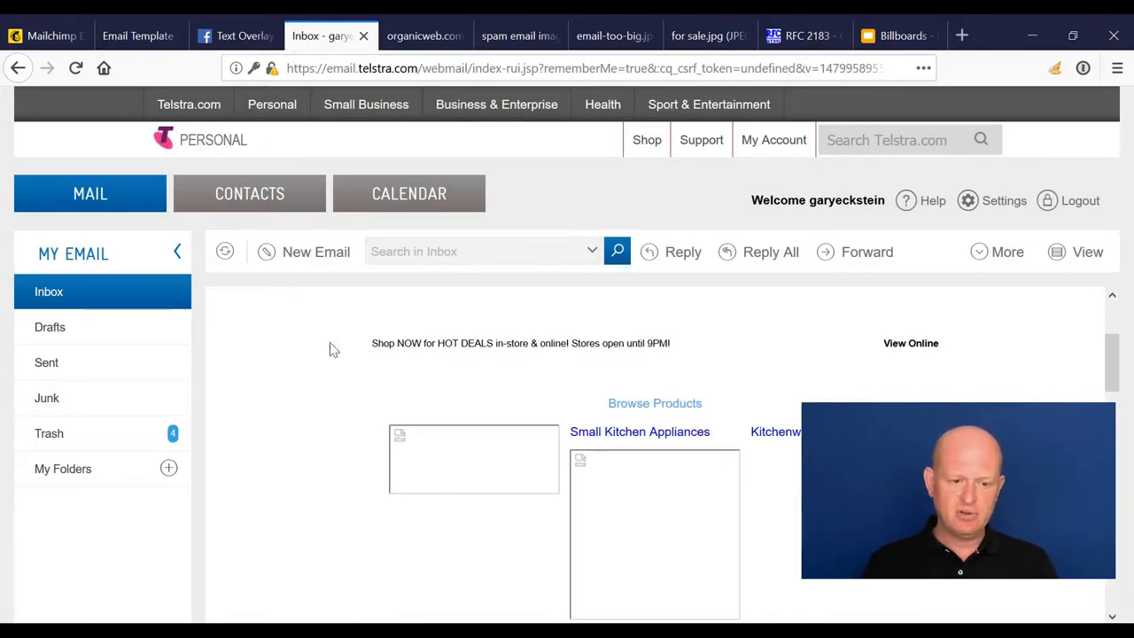
Return to the library e-news template at its Lunar New Year celebrations feature.
{"action": "left_click", "coordinate": [132, 36]}
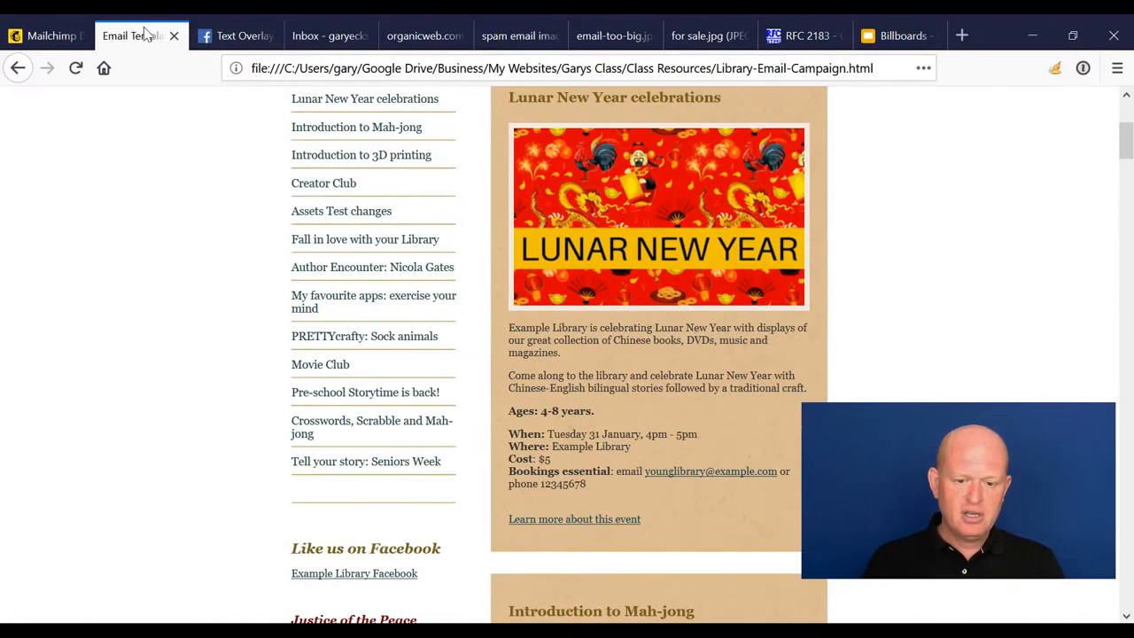
{"action": "mouse_move", "coordinate": [841, 276]}
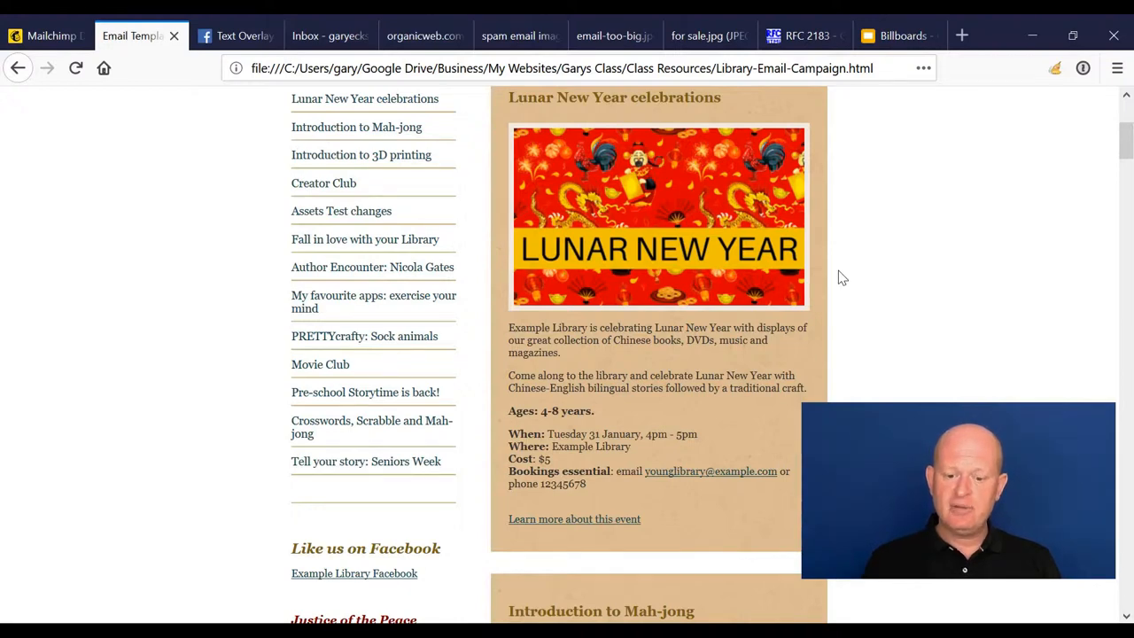
Show Facebook's Image Text Check page with its upload option and OK-to-High ratings.
{"action": "left_click", "coordinate": [234, 36]}
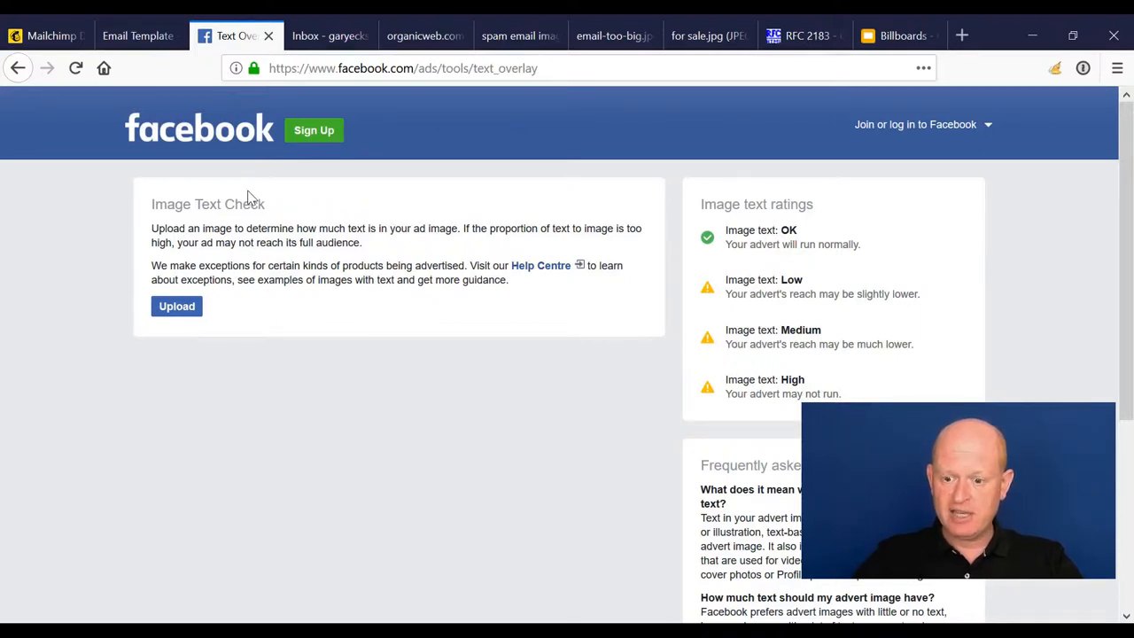
{"action": "mouse_move", "coordinate": [177, 305]}
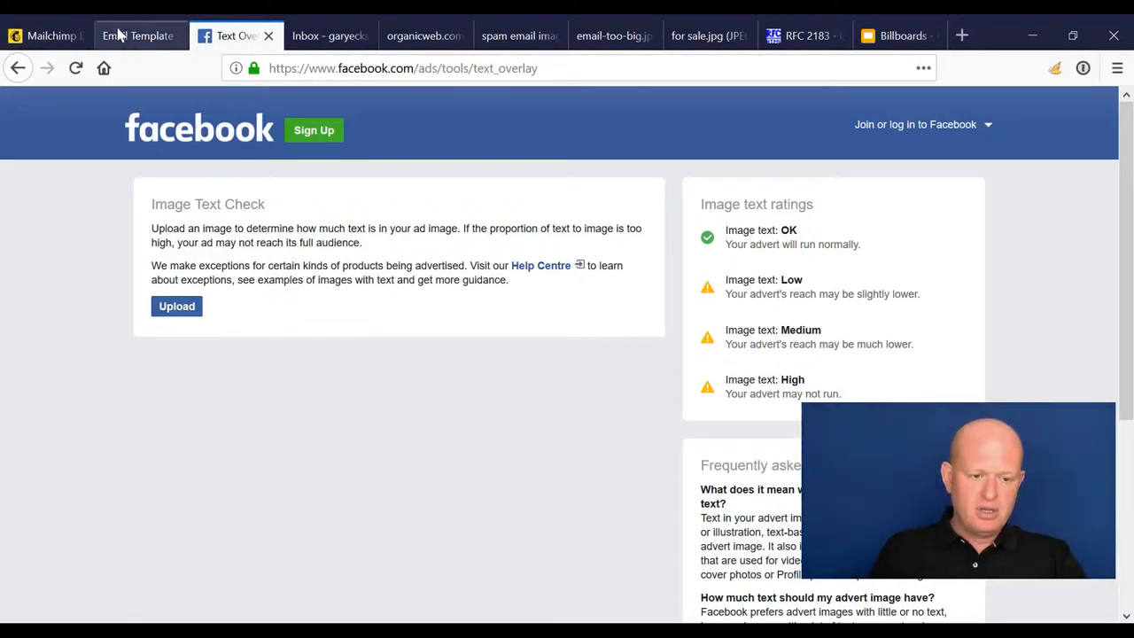
Show the library e-news template from the top with its February 2017 header.
{"action": "left_click", "coordinate": [133, 36]}
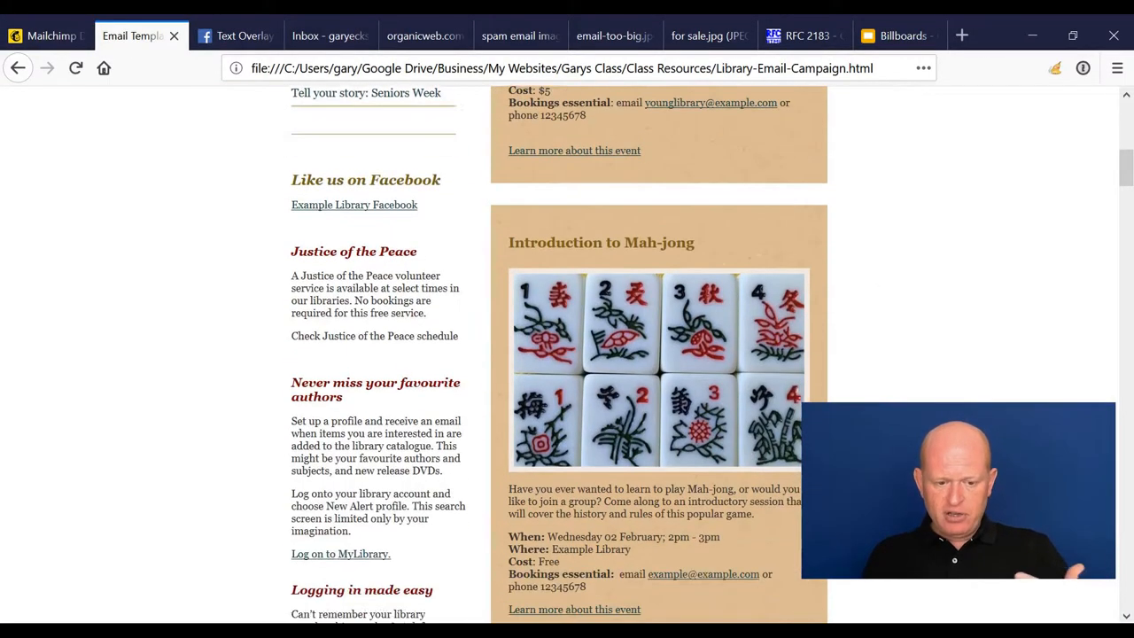
{"action": "scroll", "scroll_direction": "up", "scroll_amount": 3}
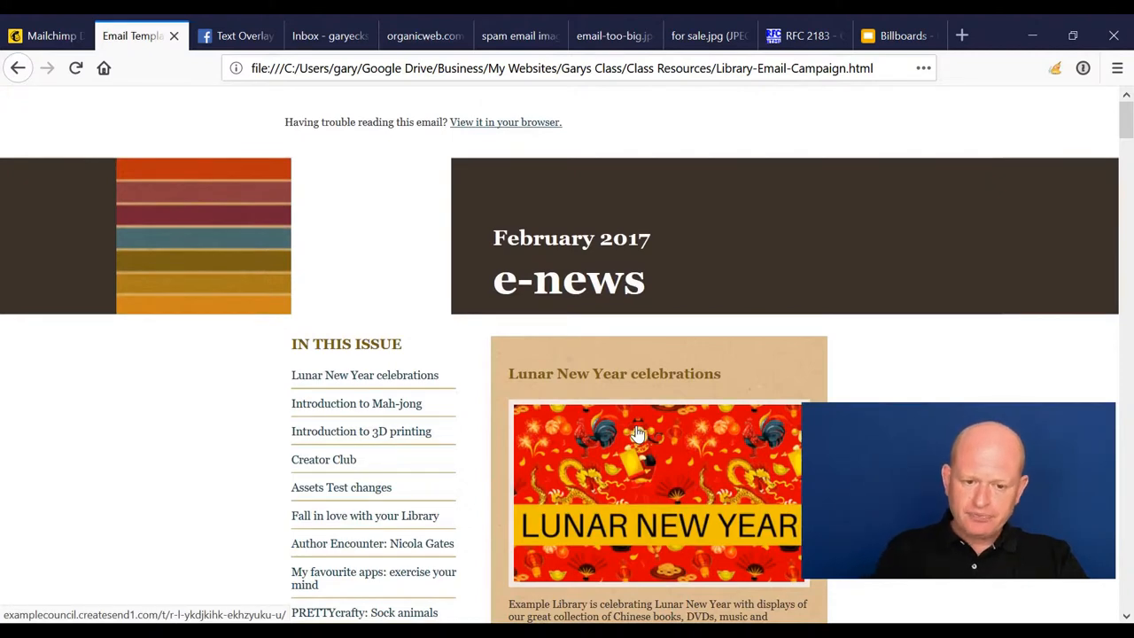
Show the organicweb Email Campaign Building Blocks diagram, the e-news template briefly, then Telstra Webmail's promotional email.
{"action": "left_click", "coordinate": [415, 36]}
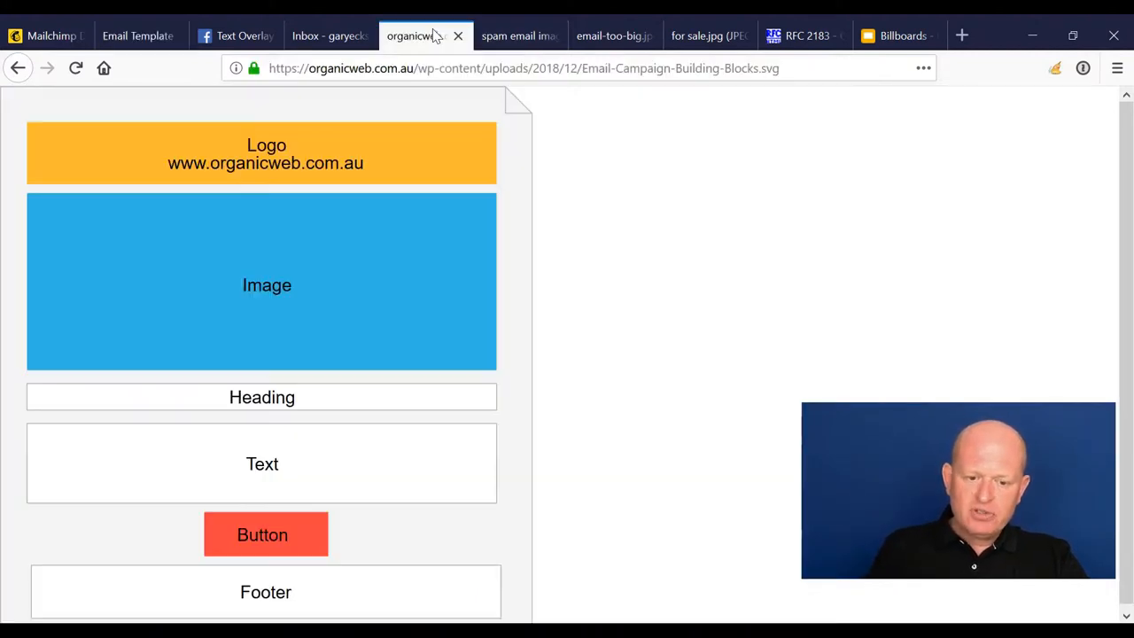
{"action": "mouse_move", "coordinate": [576, 238]}
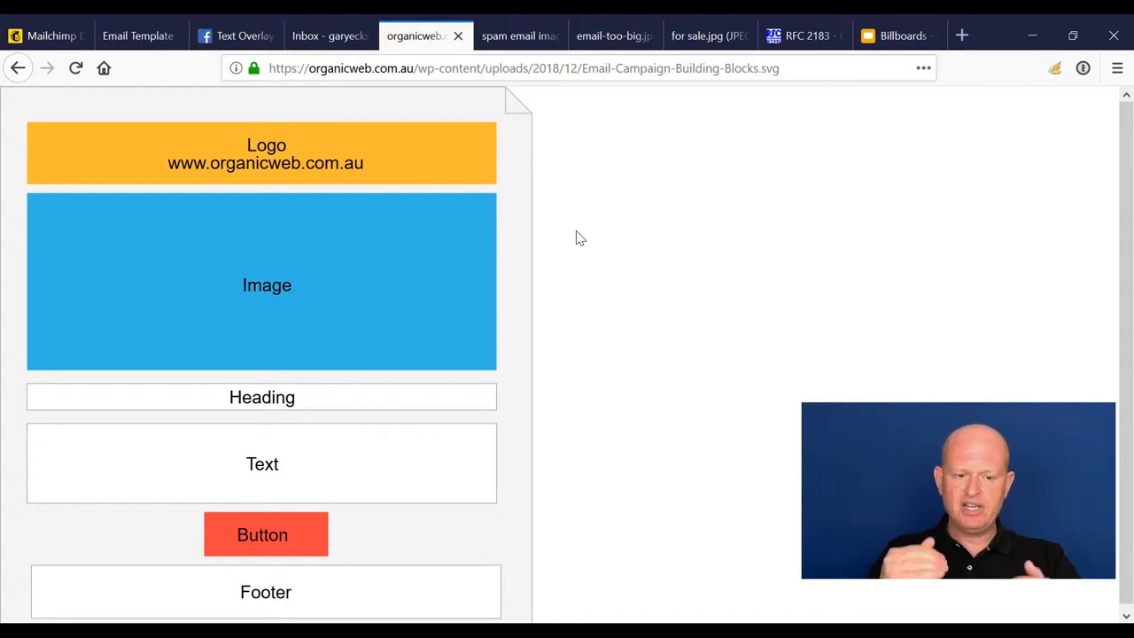
{"action": "mouse_move", "coordinate": [283, 157]}
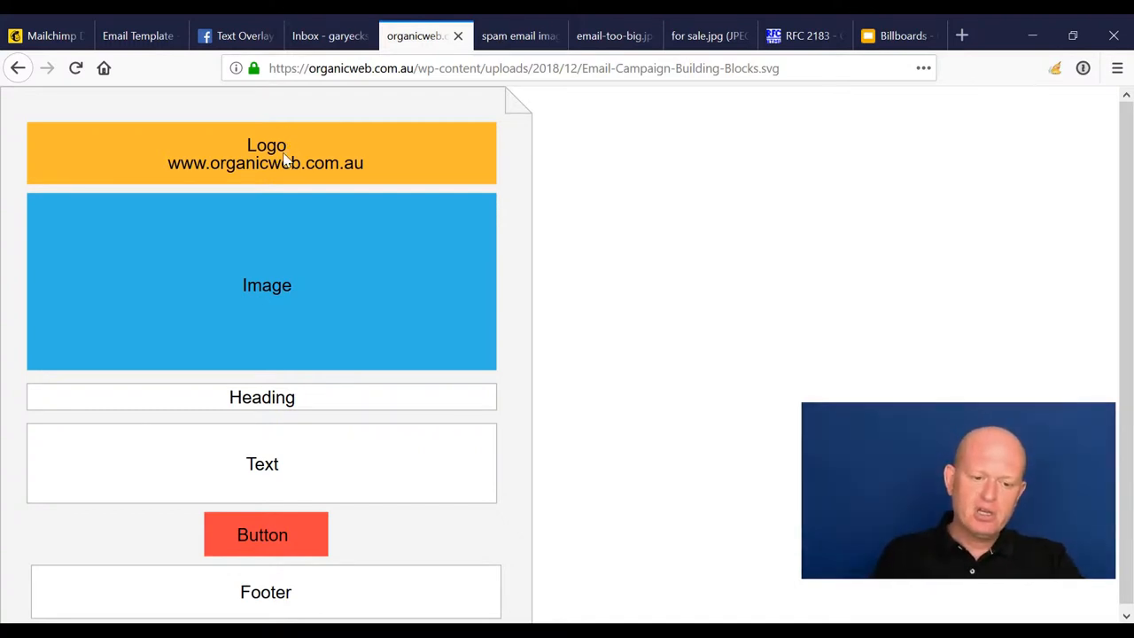
{"action": "mouse_move", "coordinate": [292, 305]}
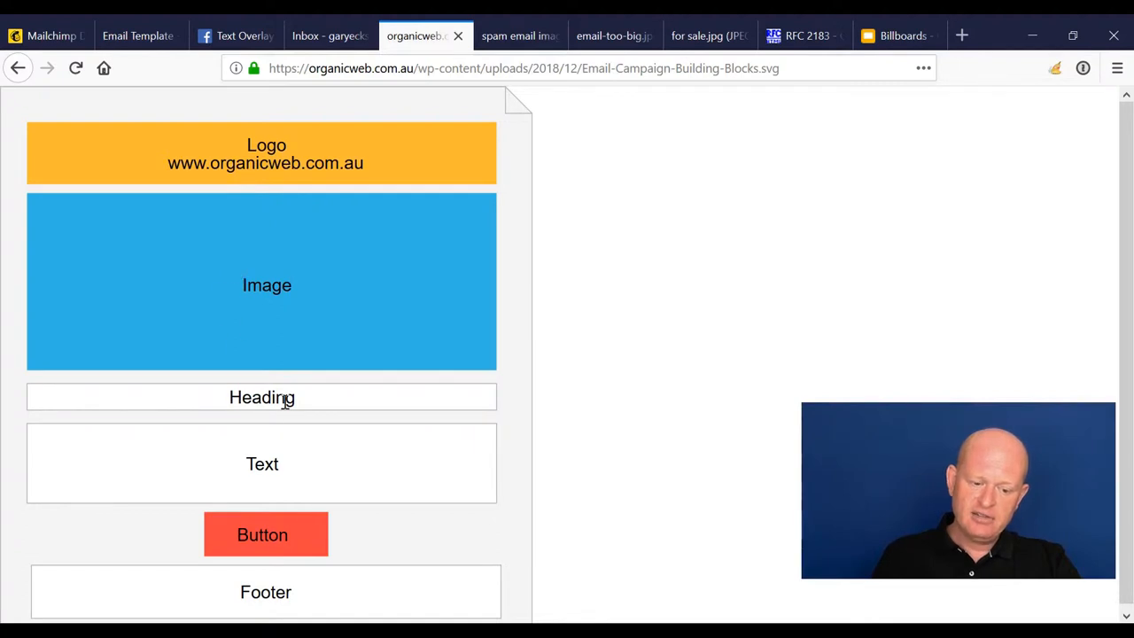
{"action": "mouse_move", "coordinate": [299, 533]}
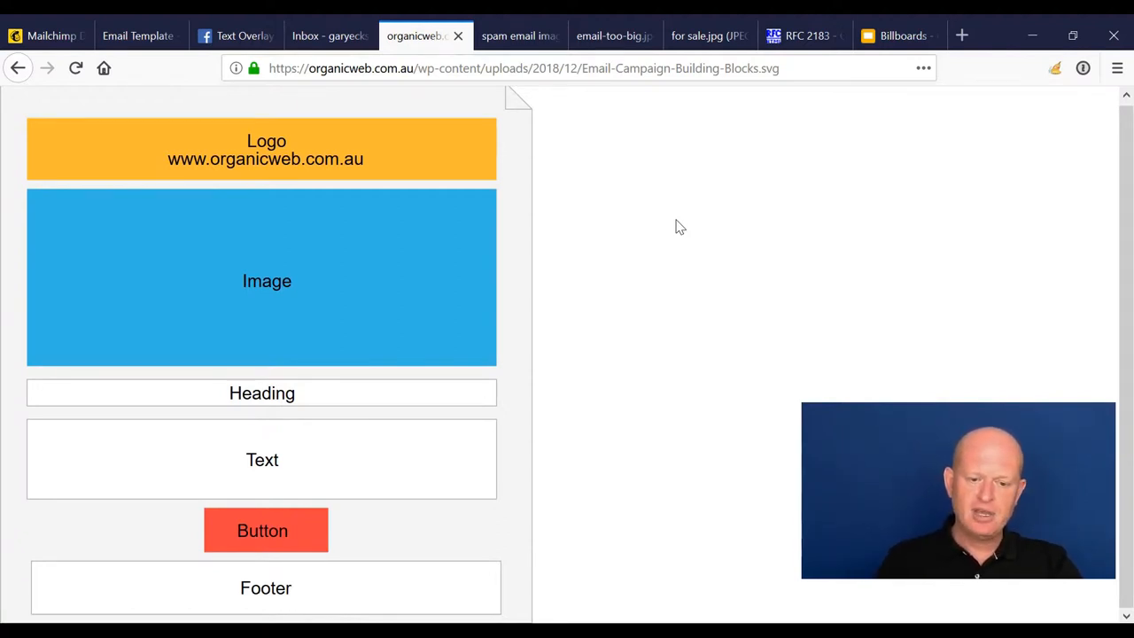
{"action": "mouse_move", "coordinate": [596, 370]}
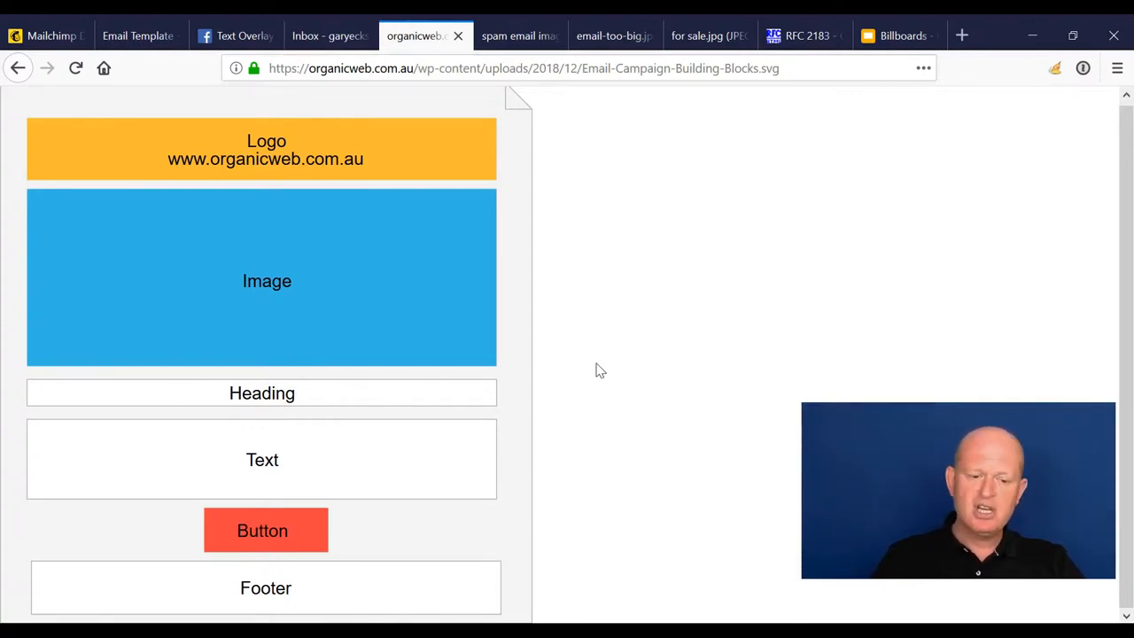
{"action": "mouse_move", "coordinate": [284, 202]}
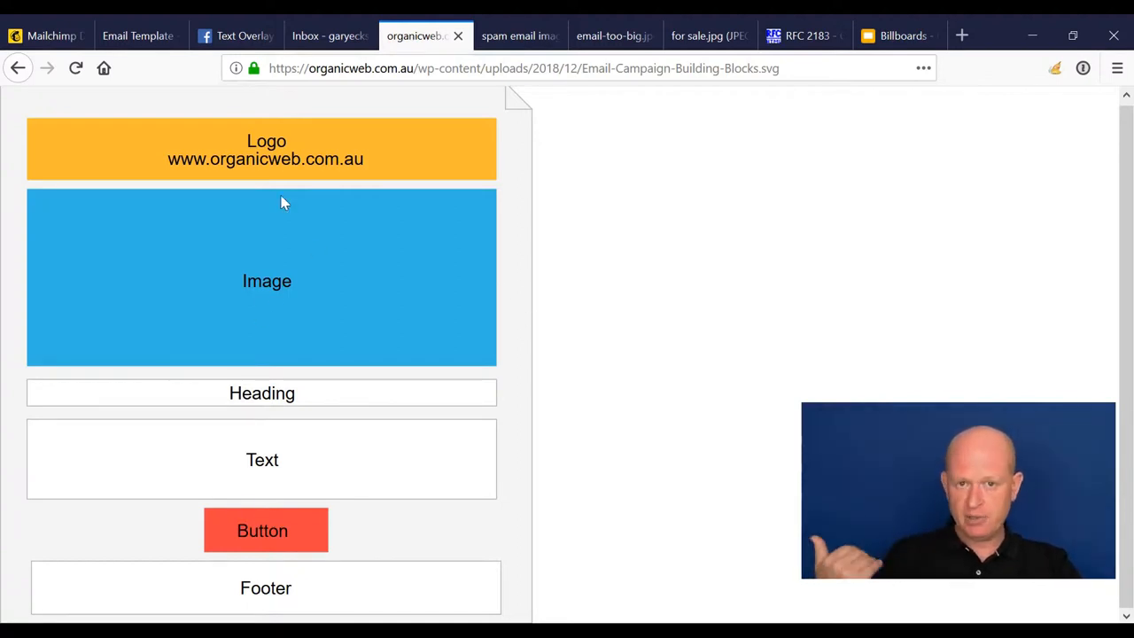
{"action": "mouse_move", "coordinate": [298, 305]}
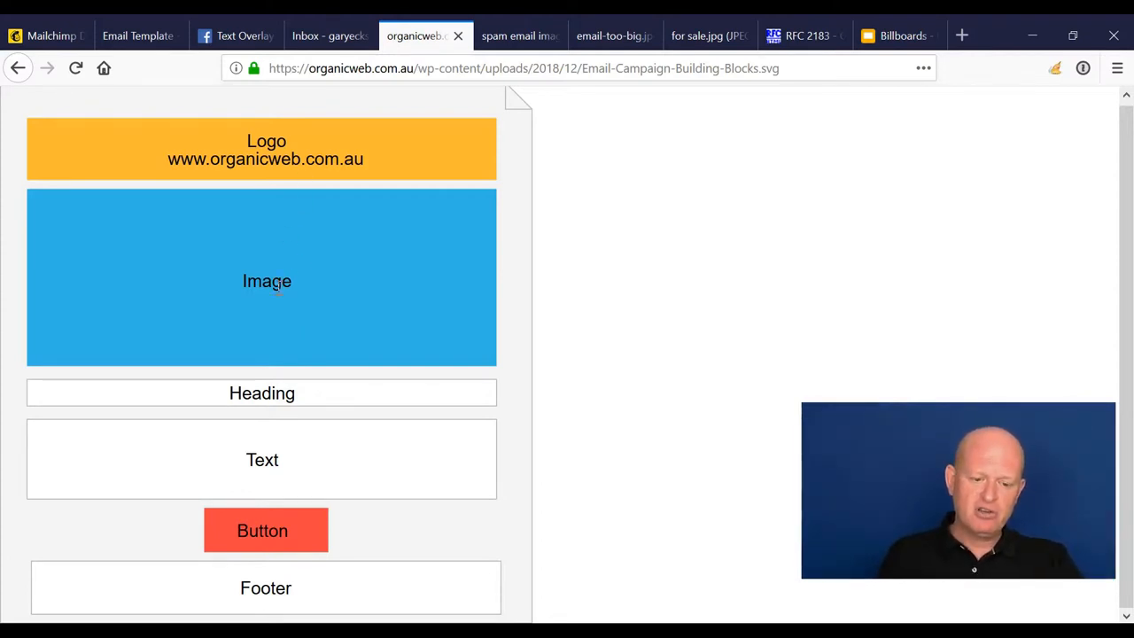
{"action": "mouse_move", "coordinate": [496, 323]}
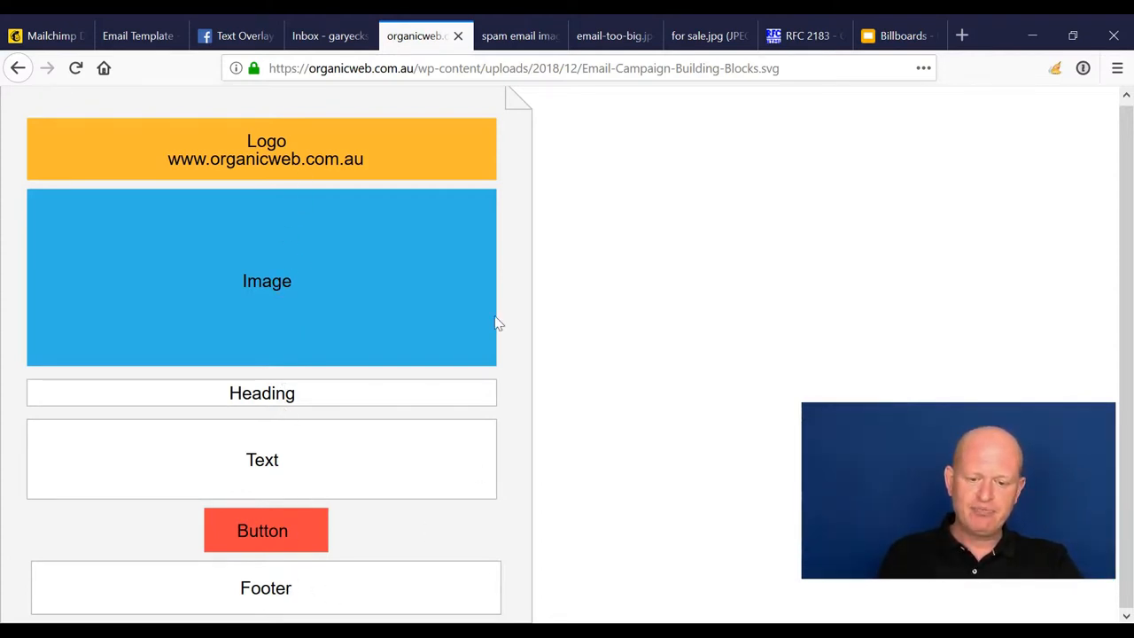
{"action": "mouse_move", "coordinate": [496, 263]}
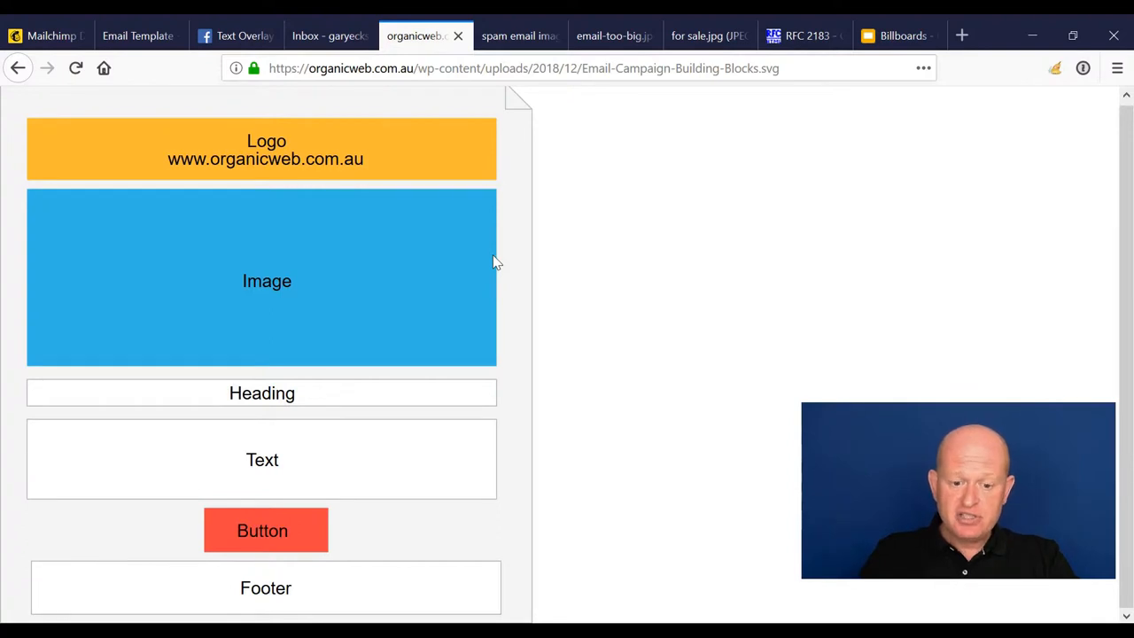
{"action": "mouse_move", "coordinate": [494, 181]}
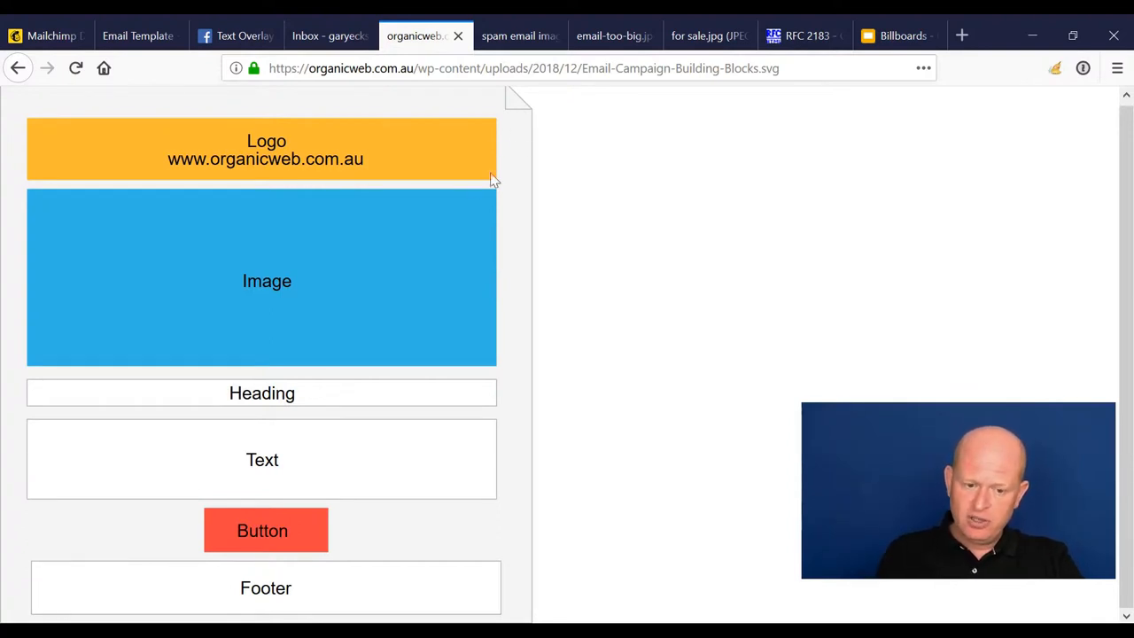
{"action": "mouse_move", "coordinate": [386, 157]}
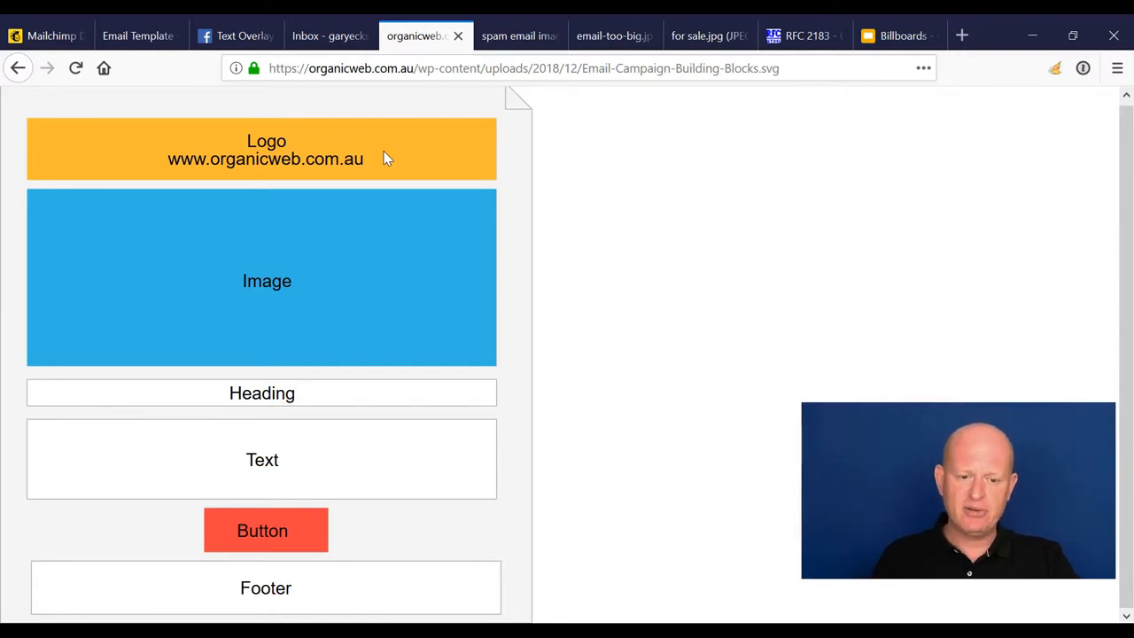
{"action": "mouse_move", "coordinate": [294, 534]}
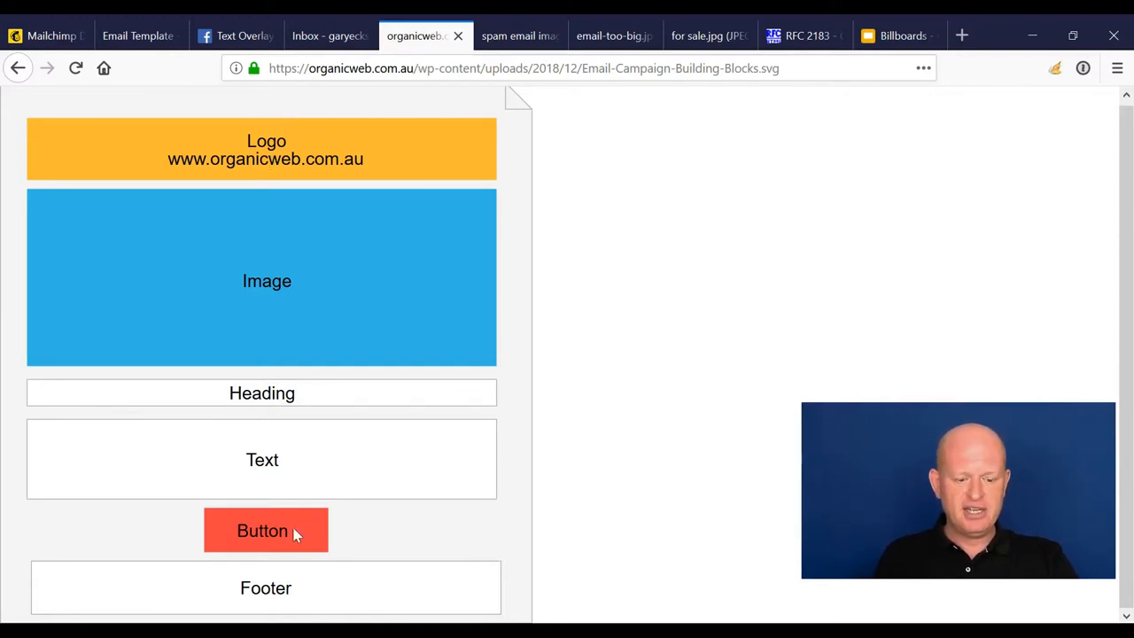
{"action": "left_click", "coordinate": [133, 35]}
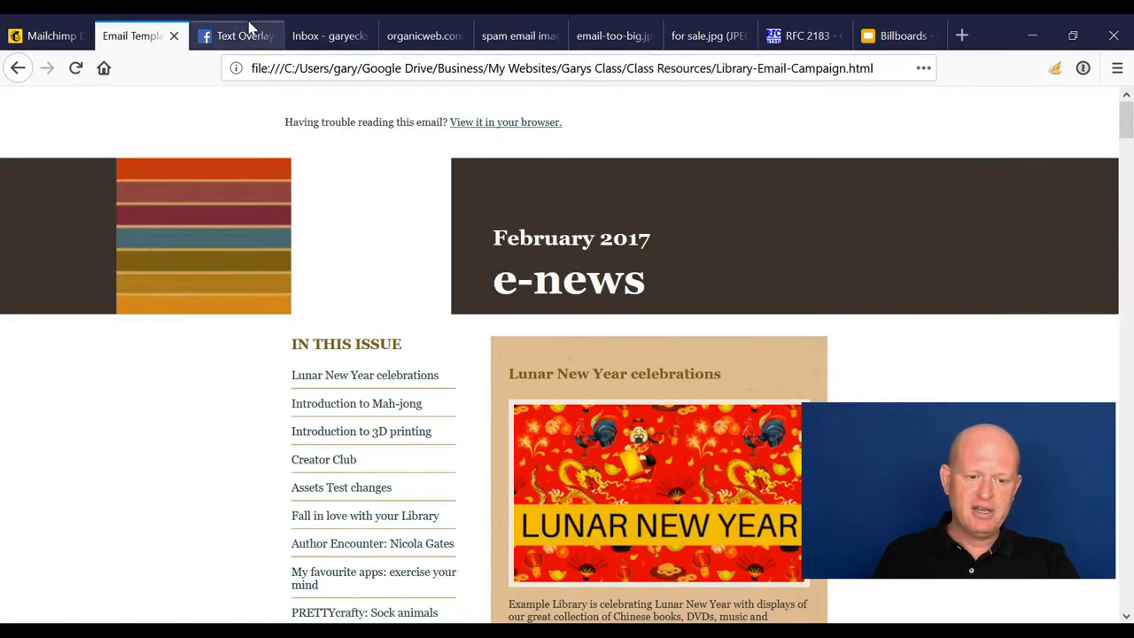
{"action": "left_click", "coordinate": [330, 36]}
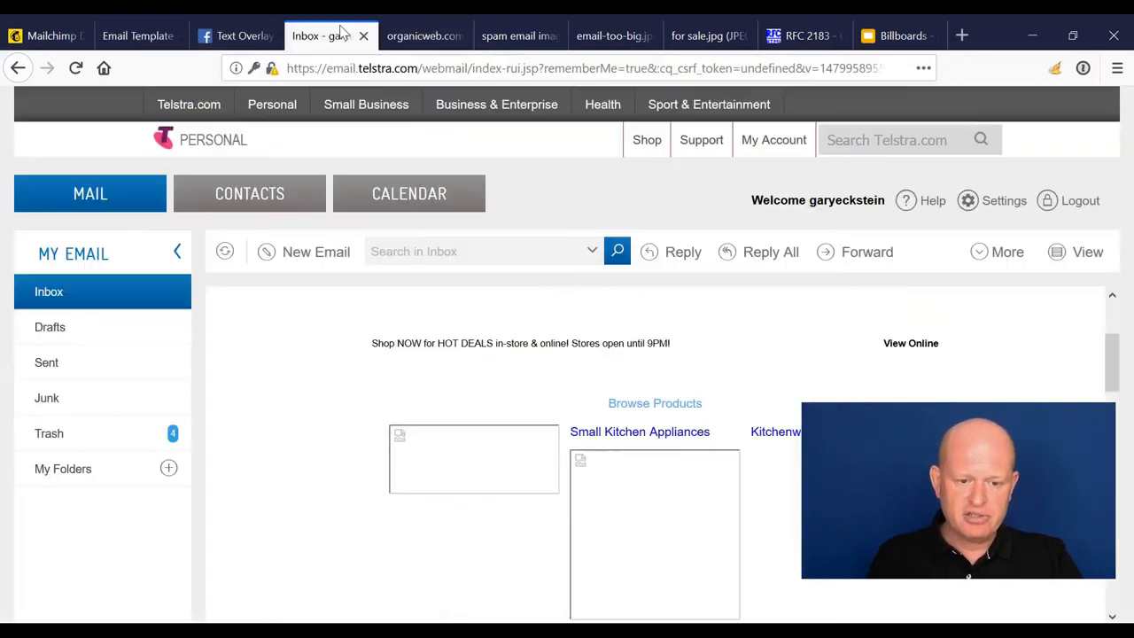
From the inbox list, open the Uber Melbourne Cup Carnival email.
{"action": "left_click", "coordinate": [50, 291]}
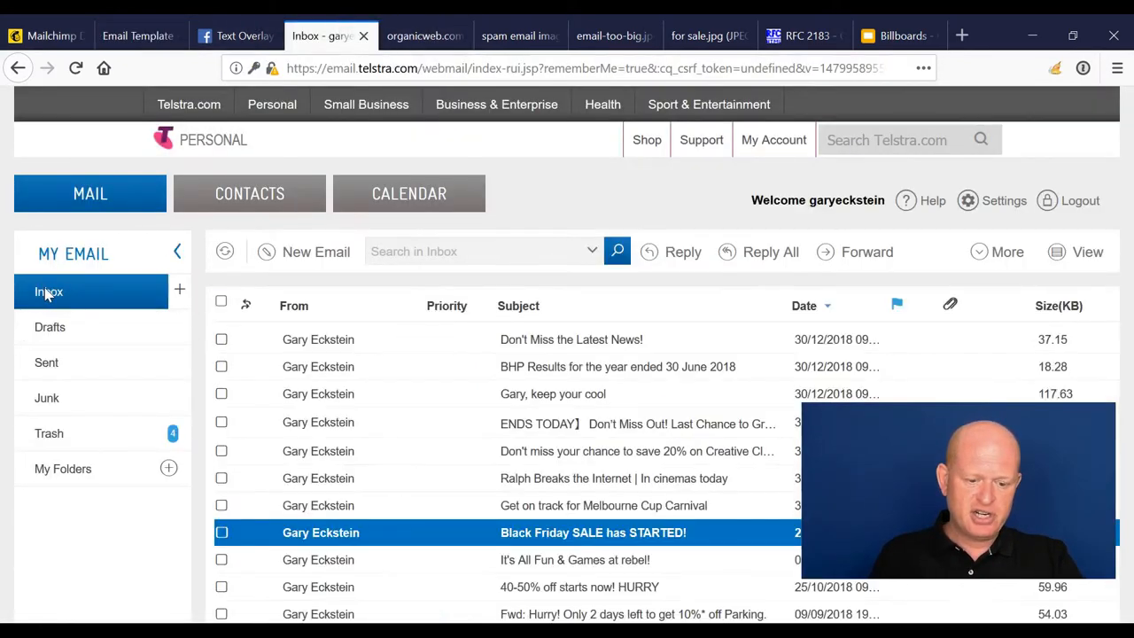
{"action": "left_click", "coordinate": [571, 341]}
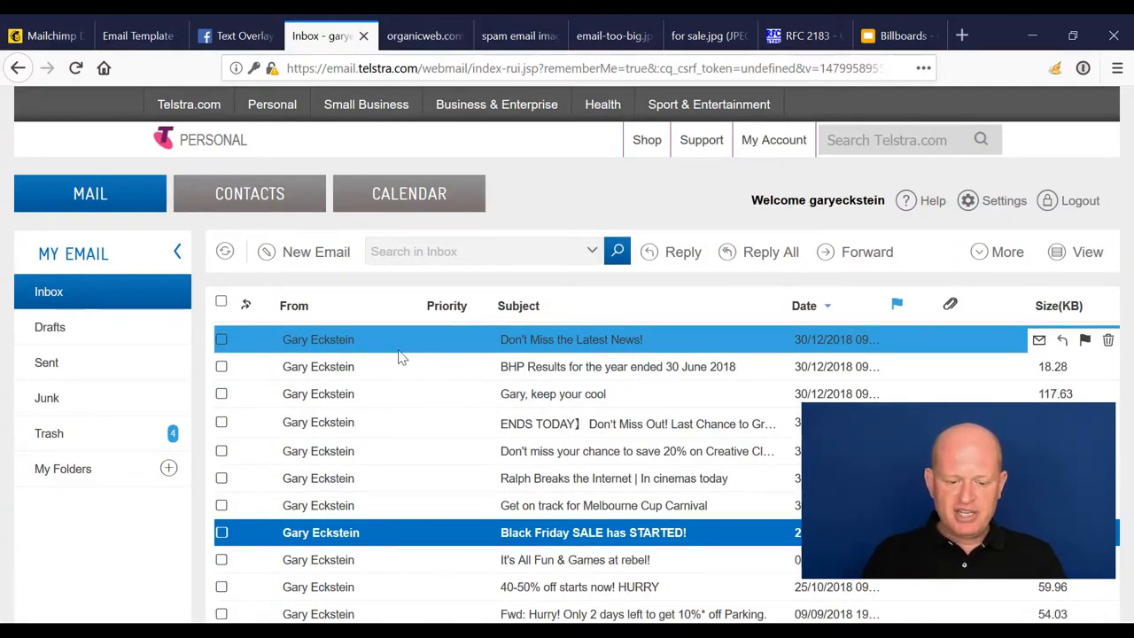
{"action": "left_click", "coordinate": [611, 505]}
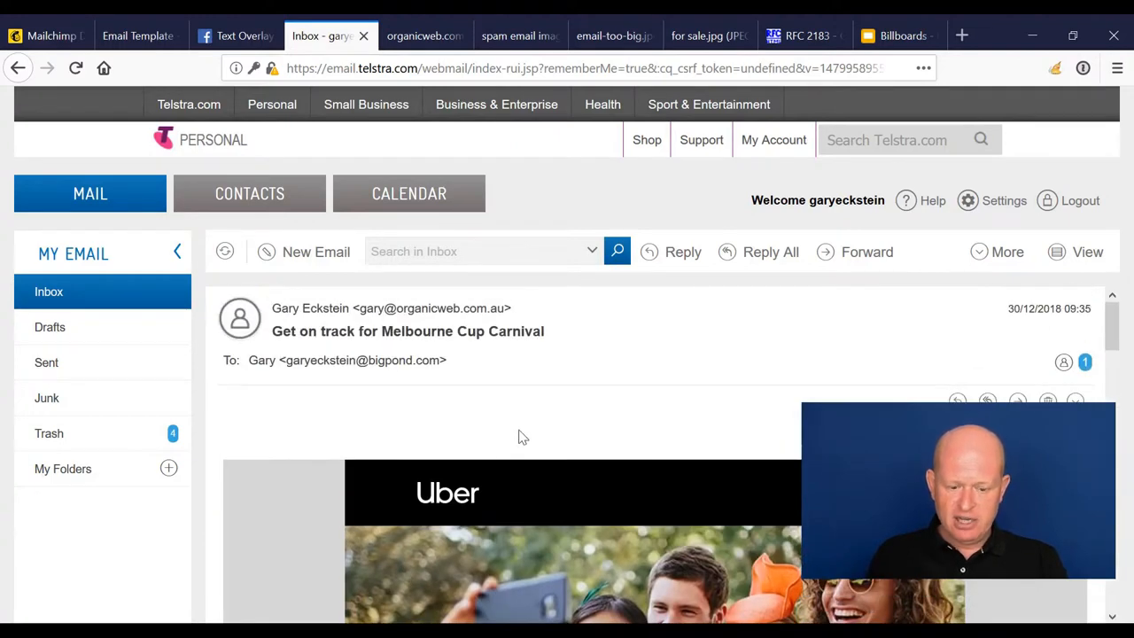
Read through the Uber email's images and offers, then return to the inbox list.
{"action": "scroll", "scroll_direction": "down", "scroll_amount": 3}
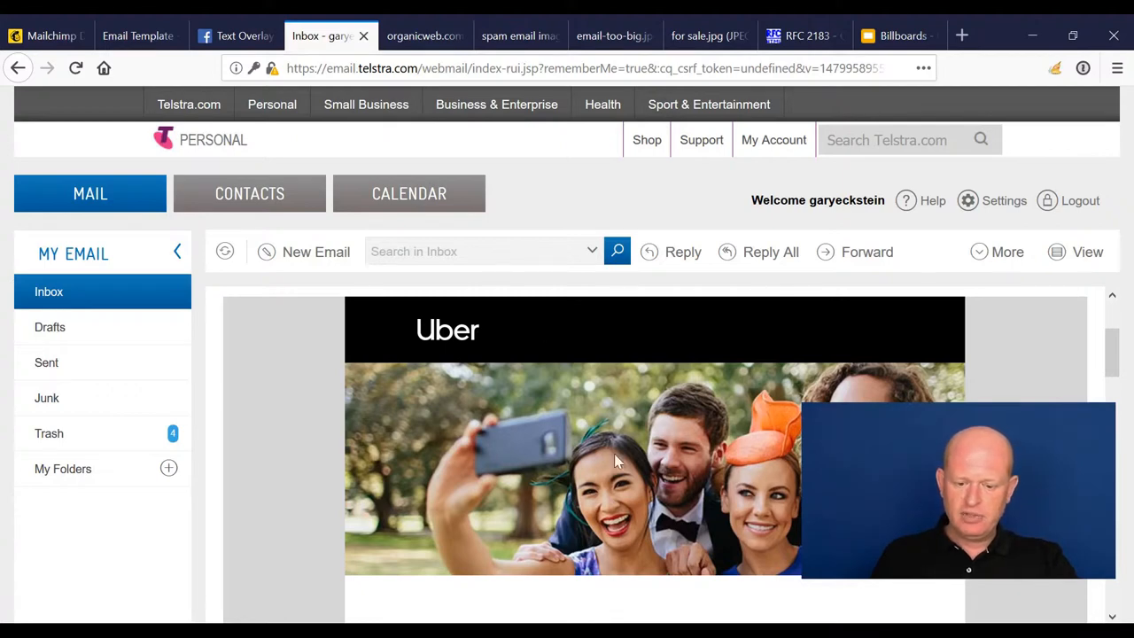
{"action": "scroll", "scroll_direction": "down", "scroll_amount": 3}
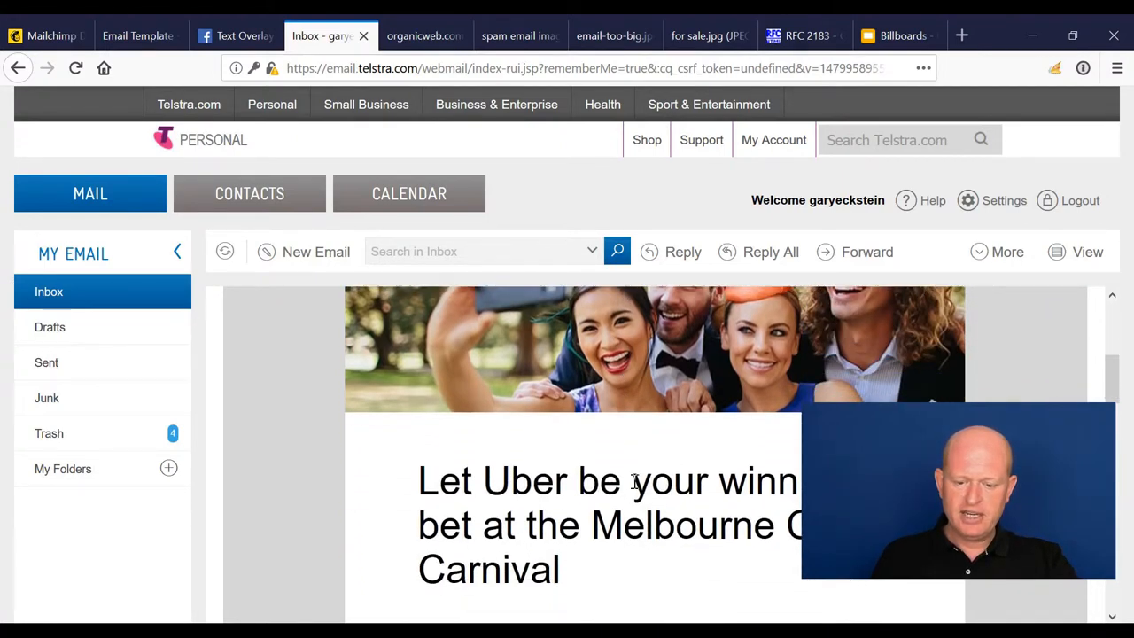
{"action": "scroll", "scroll_direction": "down", "scroll_amount": 3}
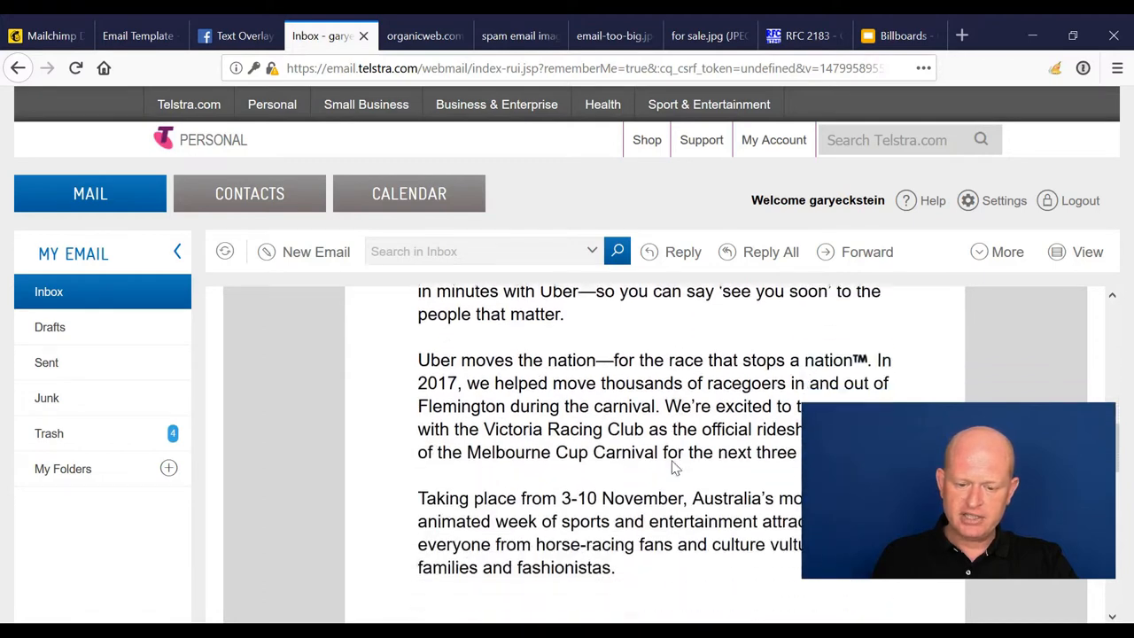
{"action": "scroll", "scroll_direction": "down", "scroll_amount": 3}
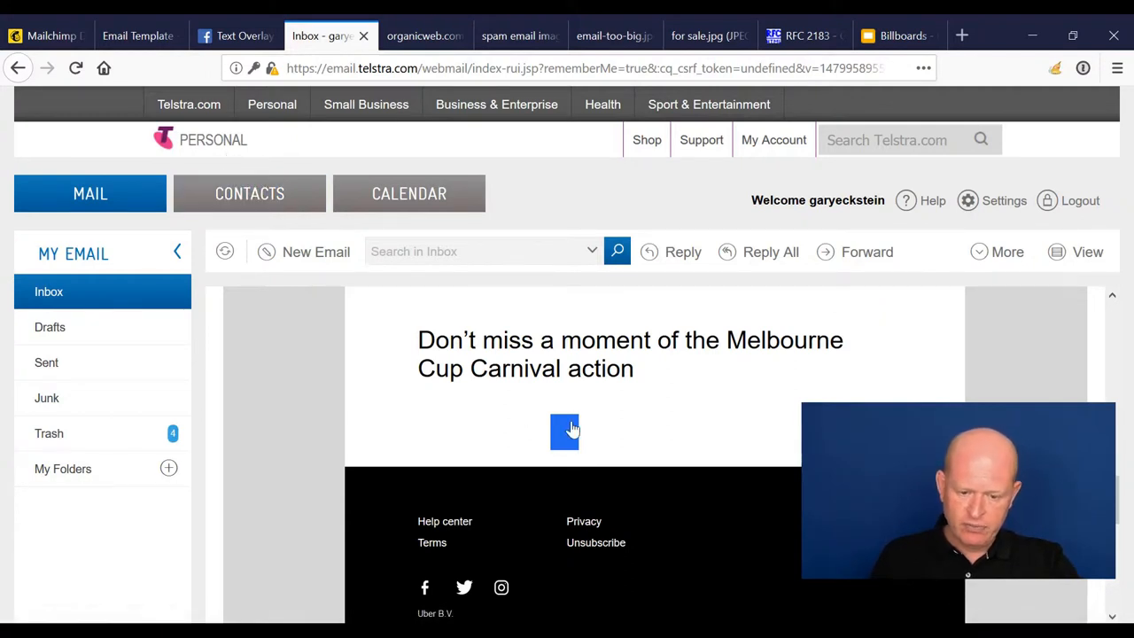
{"action": "mouse_move", "coordinate": [574, 431]}
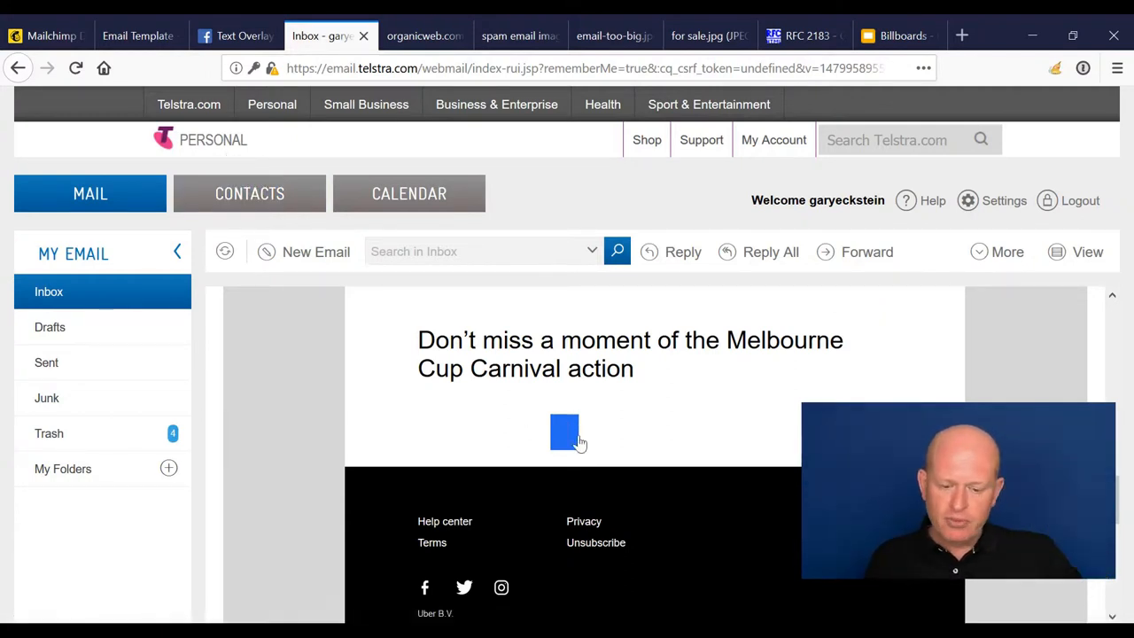
{"action": "mouse_move", "coordinate": [585, 462]}
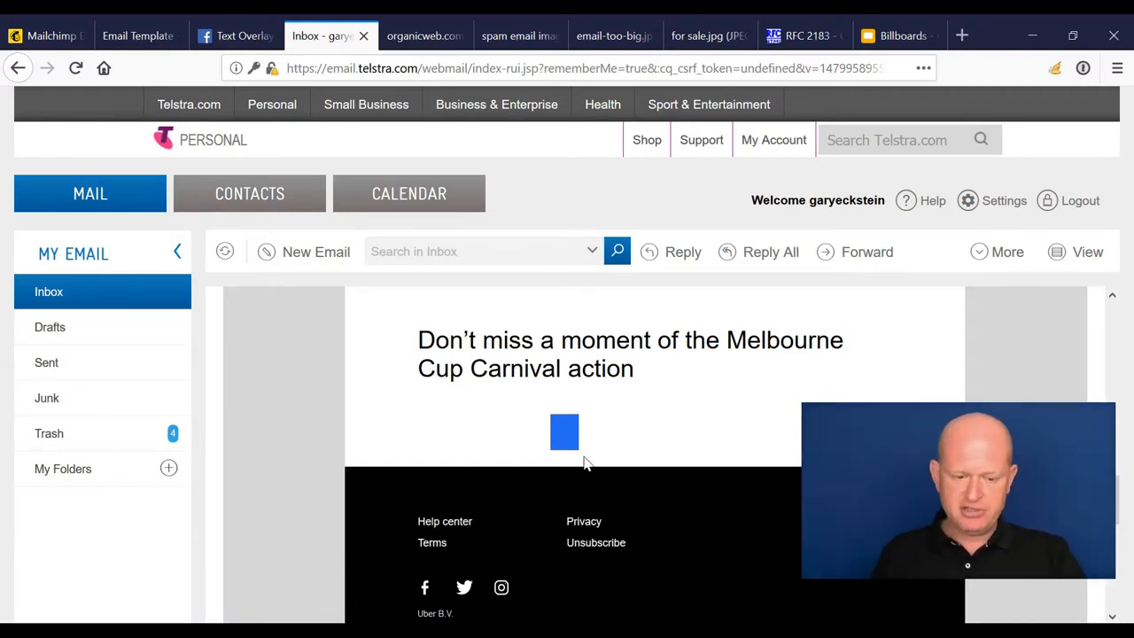
{"action": "mouse_move", "coordinate": [677, 457]}
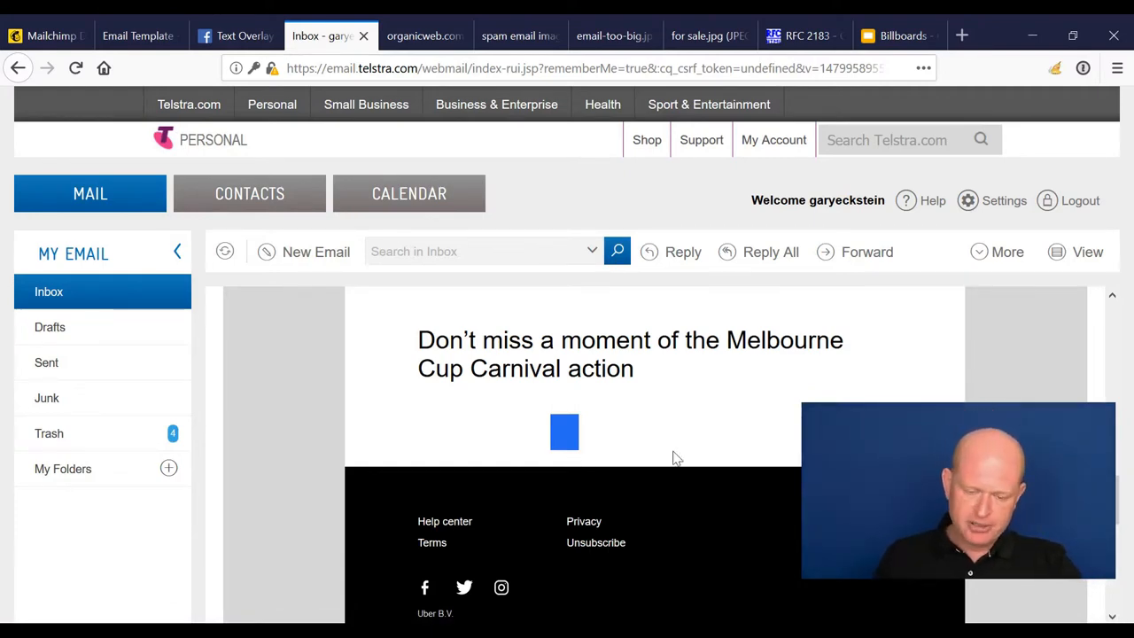
{"action": "scroll", "scroll_direction": "up", "scroll_amount": 3}
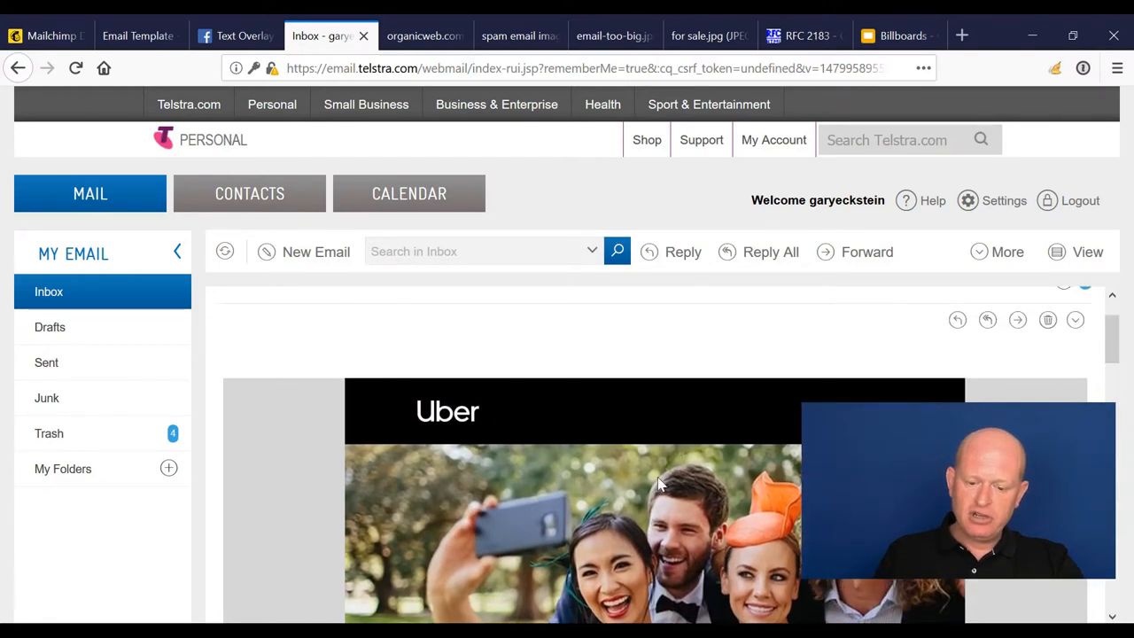
{"action": "scroll", "scroll_direction": "down", "scroll_amount": 3}
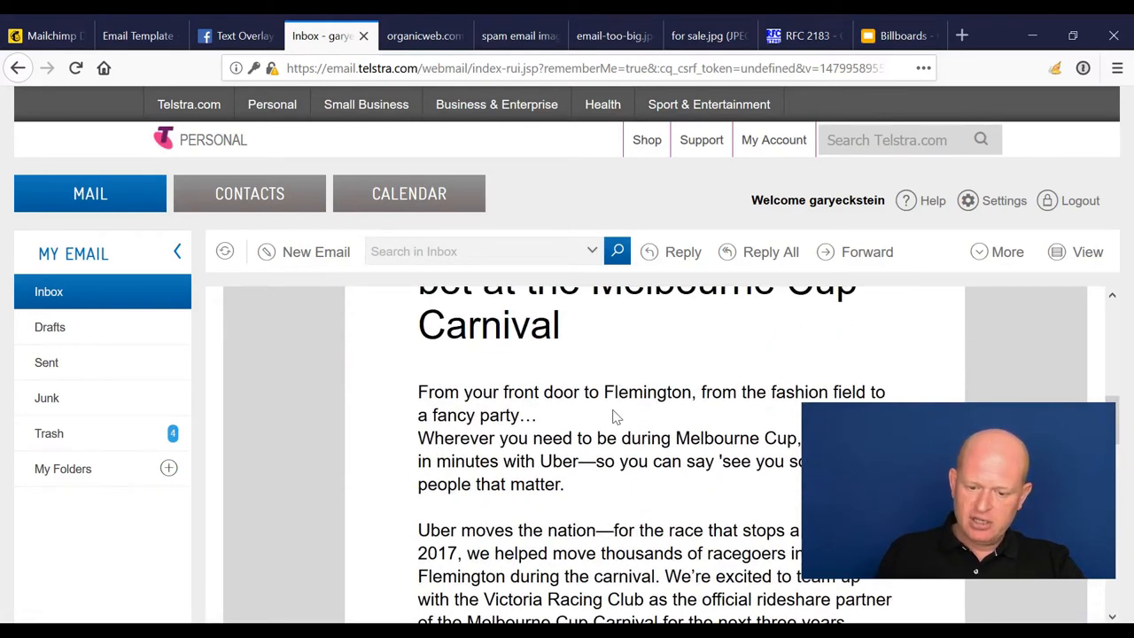
{"action": "scroll", "scroll_direction": "up", "scroll_amount": 3}
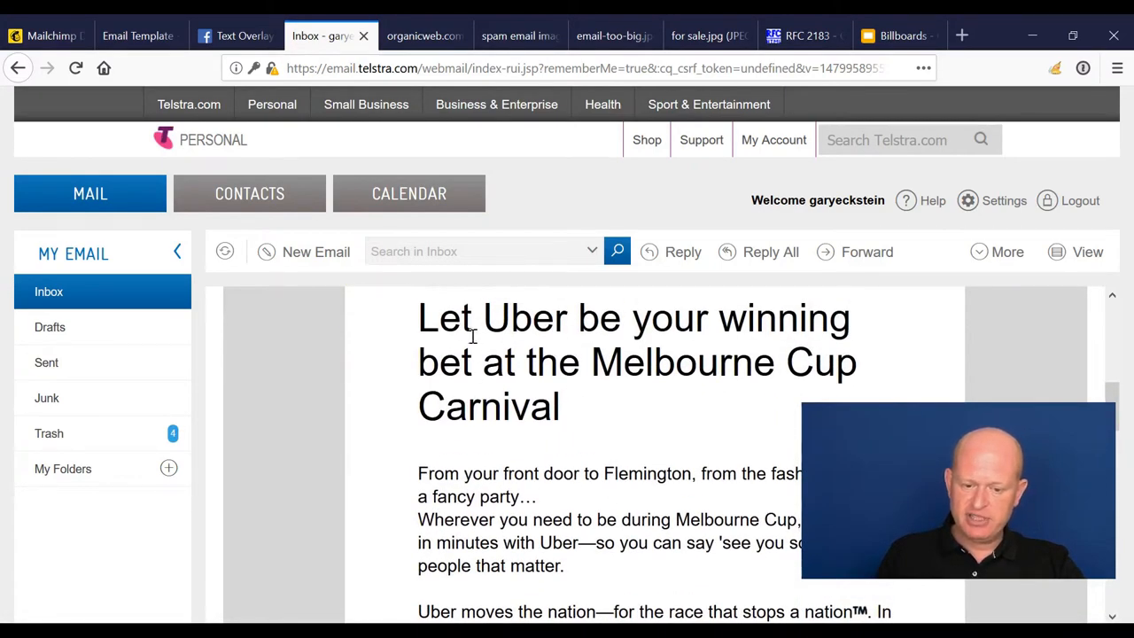
{"action": "scroll", "scroll_direction": "up", "scroll_amount": 3}
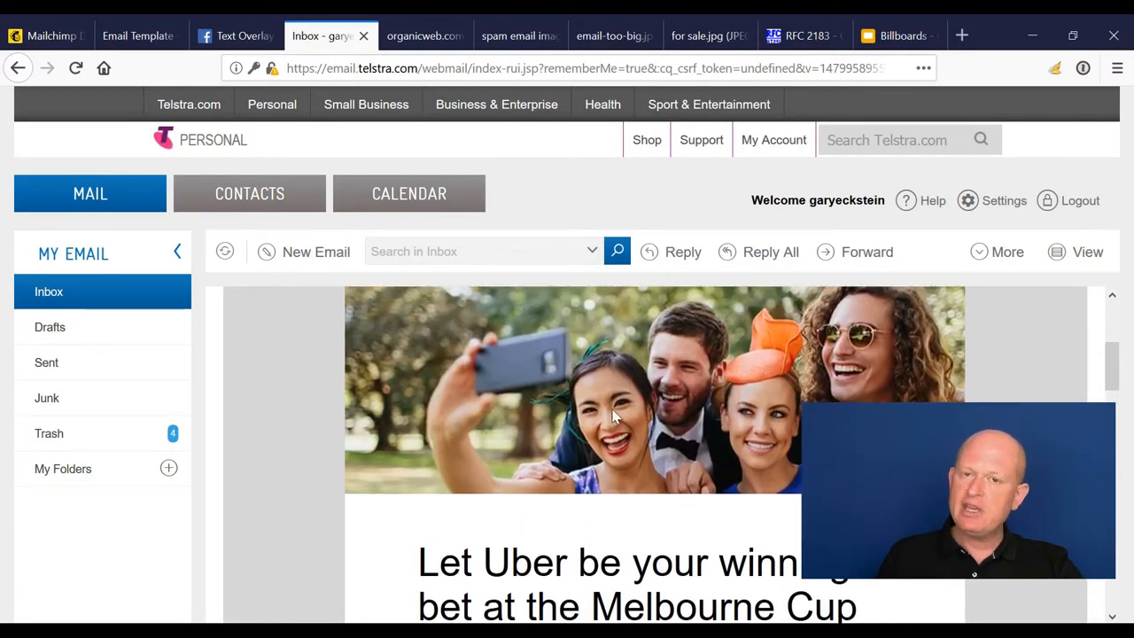
{"action": "left_click", "coordinate": [50, 290]}
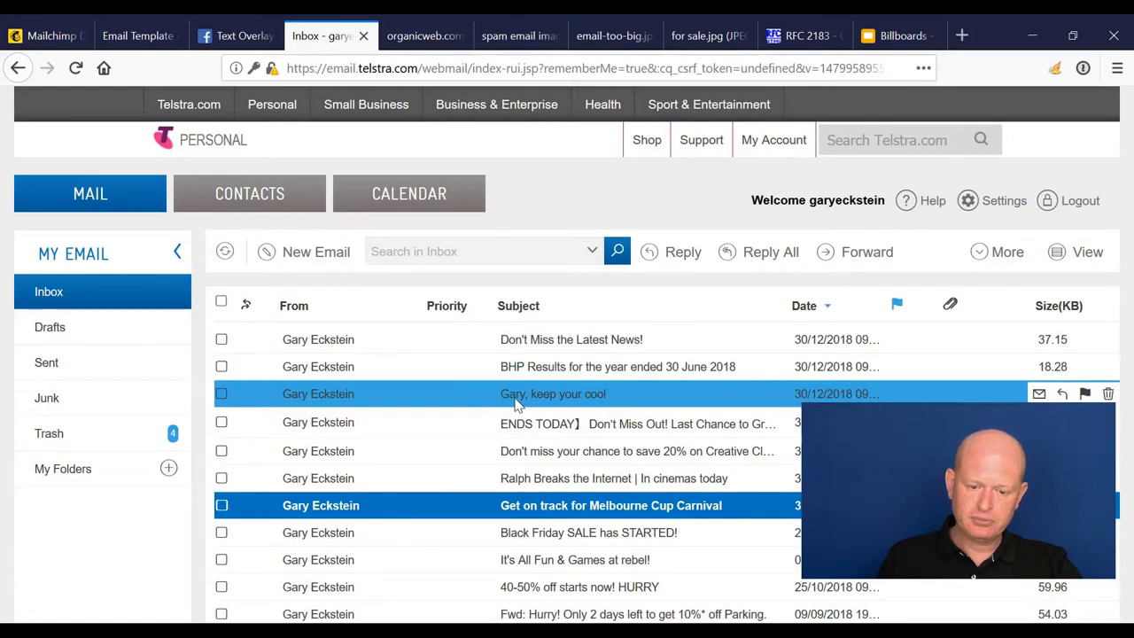
{"action": "mouse_move", "coordinate": [512, 411]}
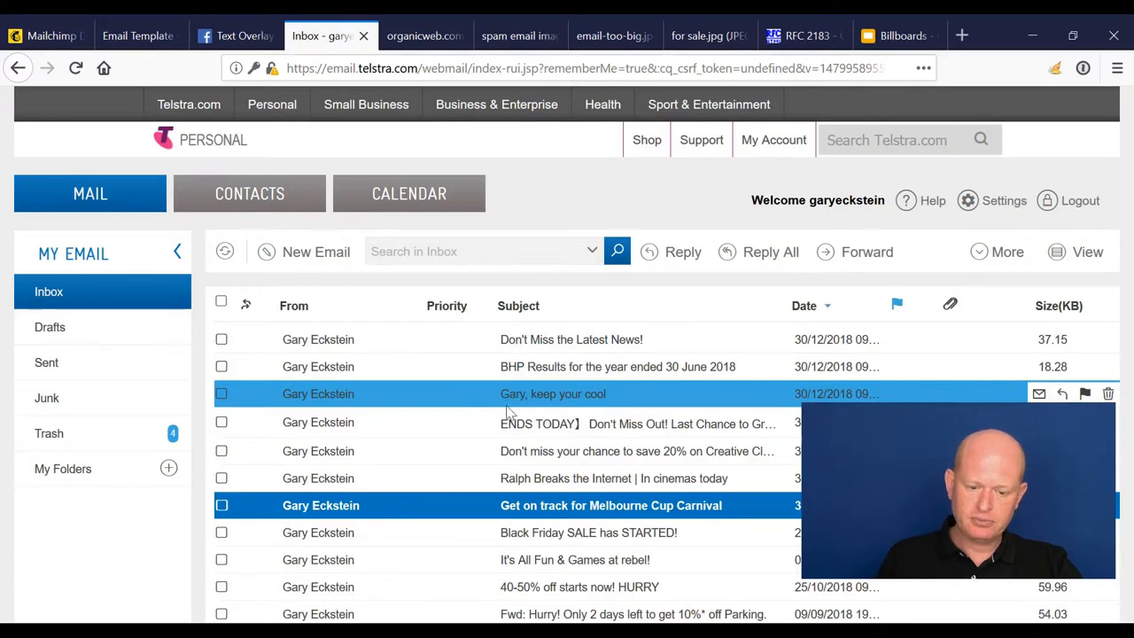
Read through the Disney 'Ralph Breaks the Internet' email's images and offers, then return to the inbox.
{"action": "left_click", "coordinate": [621, 479]}
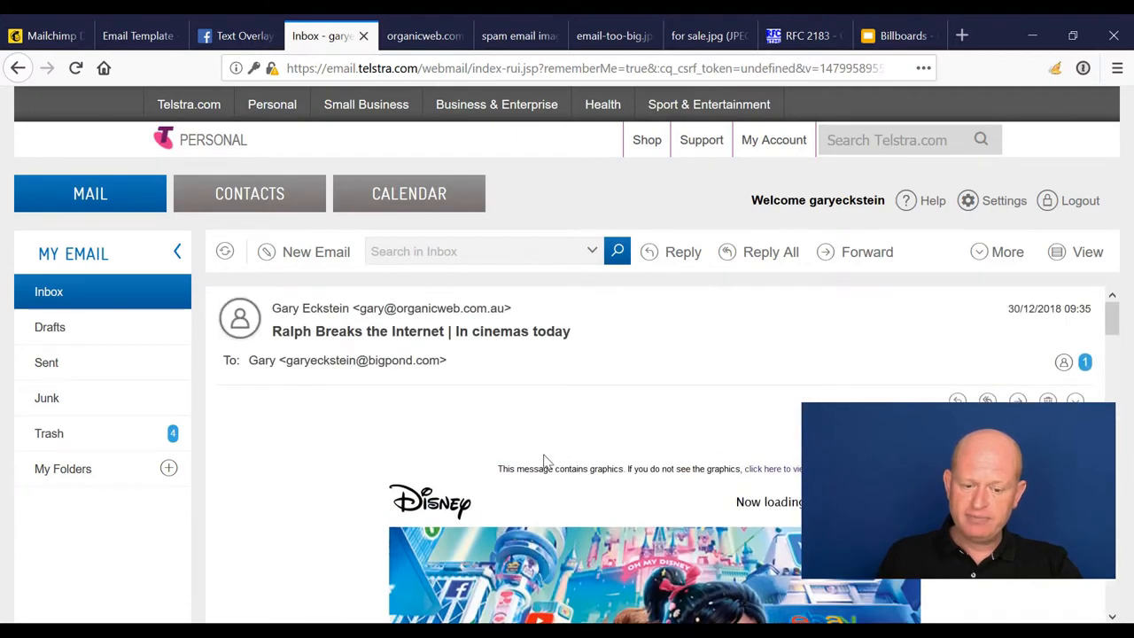
{"action": "scroll", "scroll_direction": "down", "scroll_amount": 3}
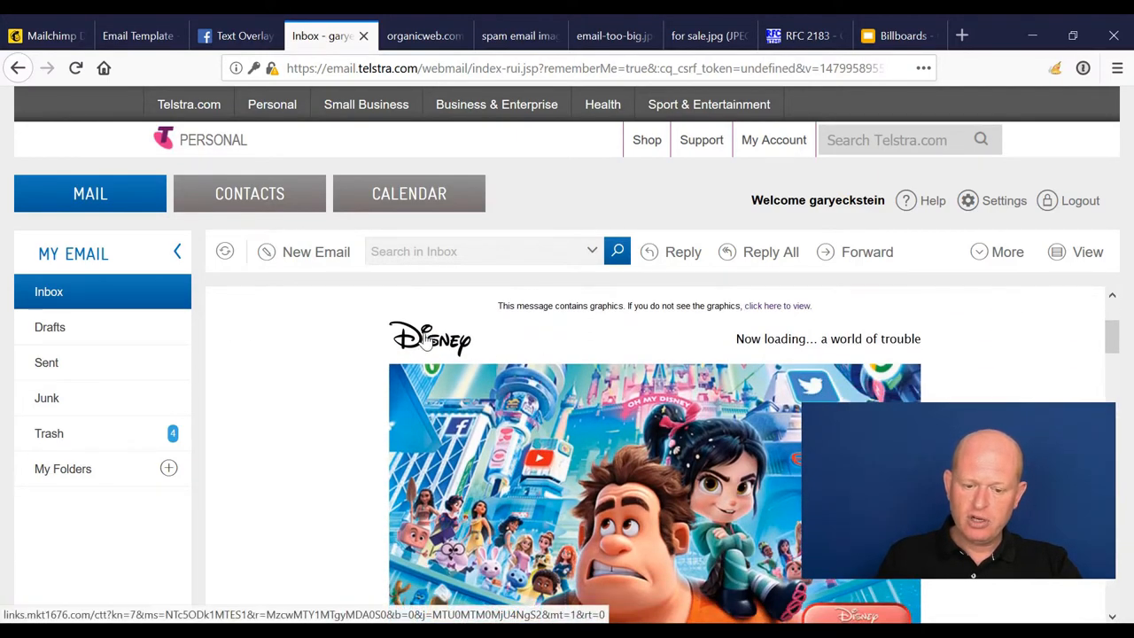
{"action": "scroll", "scroll_direction": "down", "scroll_amount": 3}
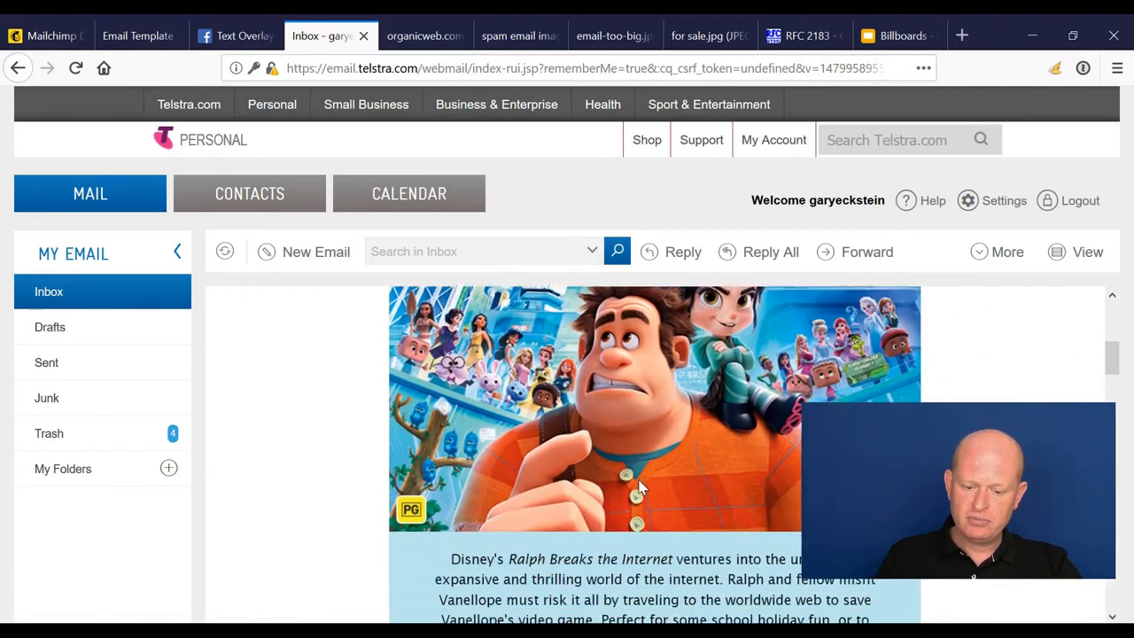
{"action": "scroll", "scroll_direction": "down", "scroll_amount": 3}
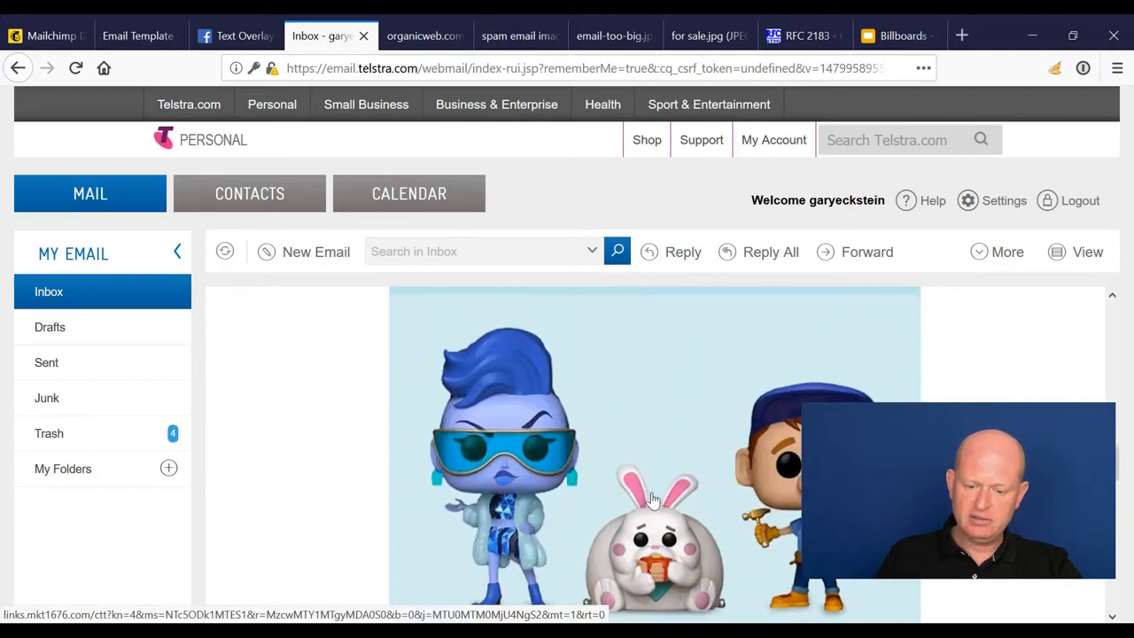
{"action": "scroll", "scroll_direction": "down", "scroll_amount": 3}
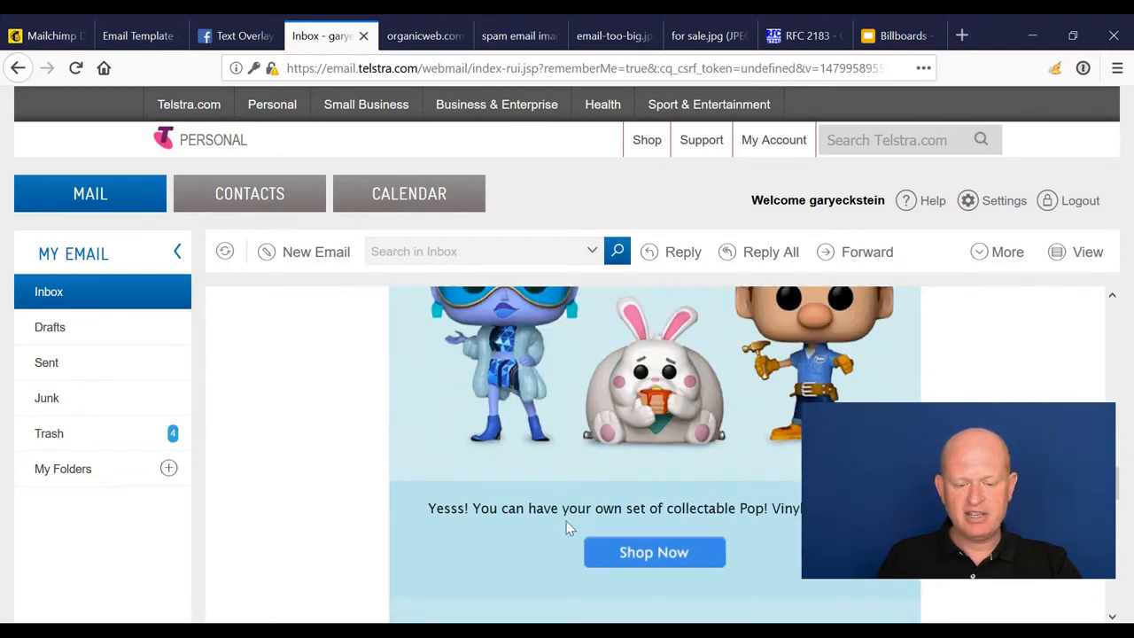
{"action": "scroll", "scroll_direction": "up", "scroll_amount": 3}
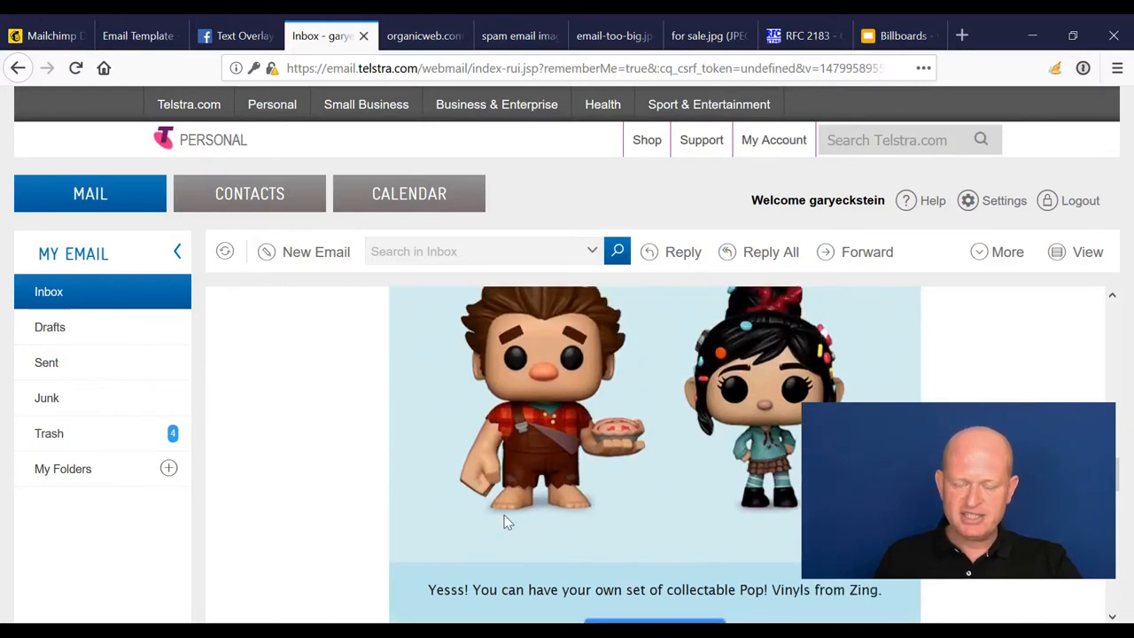
{"action": "scroll", "scroll_direction": "down", "scroll_amount": 3}
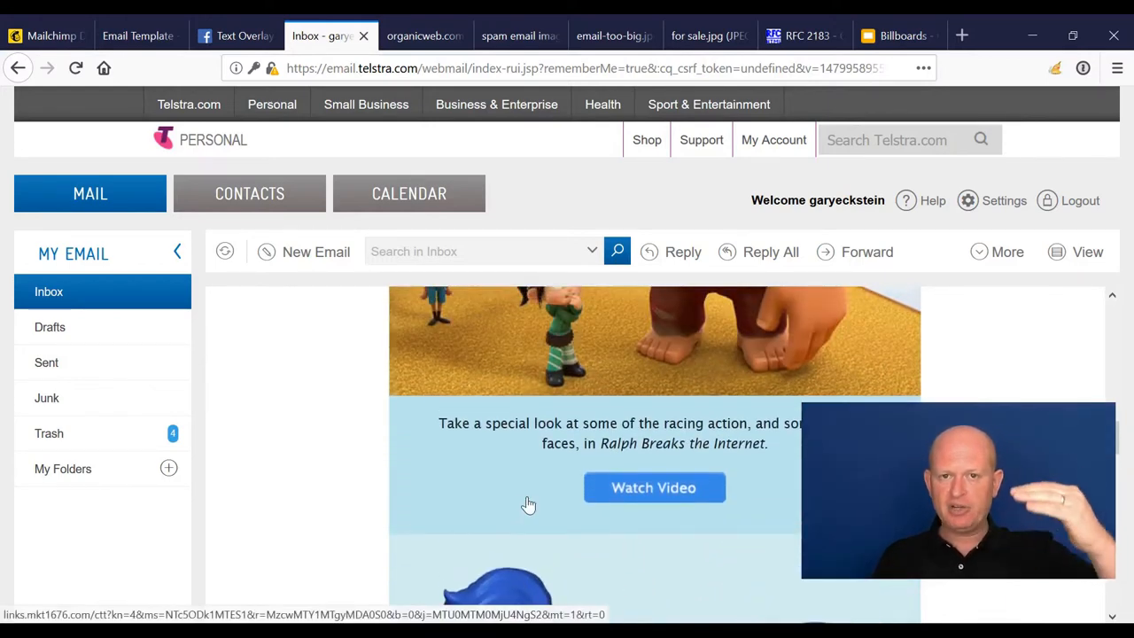
{"action": "left_click", "coordinate": [50, 291]}
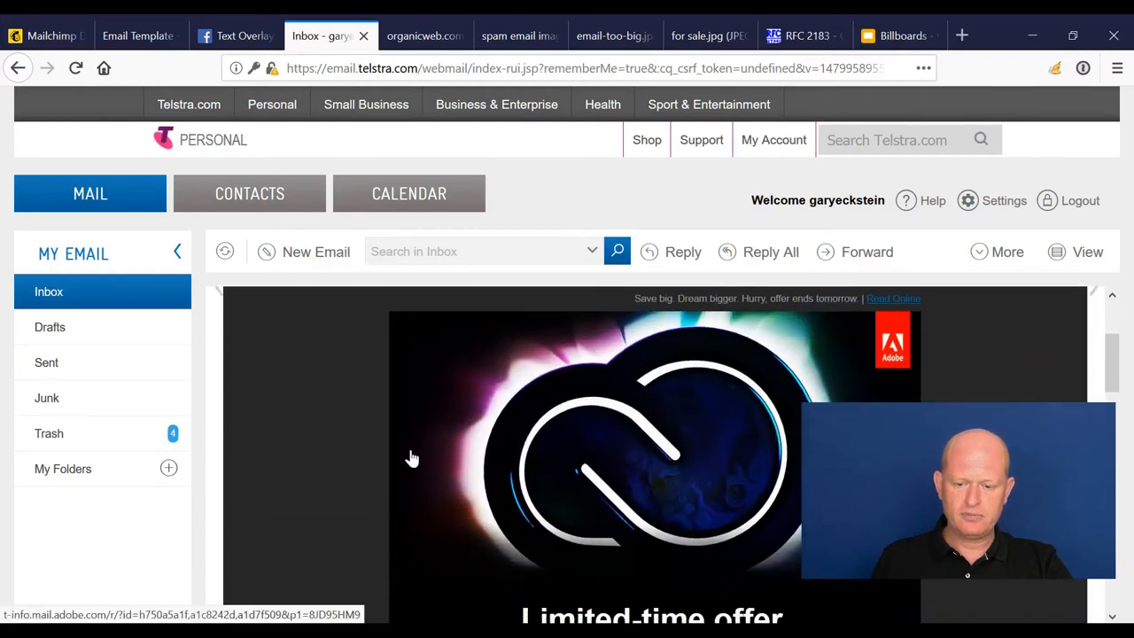
{"action": "mouse_move", "coordinate": [894, 354]}
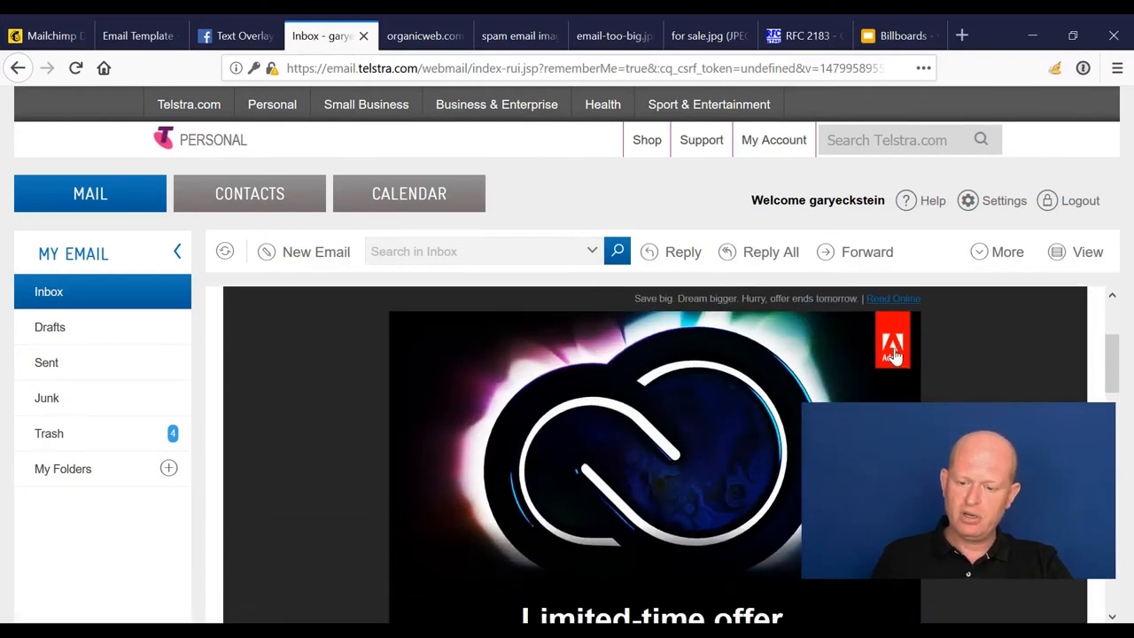
{"action": "mouse_move", "coordinate": [717, 475]}
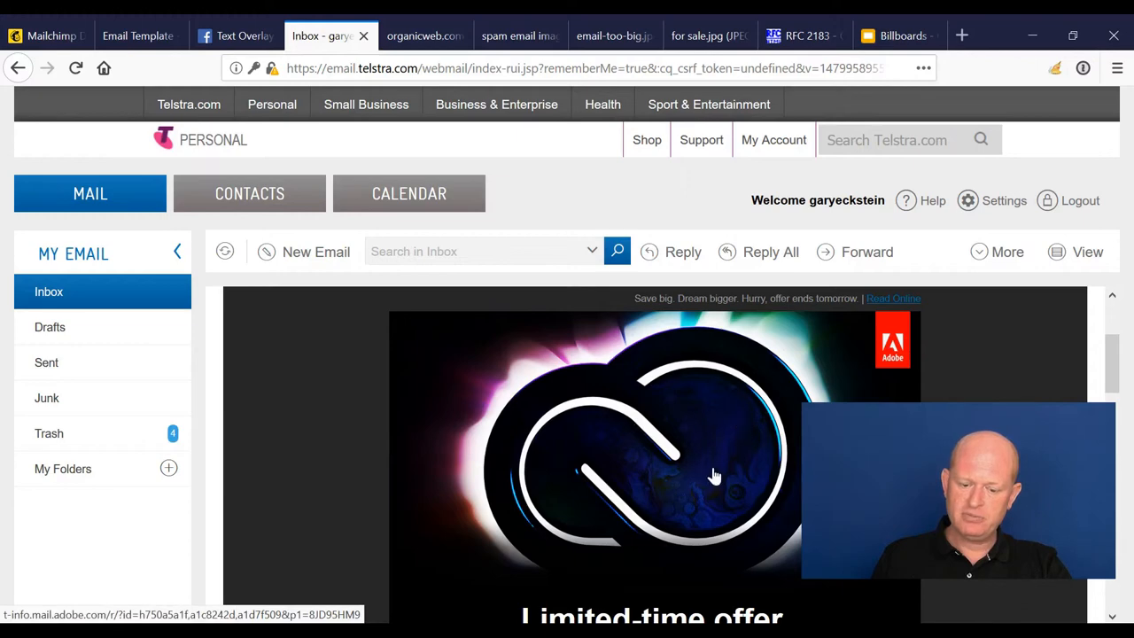
{"action": "scroll", "scroll_direction": "down", "scroll_amount": 3}
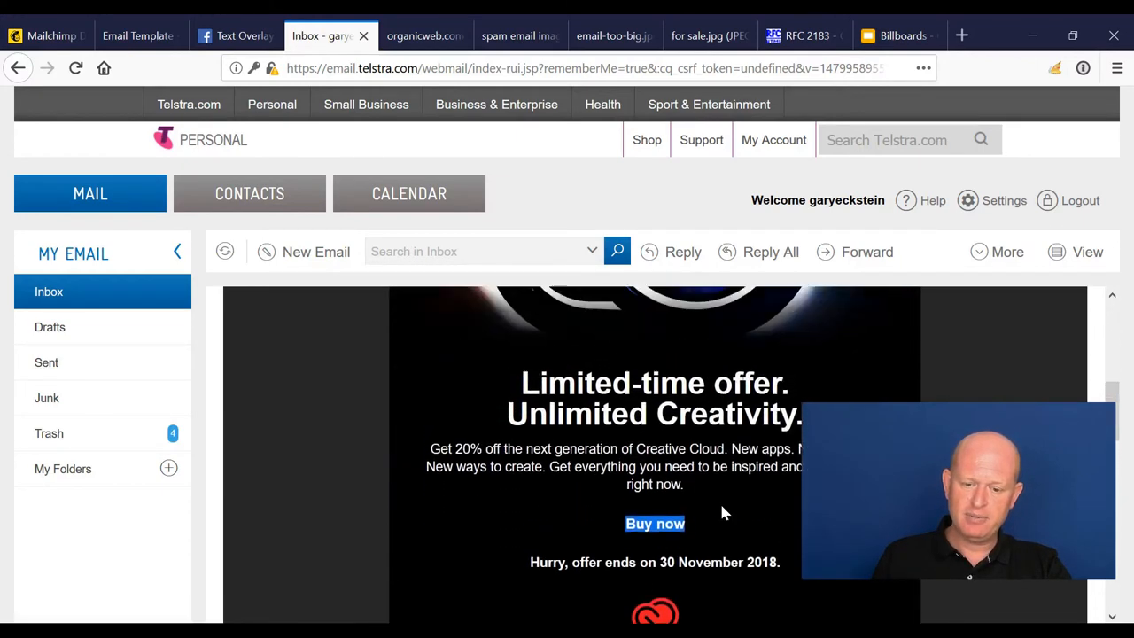
{"action": "scroll", "scroll_direction": "up", "scroll_amount": 3}
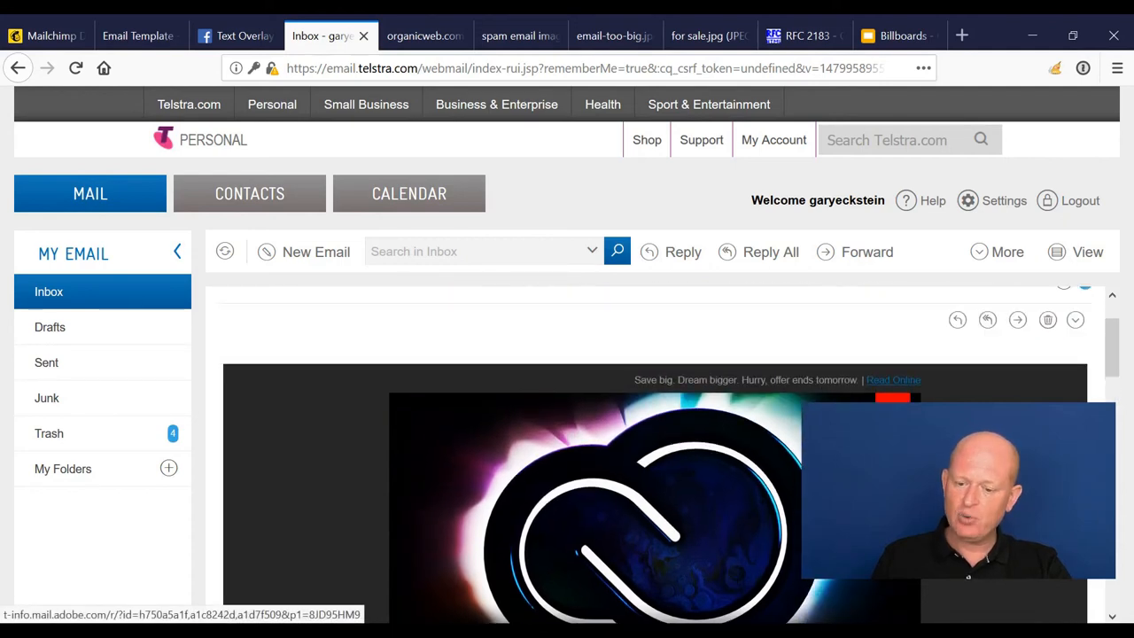
{"action": "scroll", "scroll_direction": "up", "scroll_amount": 3}
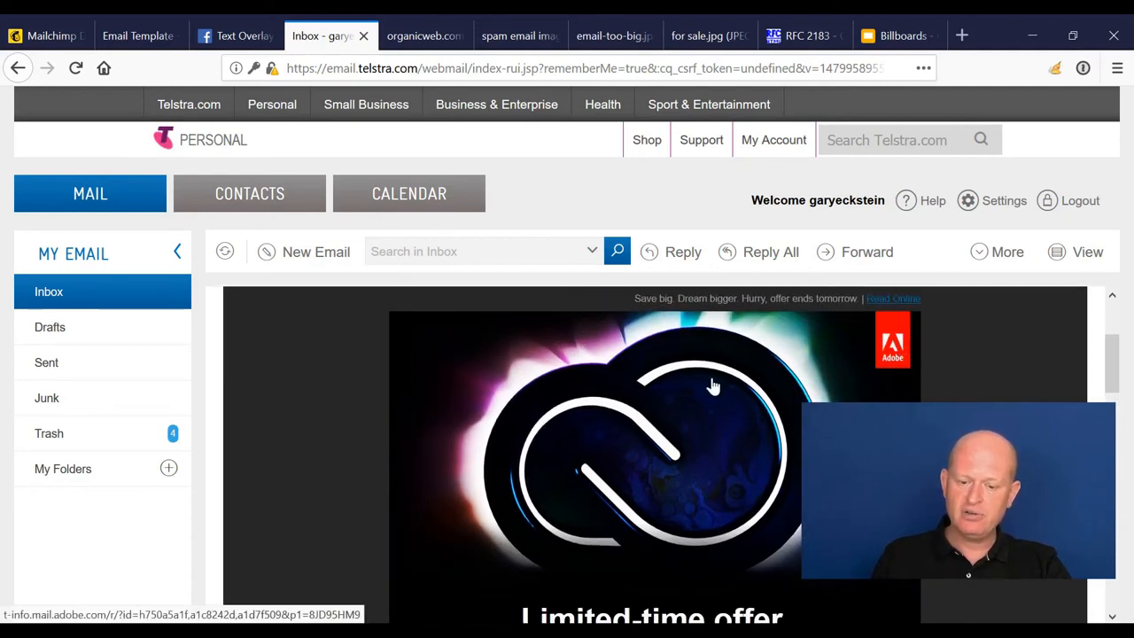
{"action": "scroll", "scroll_direction": "down", "scroll_amount": 3}
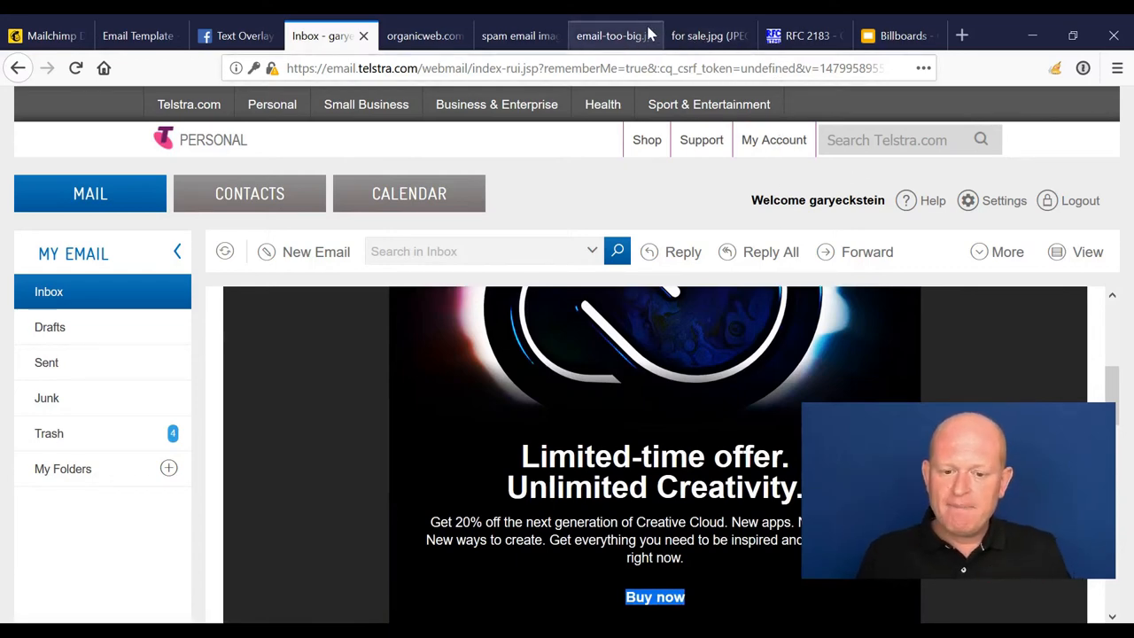
Switch to the organicweb.com.au tab showing Email-Campaign-Building-Blocks.svg.
{"action": "left_click", "coordinate": [423, 36]}
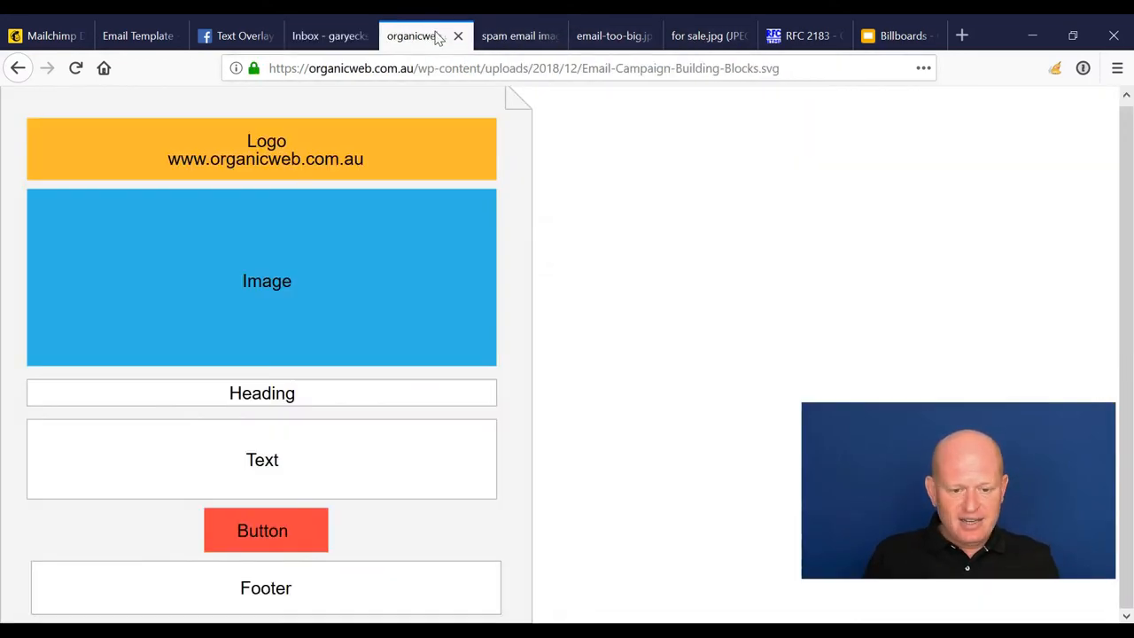
{"action": "mouse_move", "coordinate": [345, 400]}
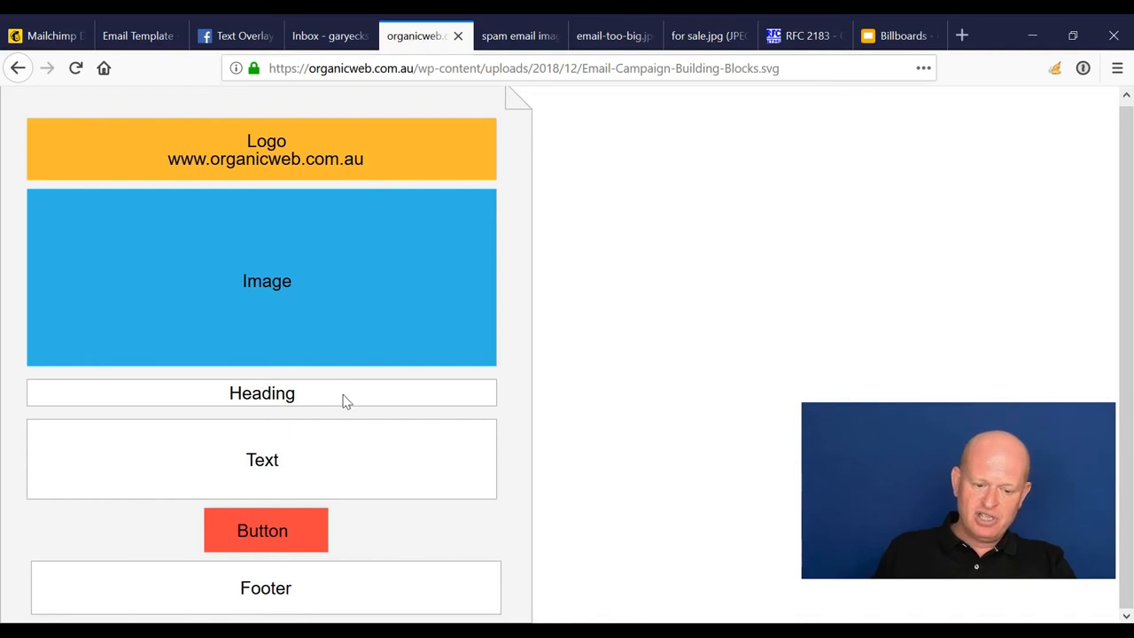
{"action": "mouse_move", "coordinate": [411, 479]}
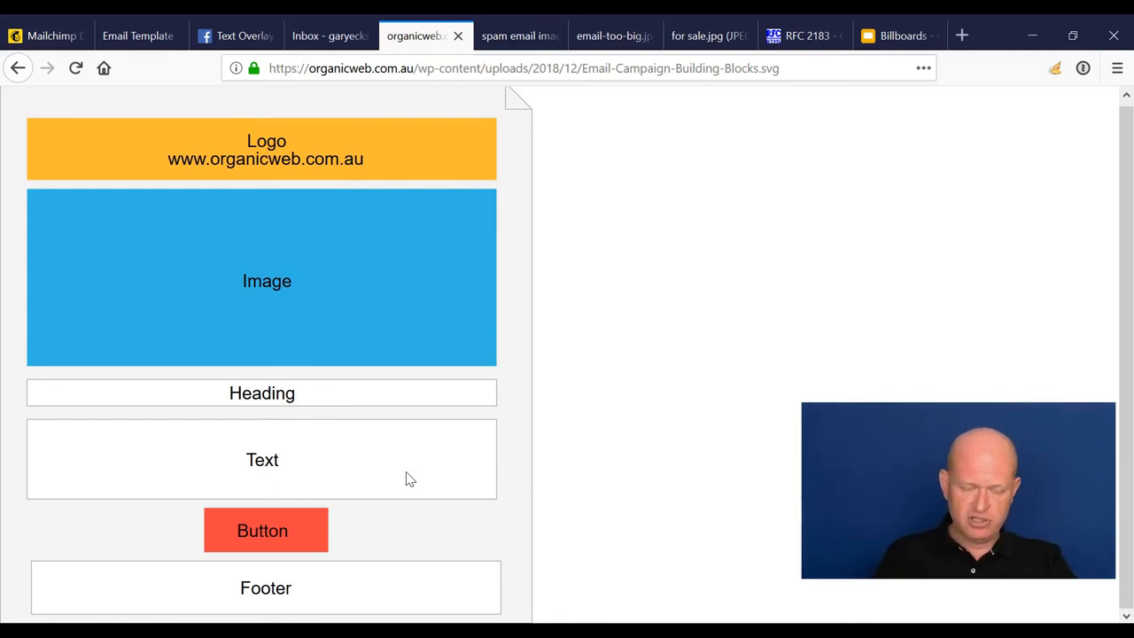
{"action": "mouse_move", "coordinate": [269, 312]}
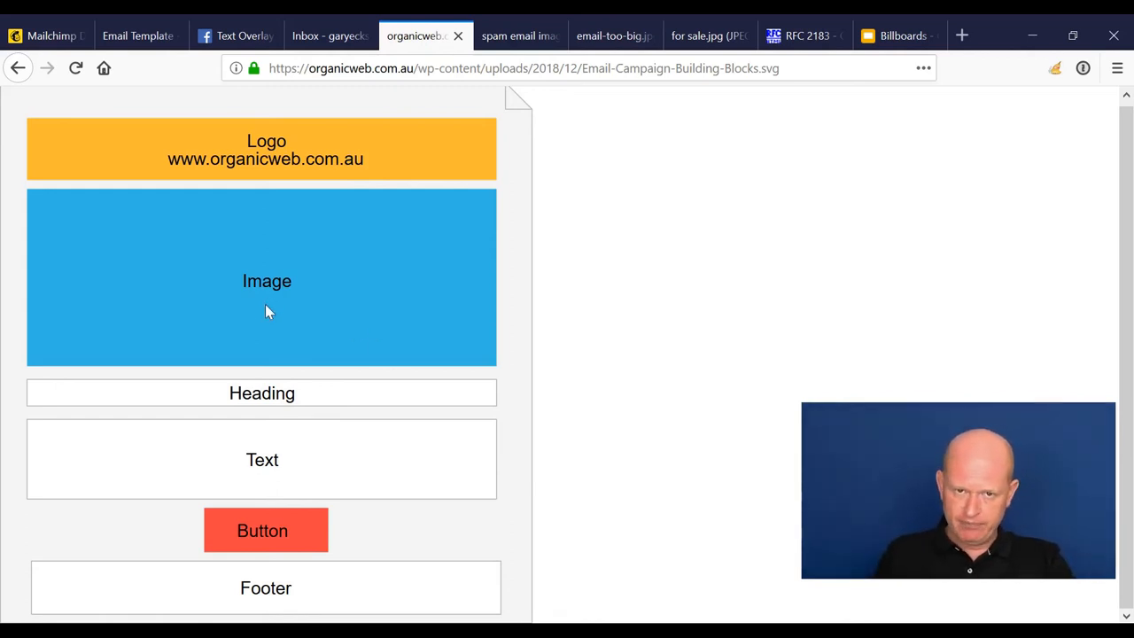
{"action": "mouse_move", "coordinate": [294, 459]}
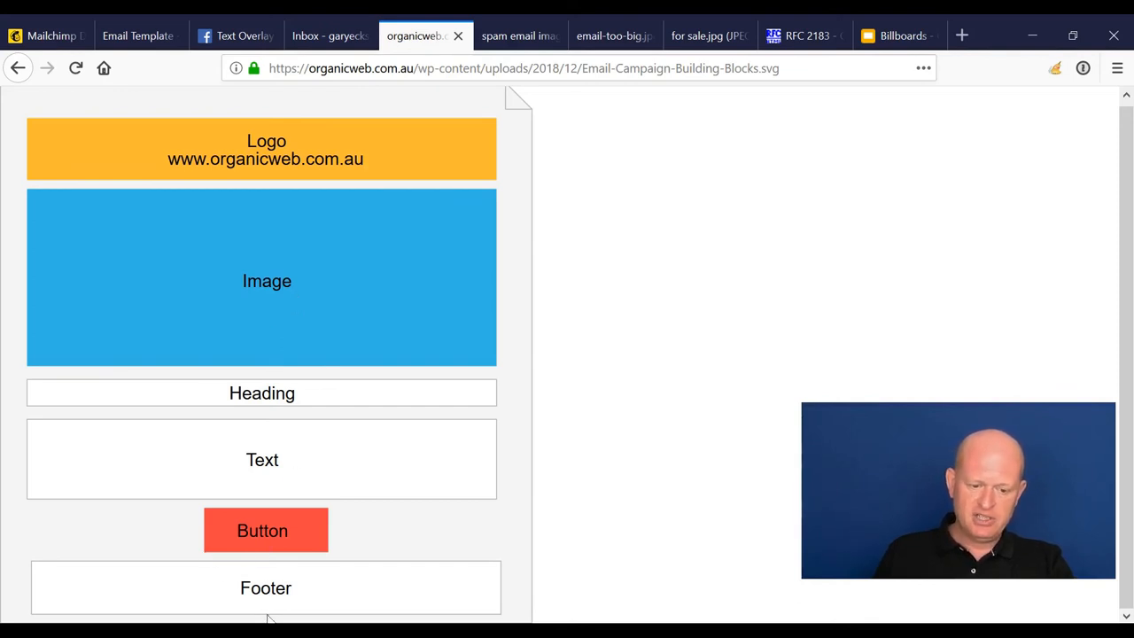
{"action": "mouse_move", "coordinate": [461, 536]}
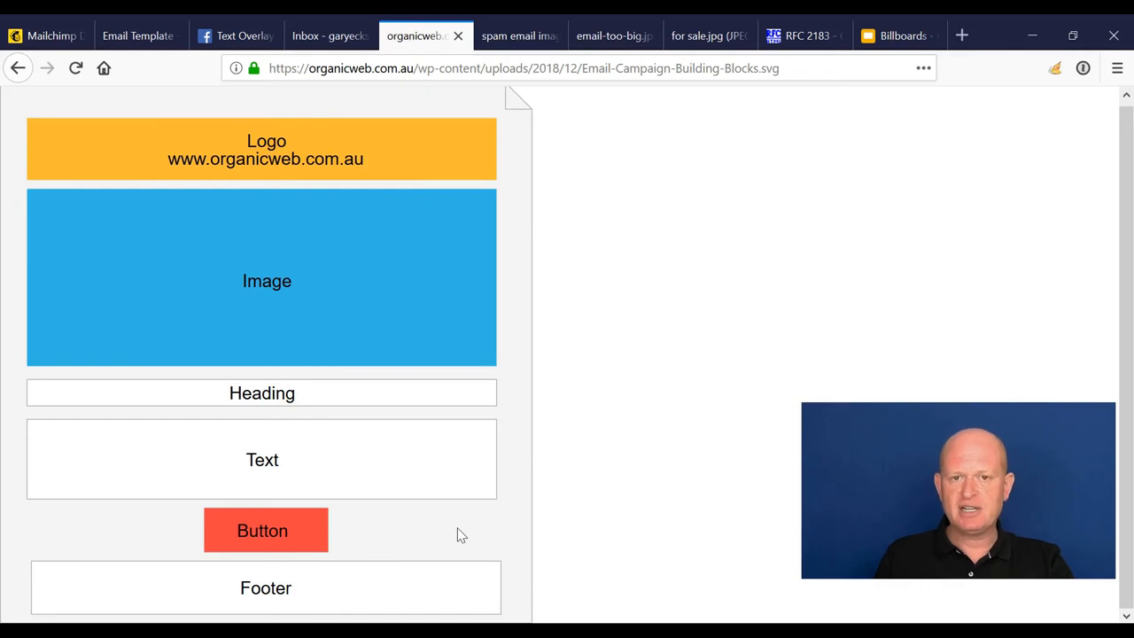
{"action": "mouse_move", "coordinate": [510, 430]}
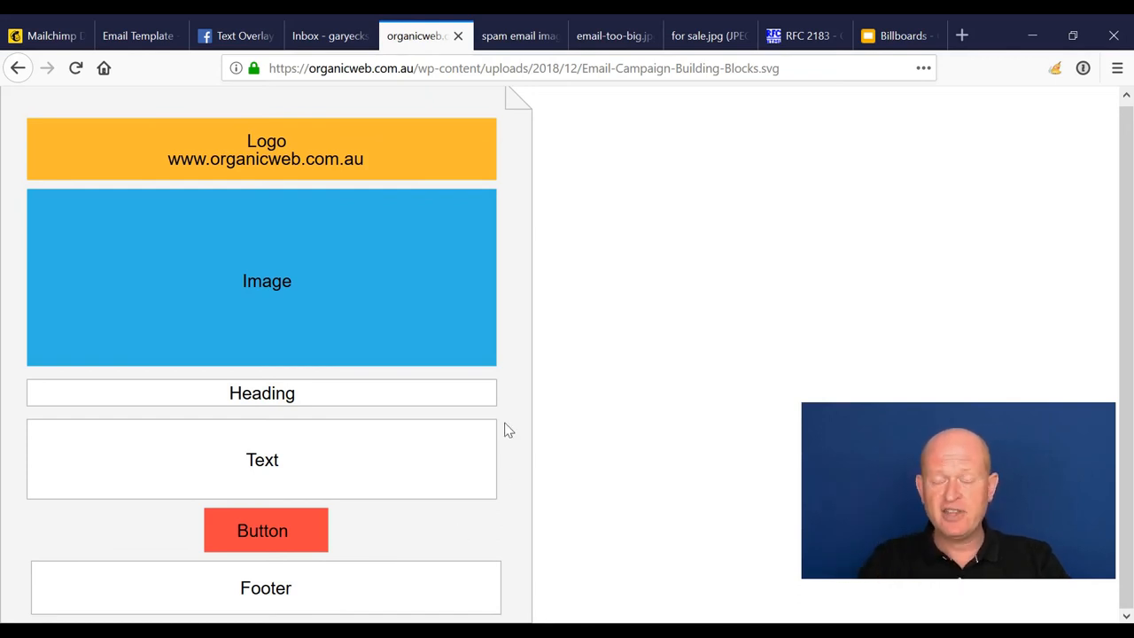